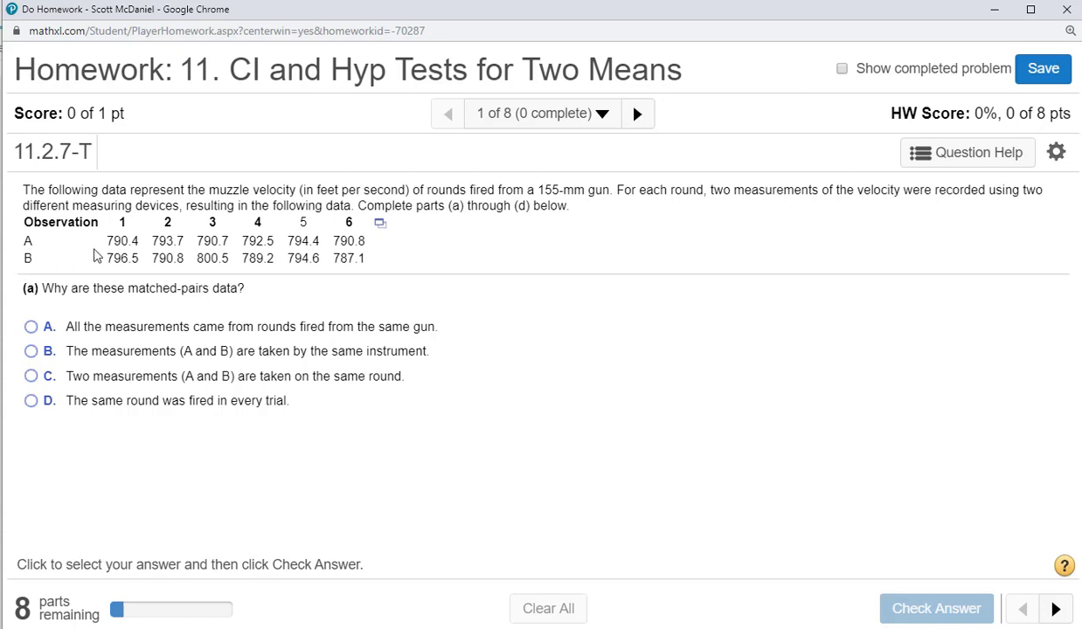
mouse_move(265, 305)
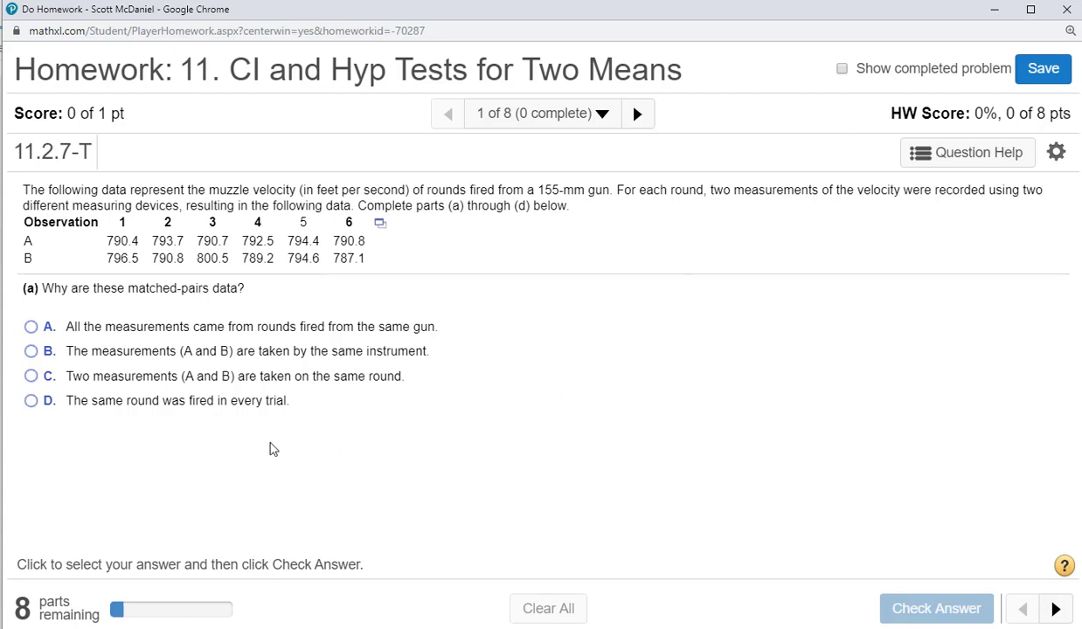
mouse_move(265, 446)
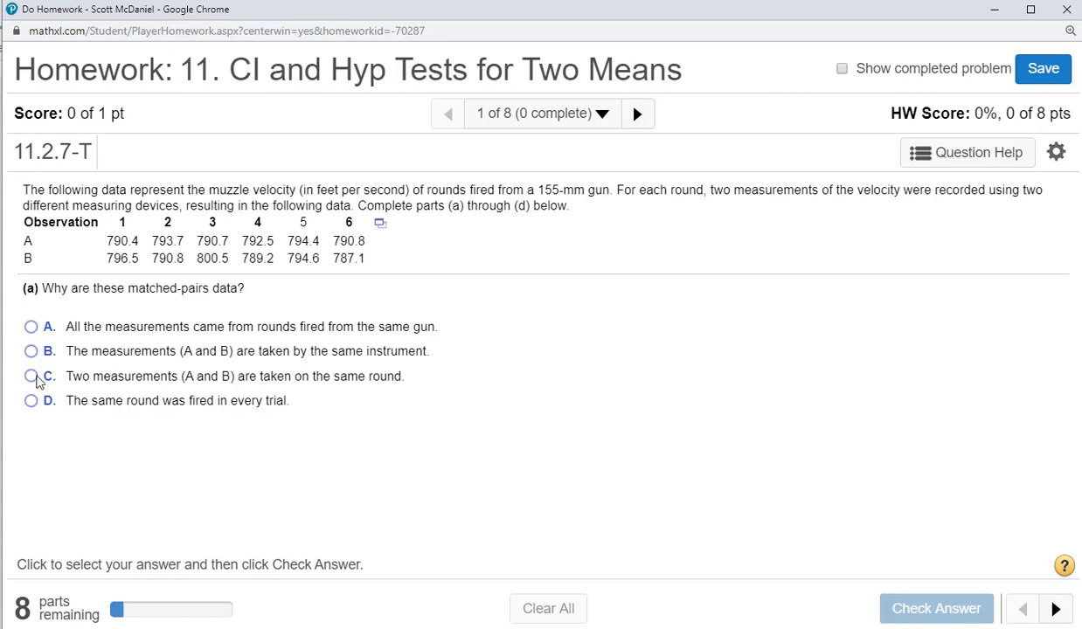
- Answer part (a) with option C, both measurements taken on the same round, and check it
left_click(26, 378)
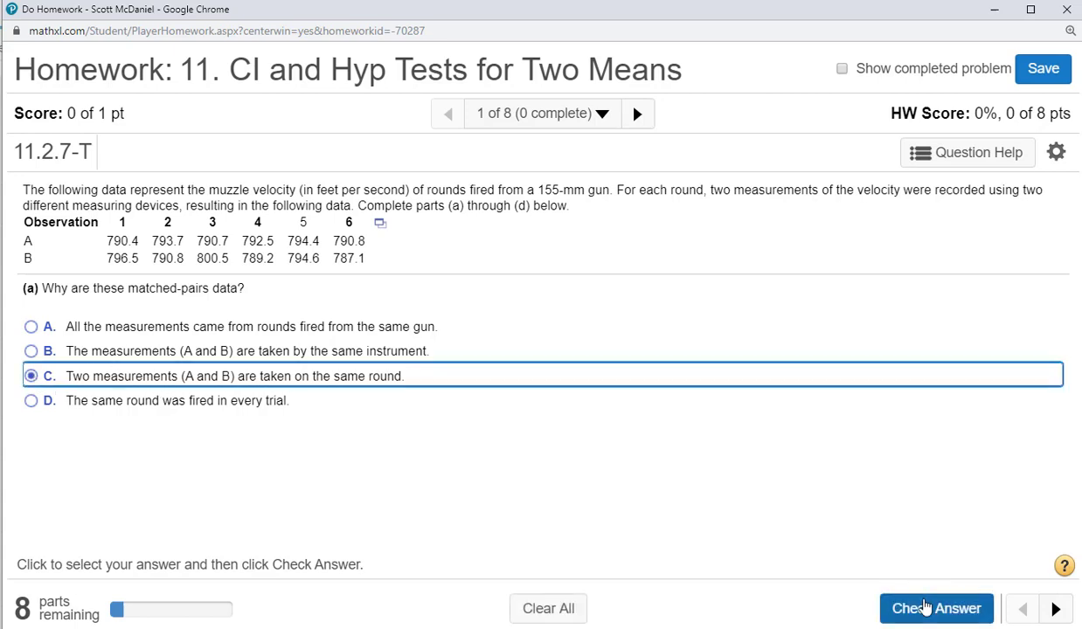
left_click(937, 608)
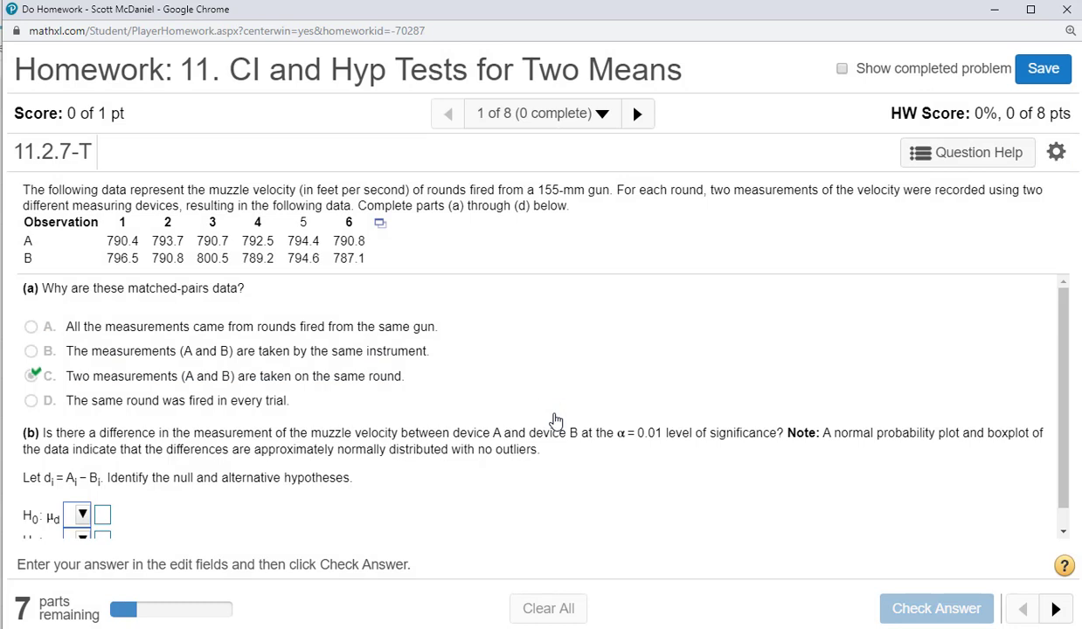
- Enter the hypotheses H0: μd = 0 and H1: μd ≠ 0 and check the answer
scroll("down", 3)
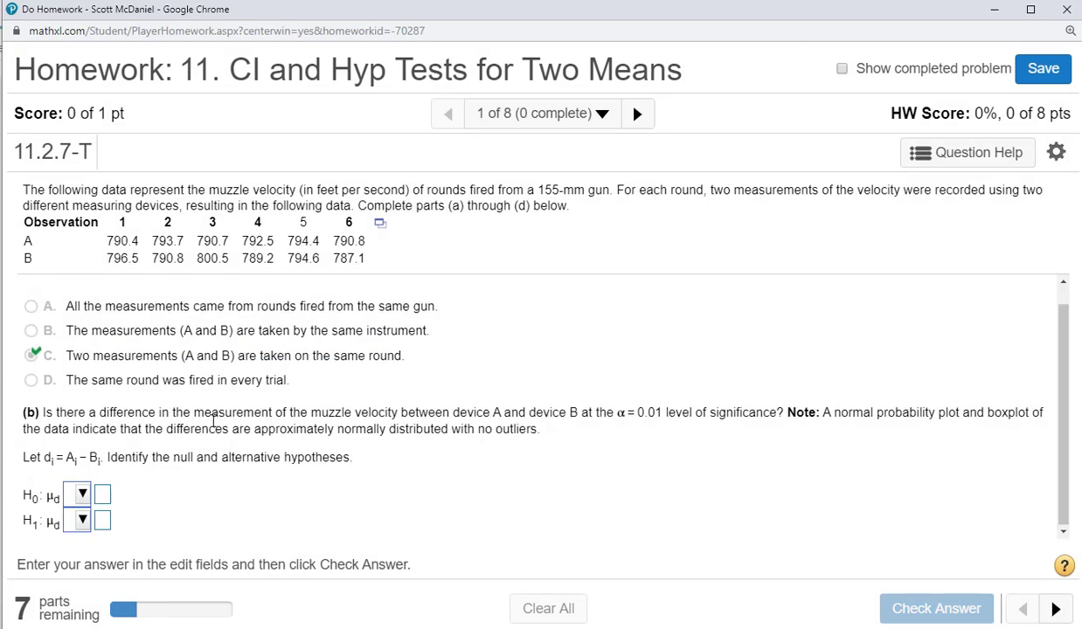
mouse_move(336, 437)
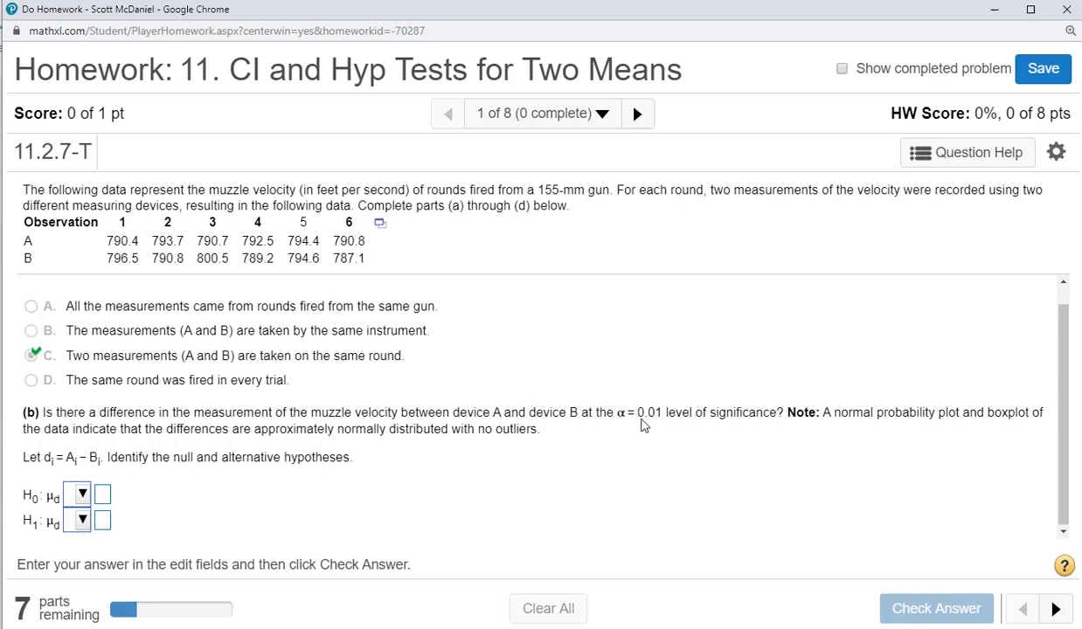
mouse_move(853, 429)
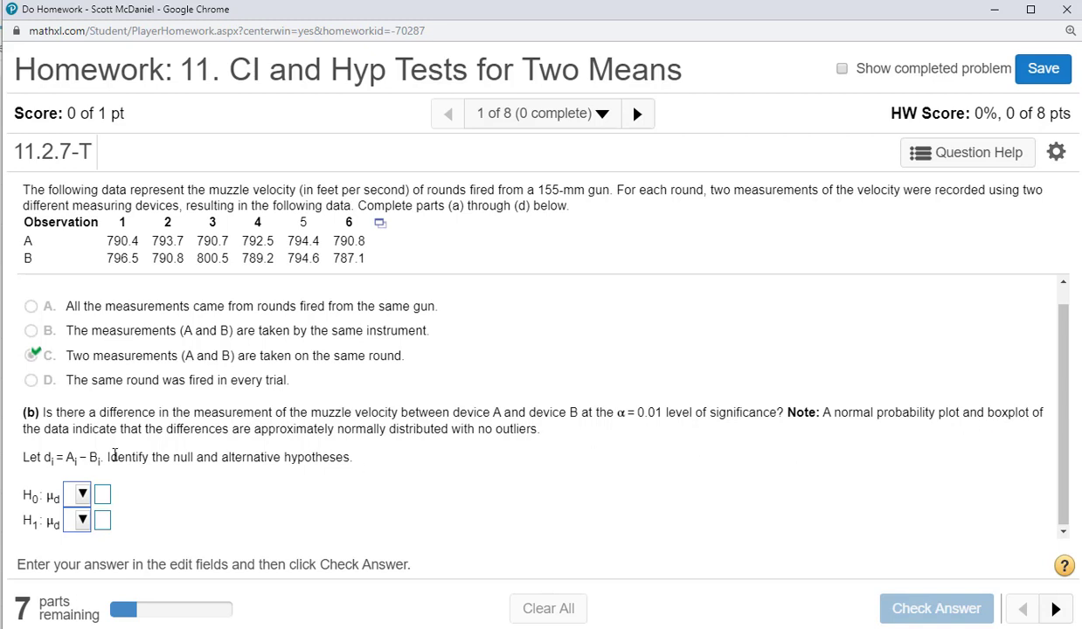
mouse_move(342, 437)
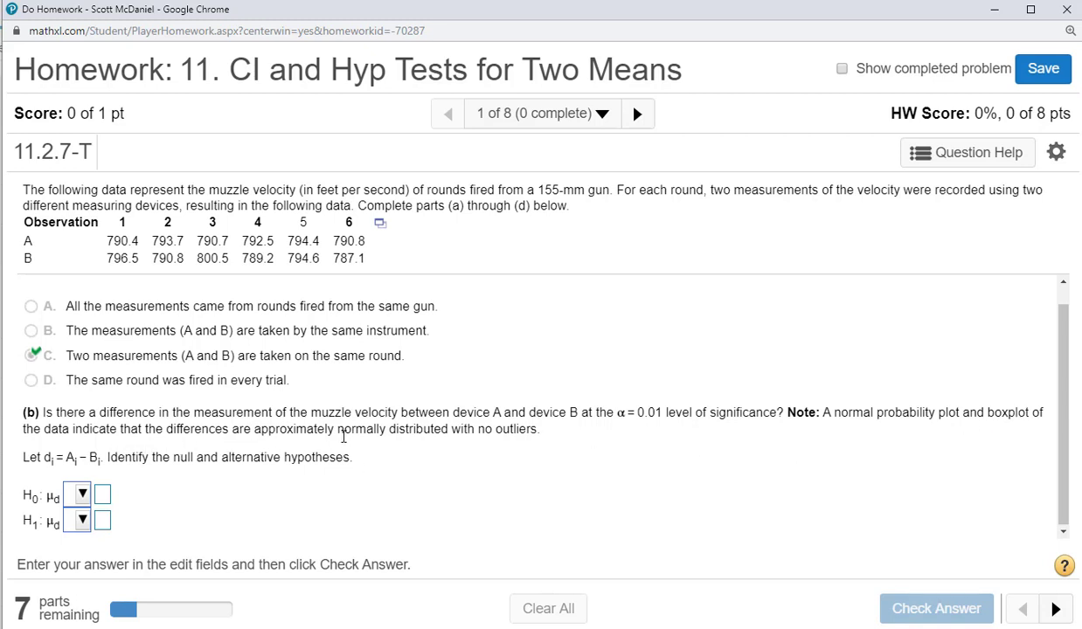
mouse_move(128, 241)
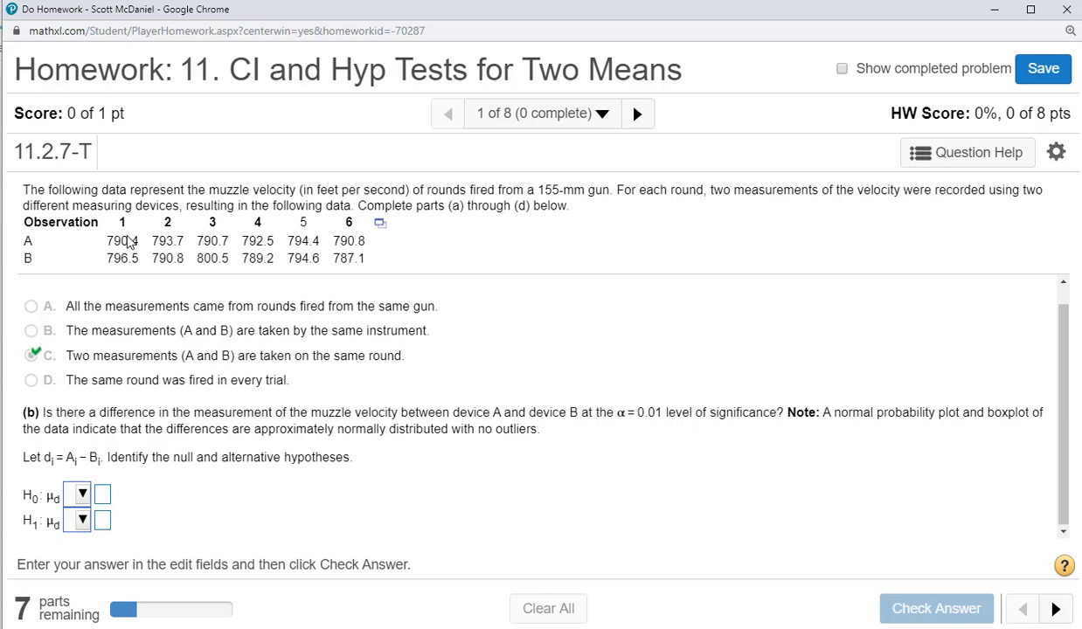
mouse_move(332, 266)
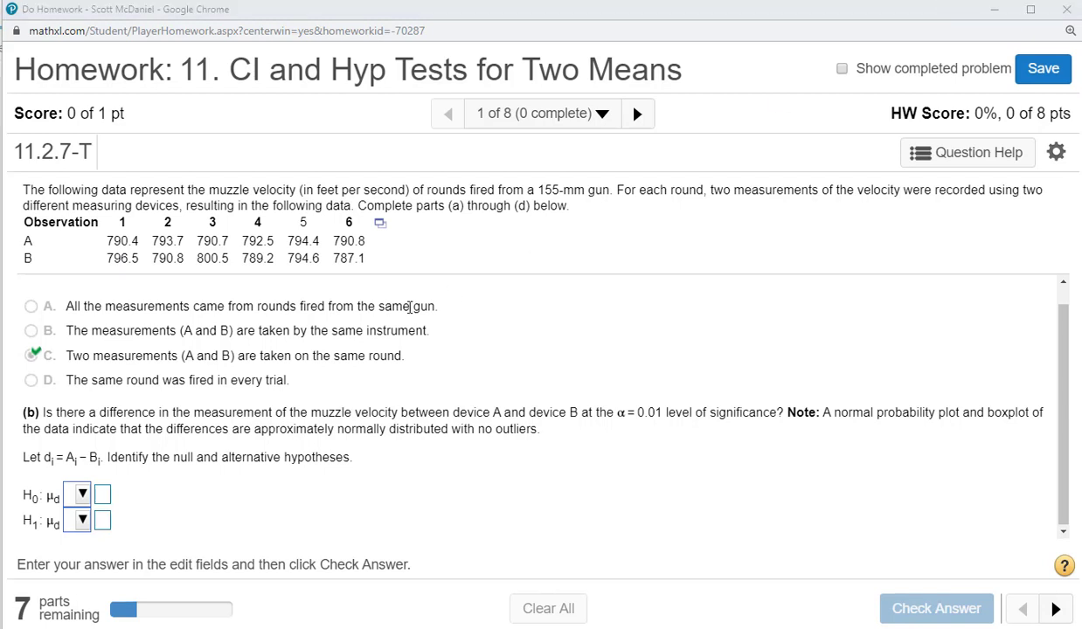
left_click(80, 496)
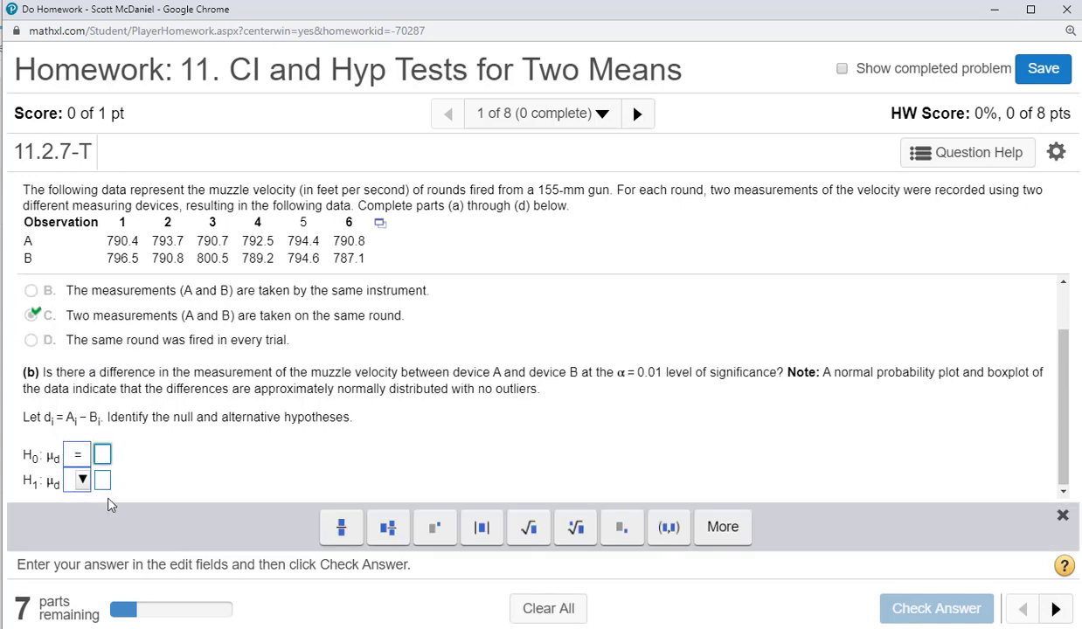
type("0")
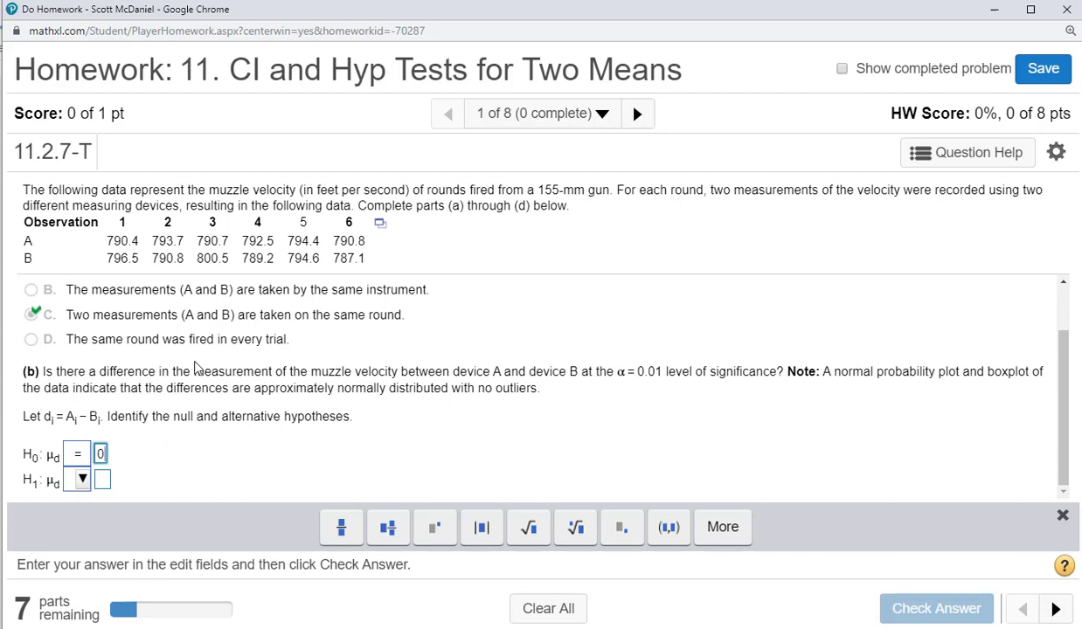
mouse_move(251, 371)
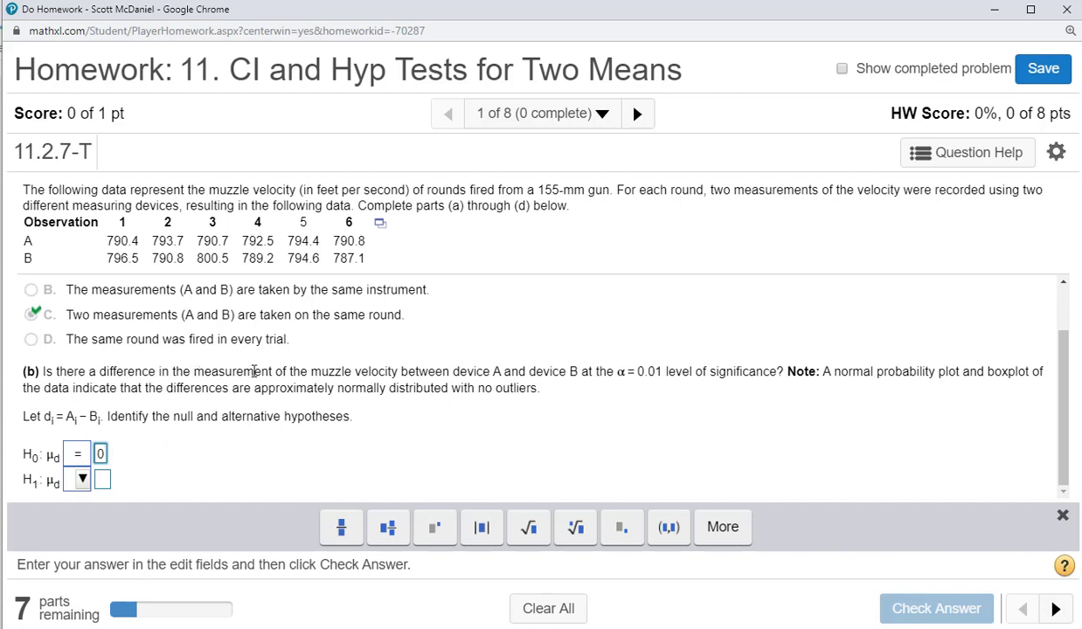
mouse_move(154, 299)
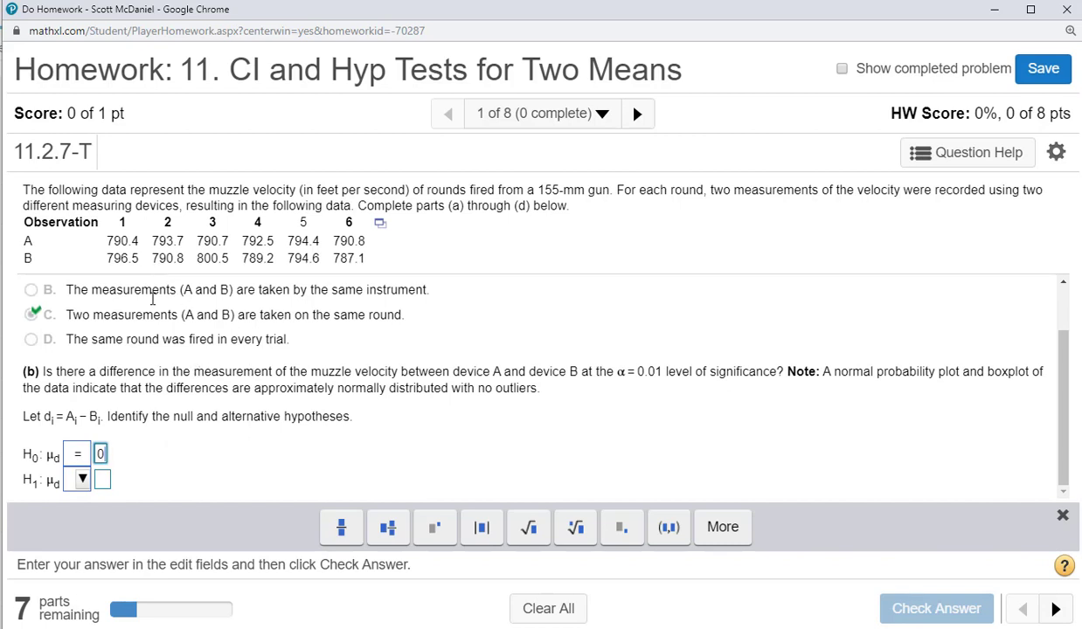
left_click(82, 466)
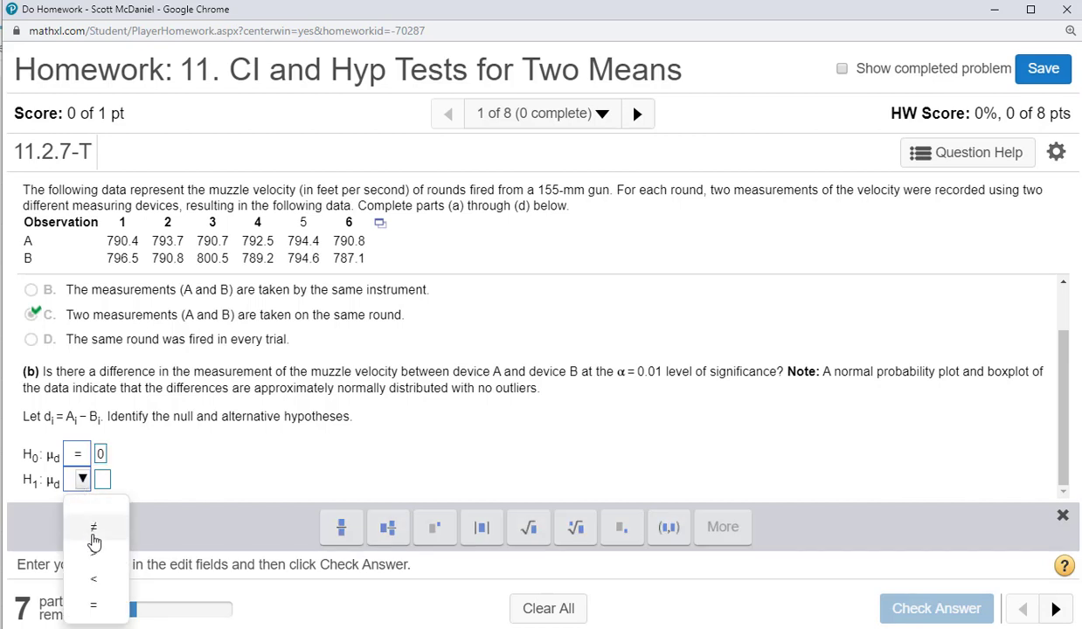
left_click(91, 527)
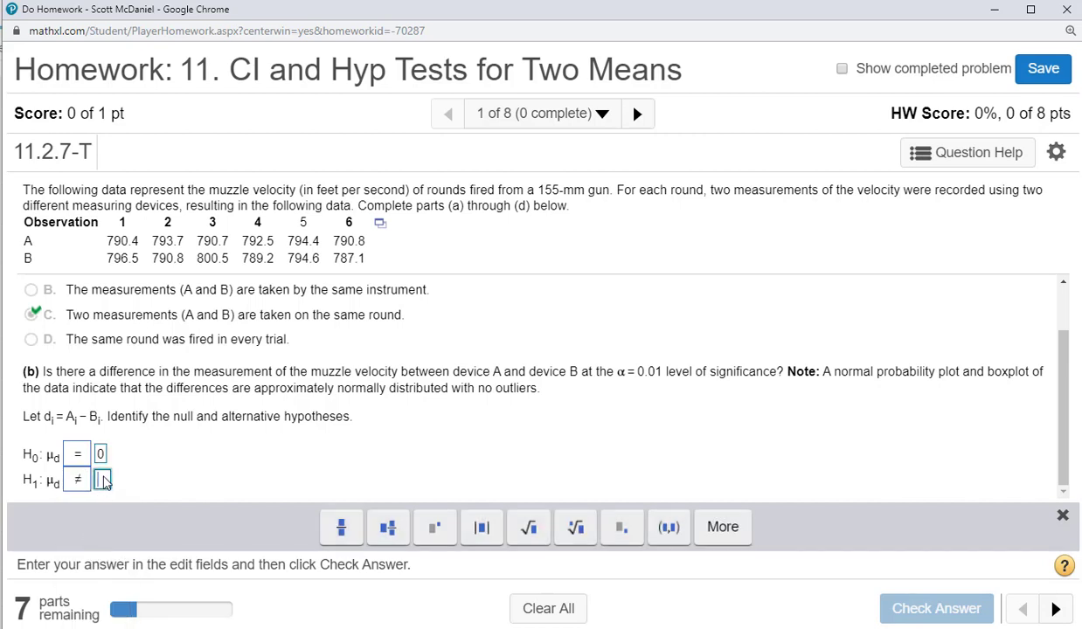
type("0")
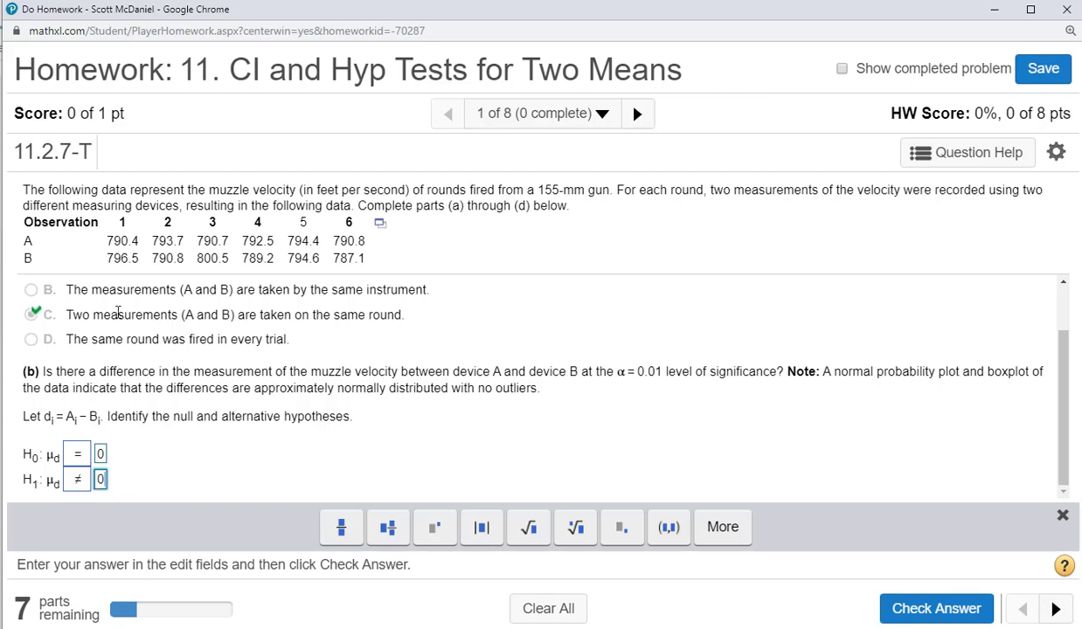
mouse_move(126, 255)
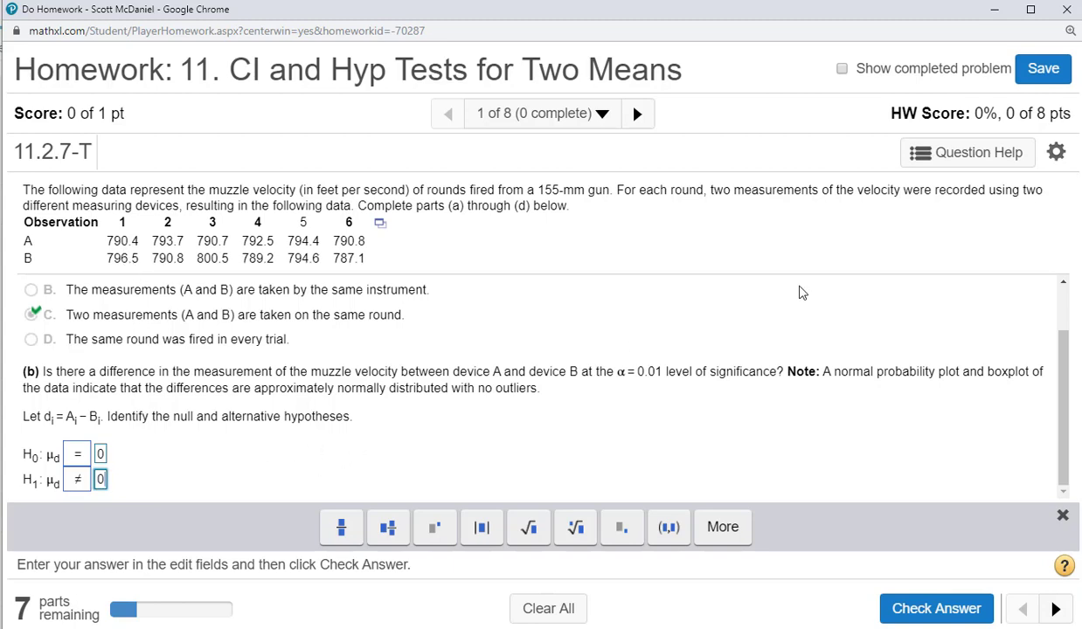
left_click(935, 608)
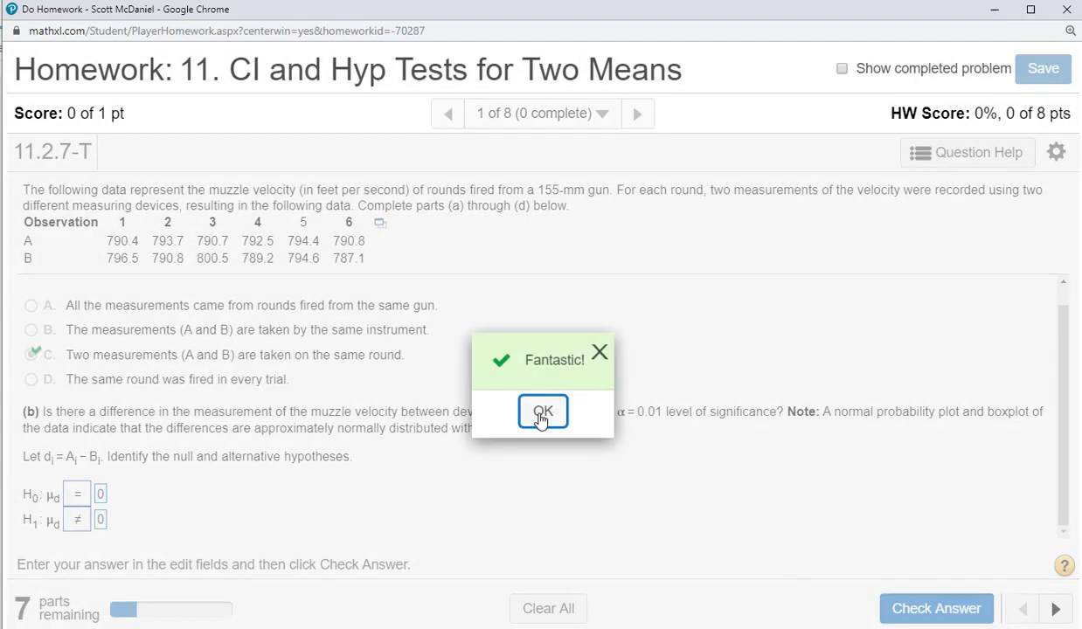
- Enter A velocities in L1, B in L2, and define L3 = L1 − L2 for the differences
left_click(542, 411)
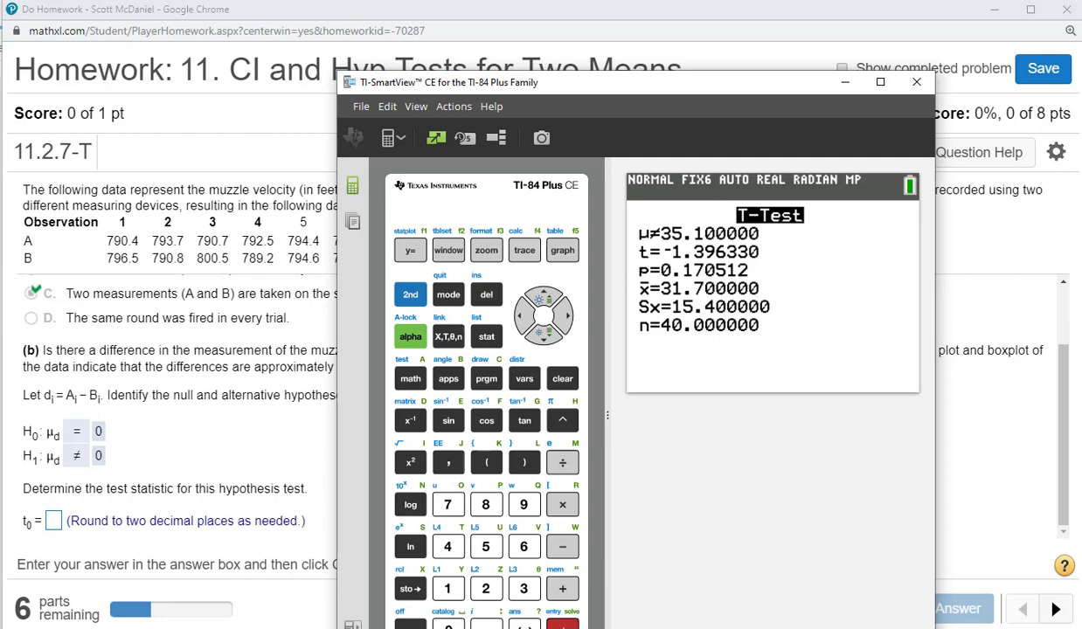
left_click(562, 377)
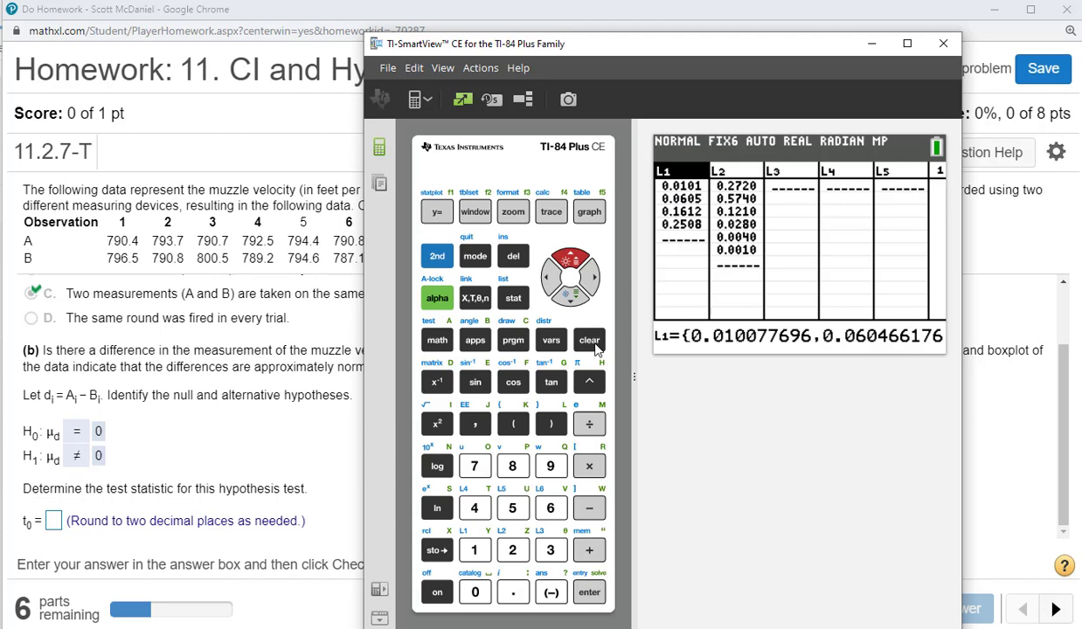
left_click(587, 338)
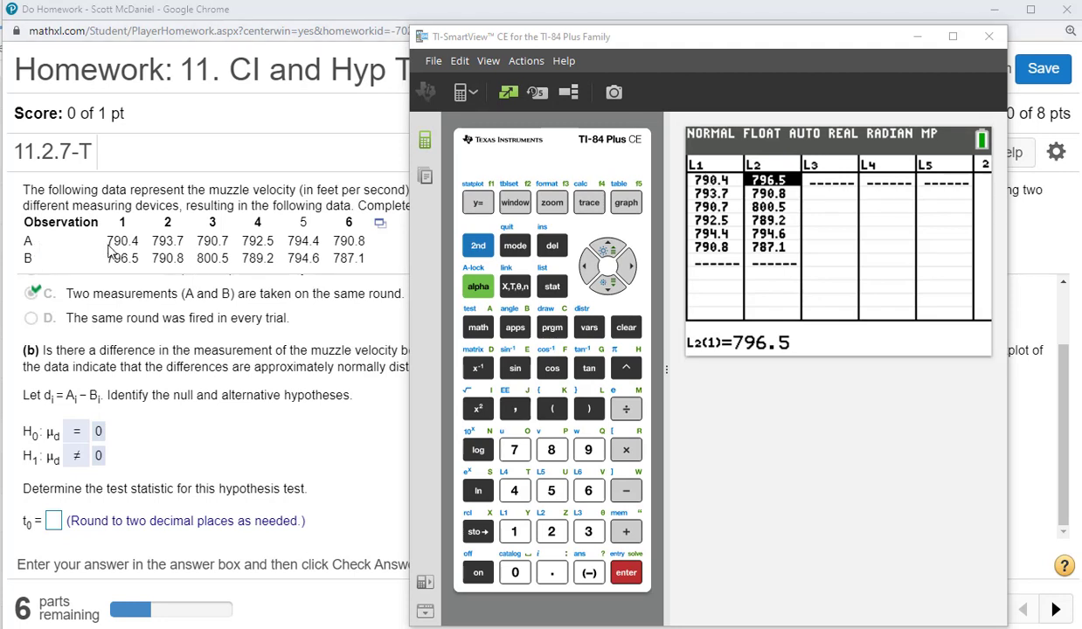
mouse_move(696, 365)
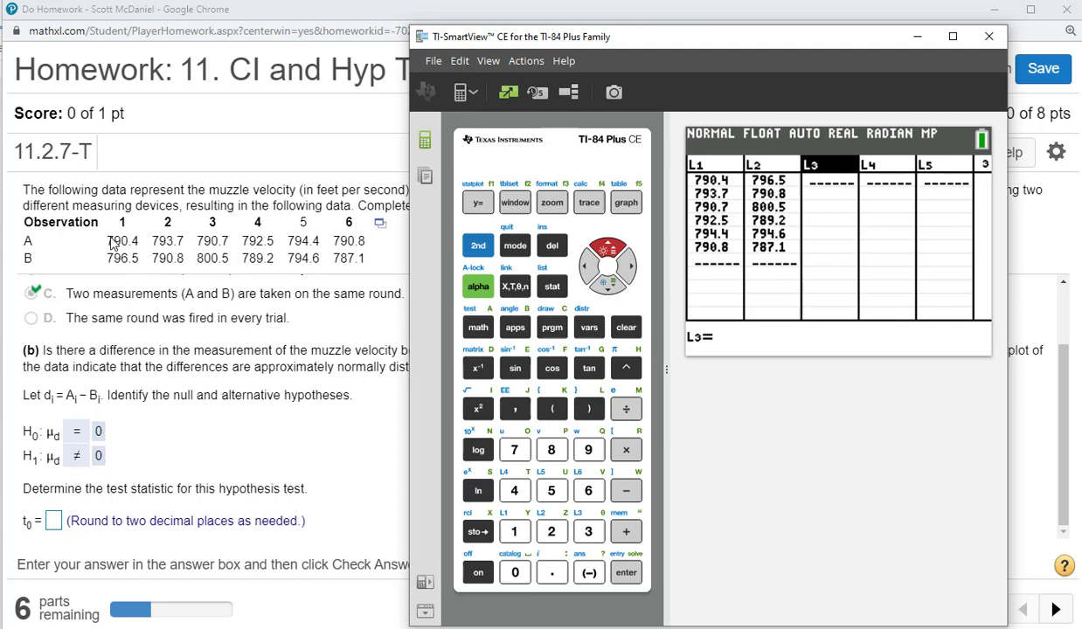
mouse_move(737, 194)
type("L1-")
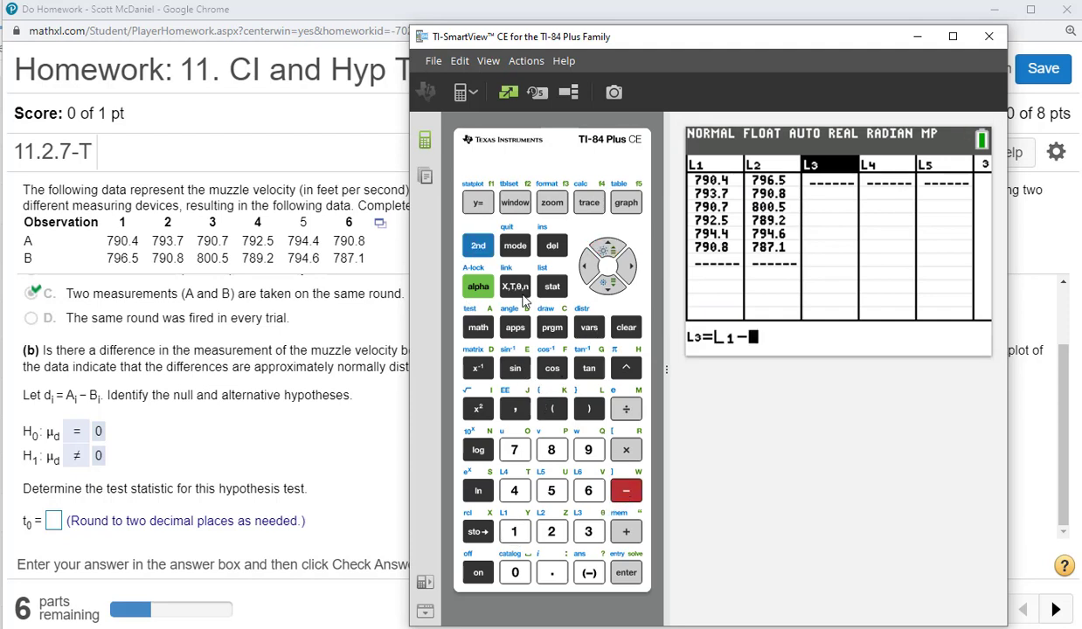
left_click(552, 533)
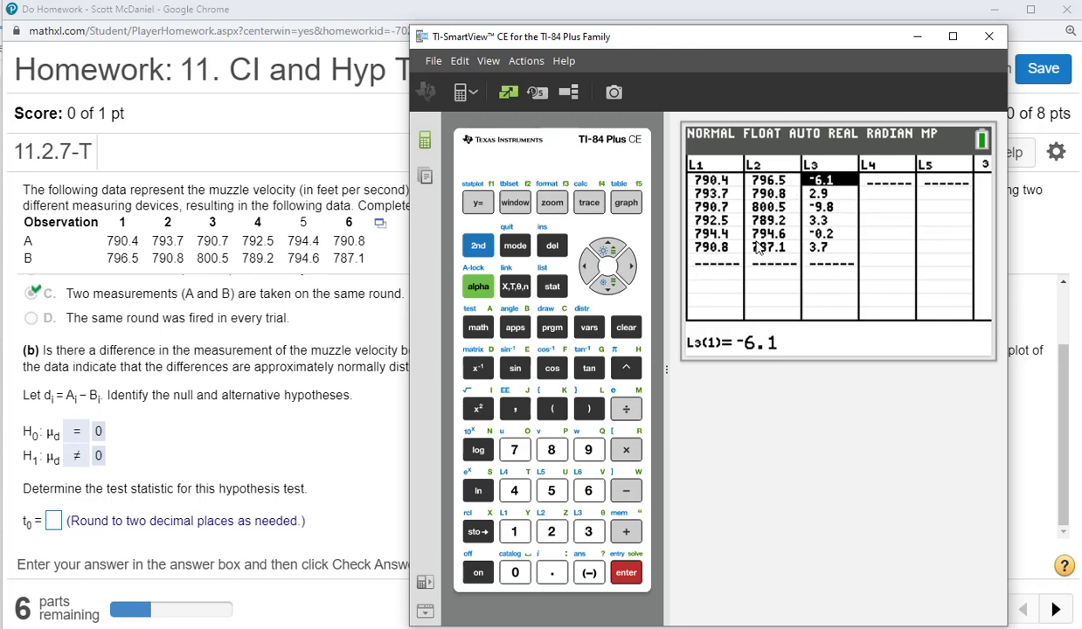
left_click(588, 266)
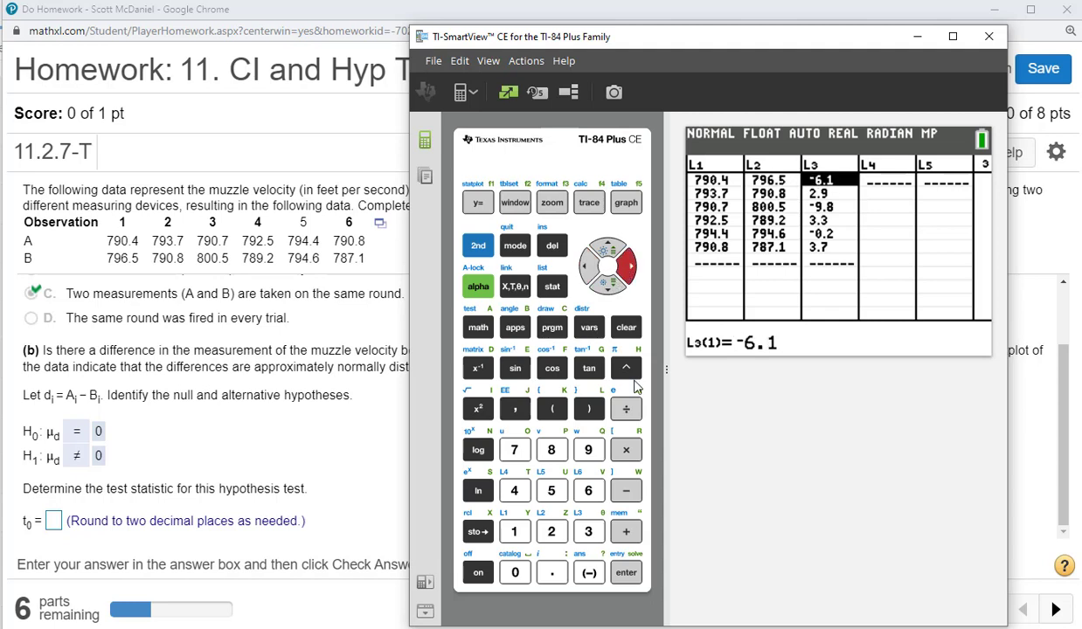
mouse_move(756, 277)
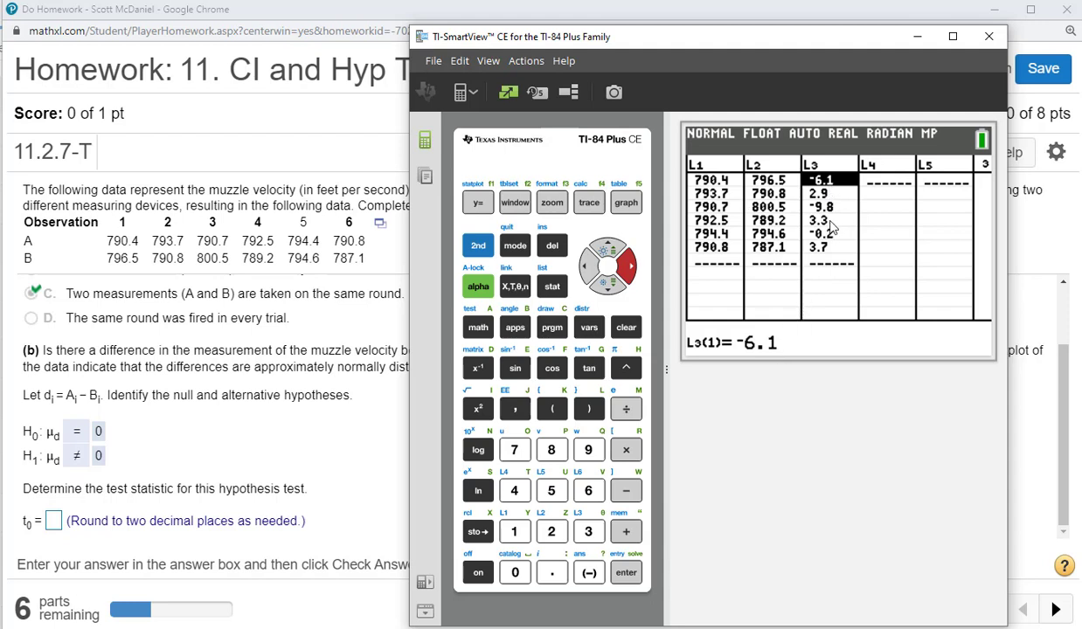
mouse_move(750, 573)
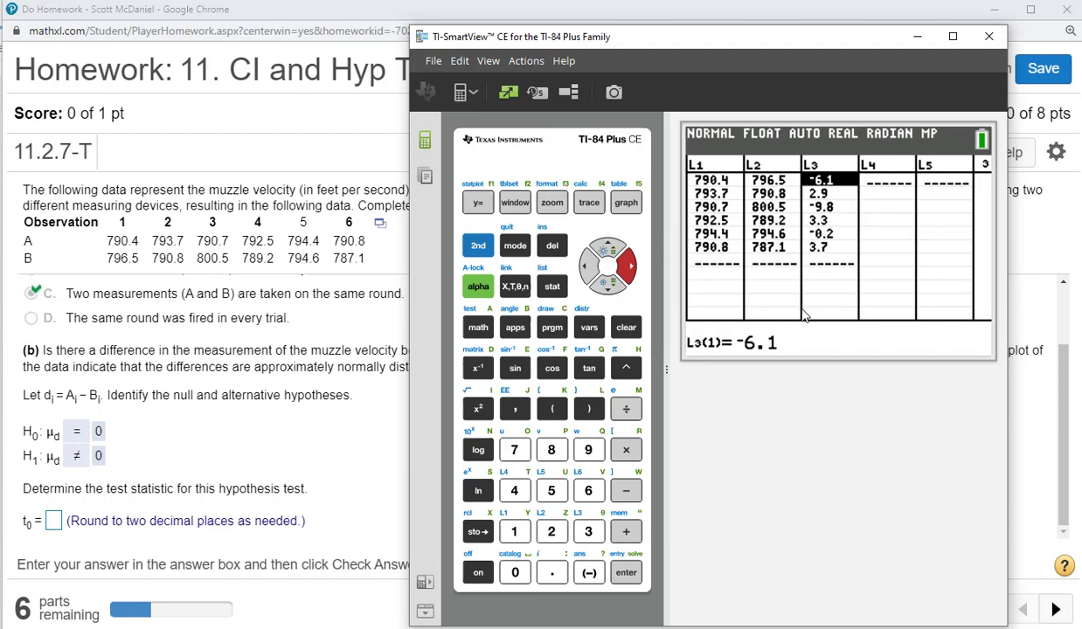
- Run a T-Test on list L3, giving t ≈ −0.4476 and p ≈ 0.6732 with n = 6
left_click(552, 287)
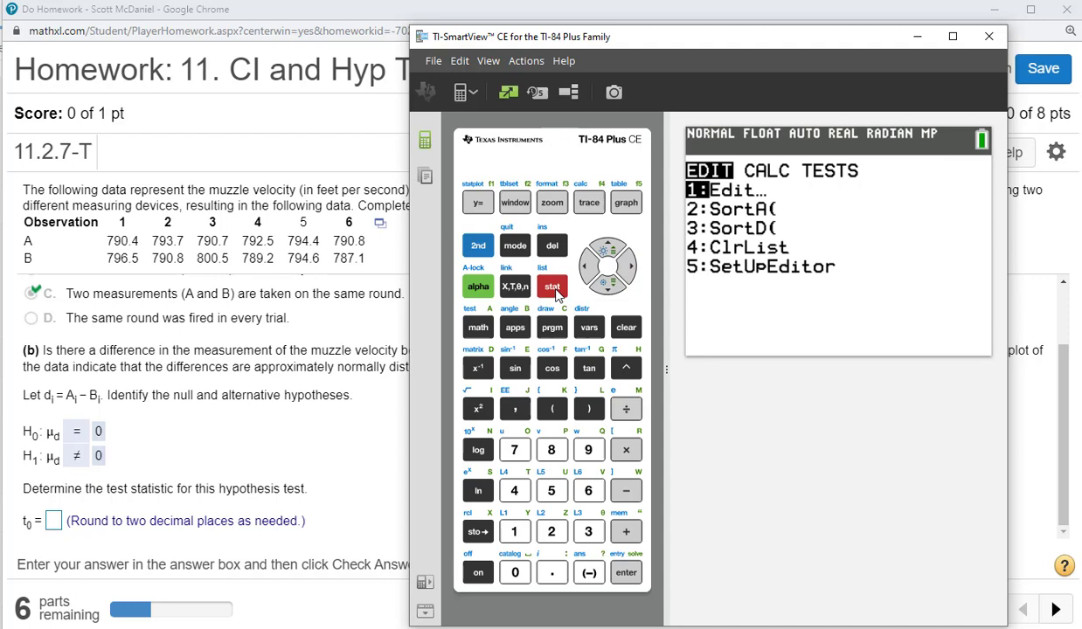
left_click(615, 280)
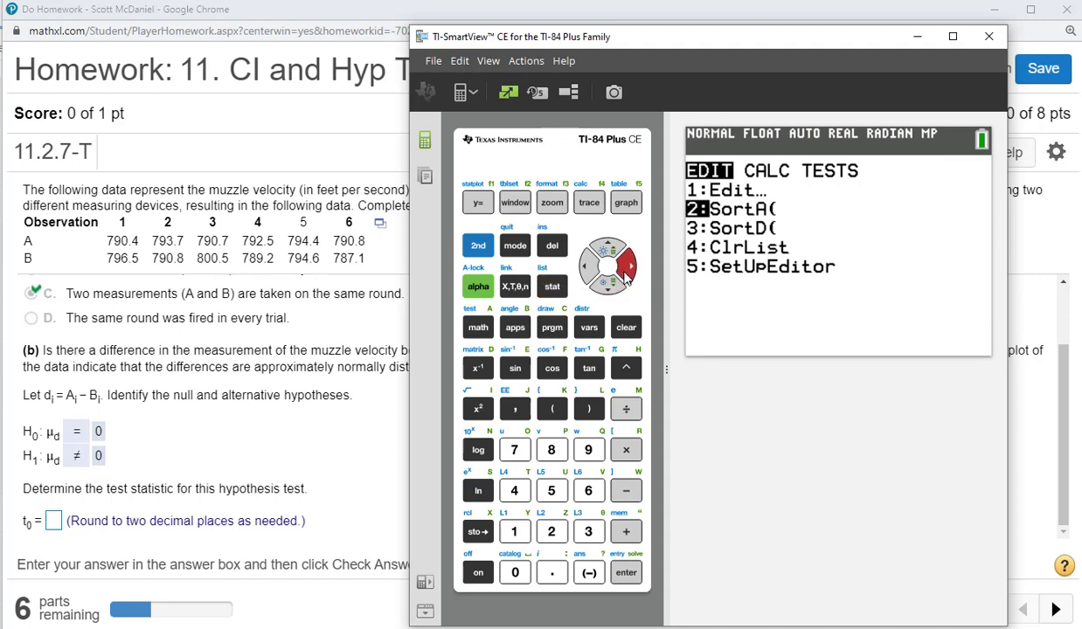
left_click(629, 259)
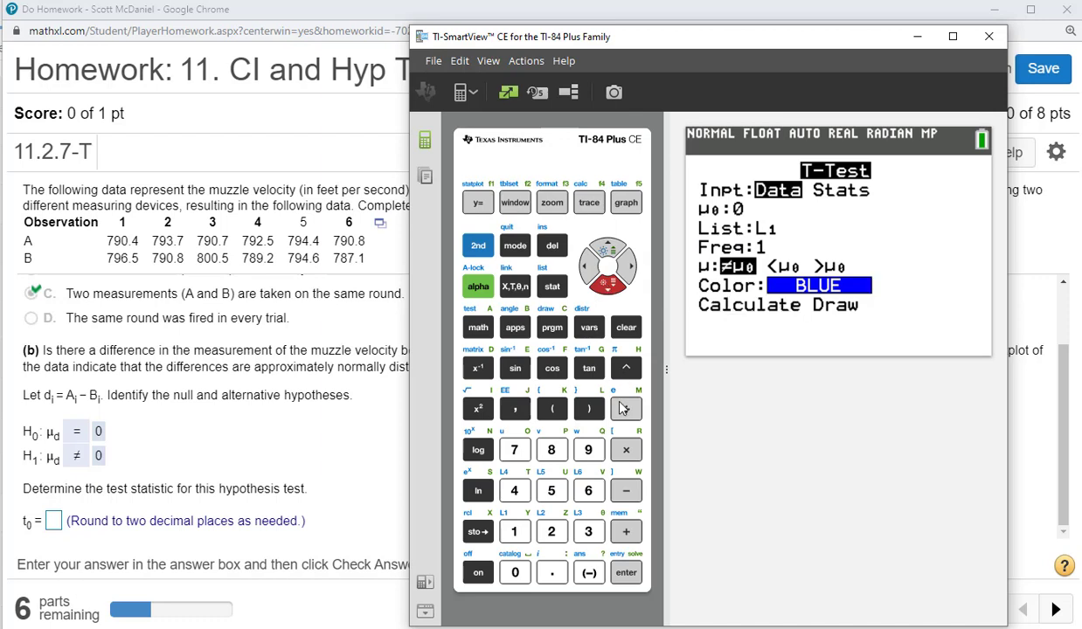
left_click(624, 573)
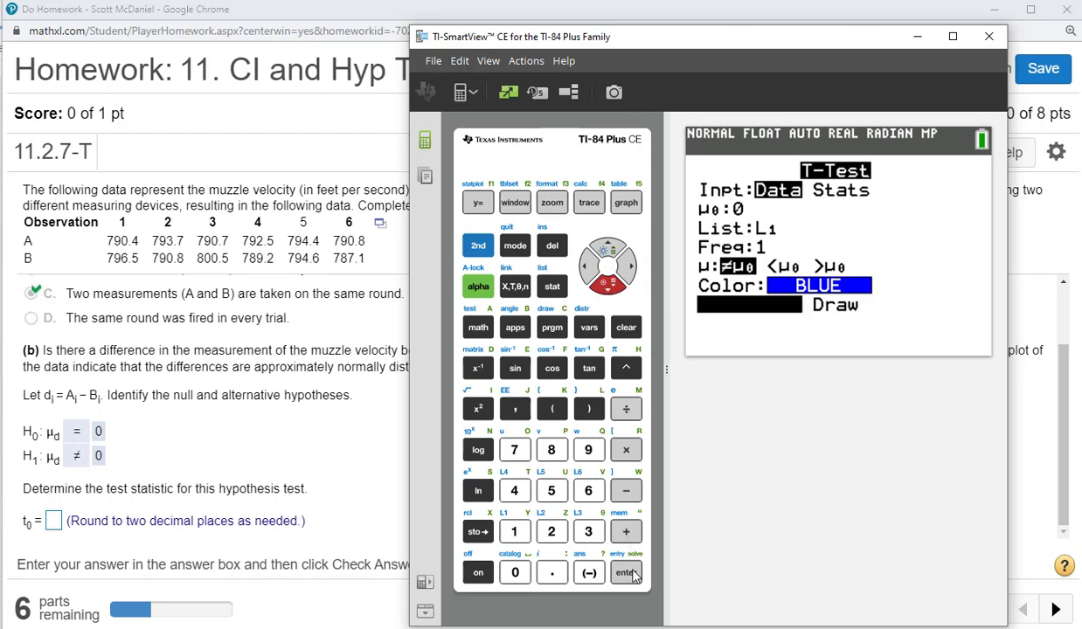
left_click(626, 575)
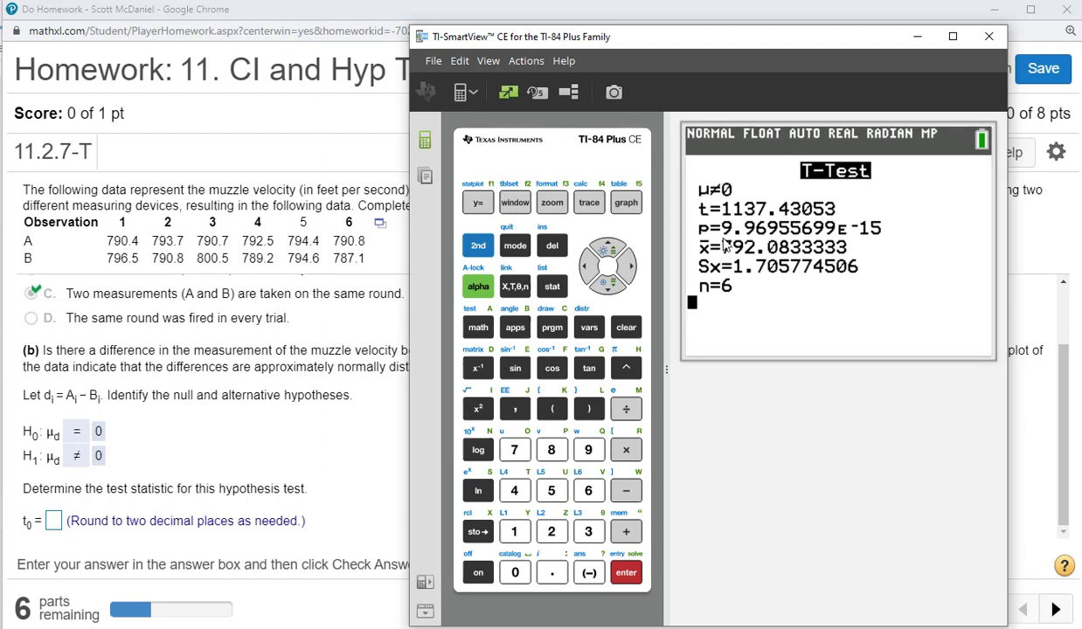
mouse_move(566, 409)
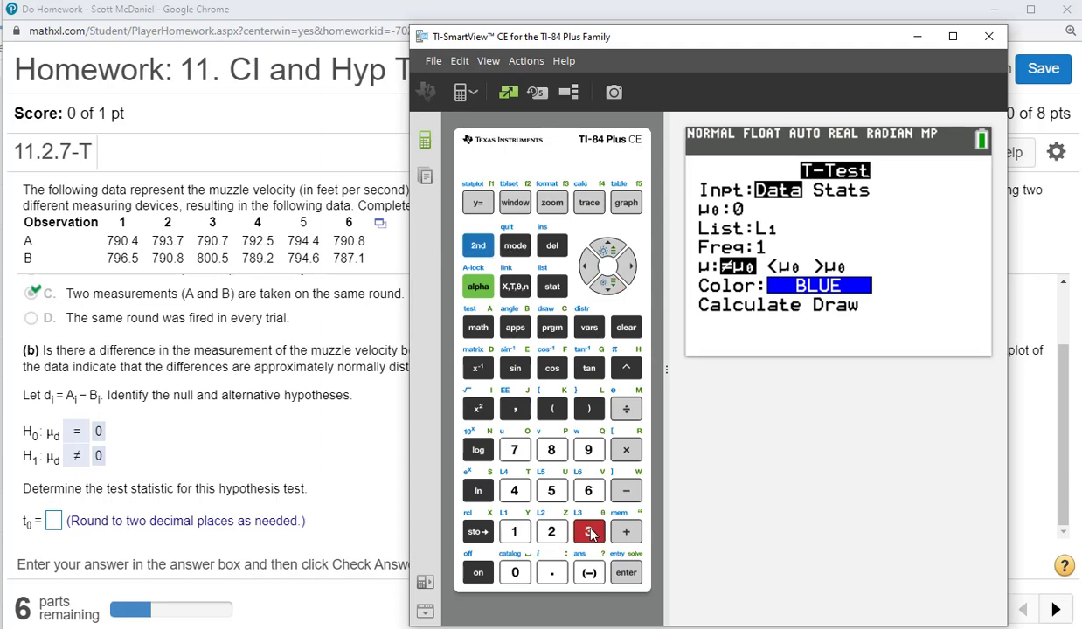
left_click(587, 531)
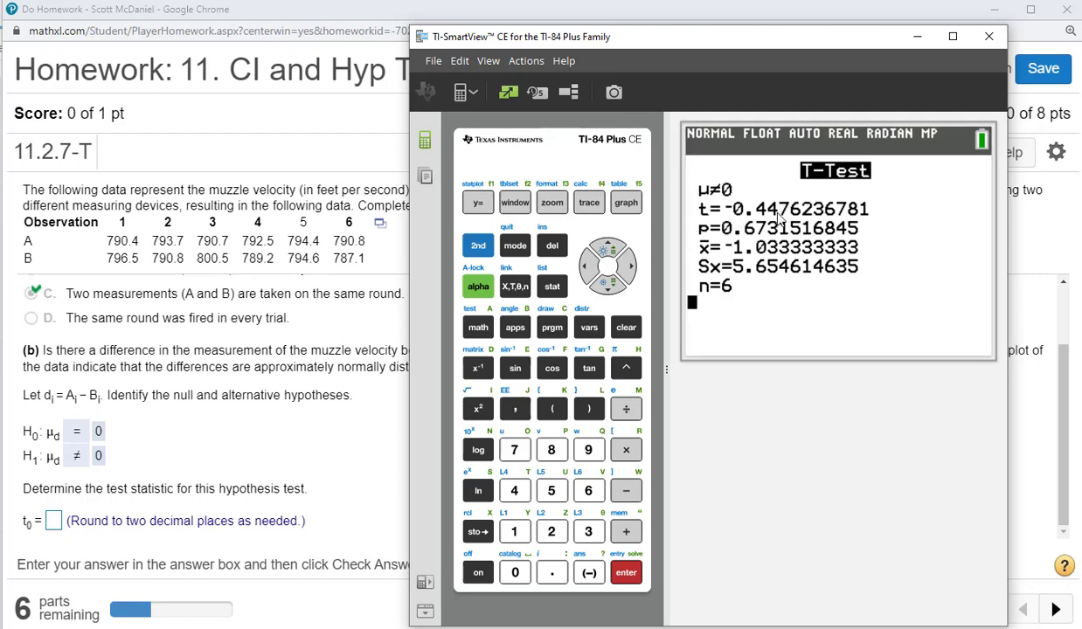
mouse_move(765, 213)
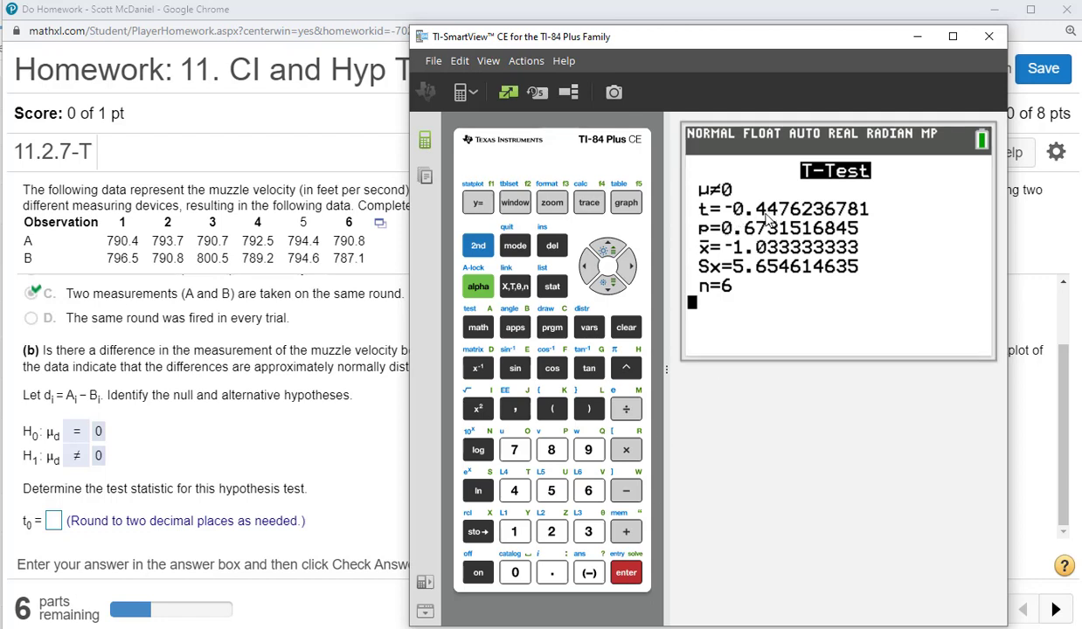
mouse_move(738, 234)
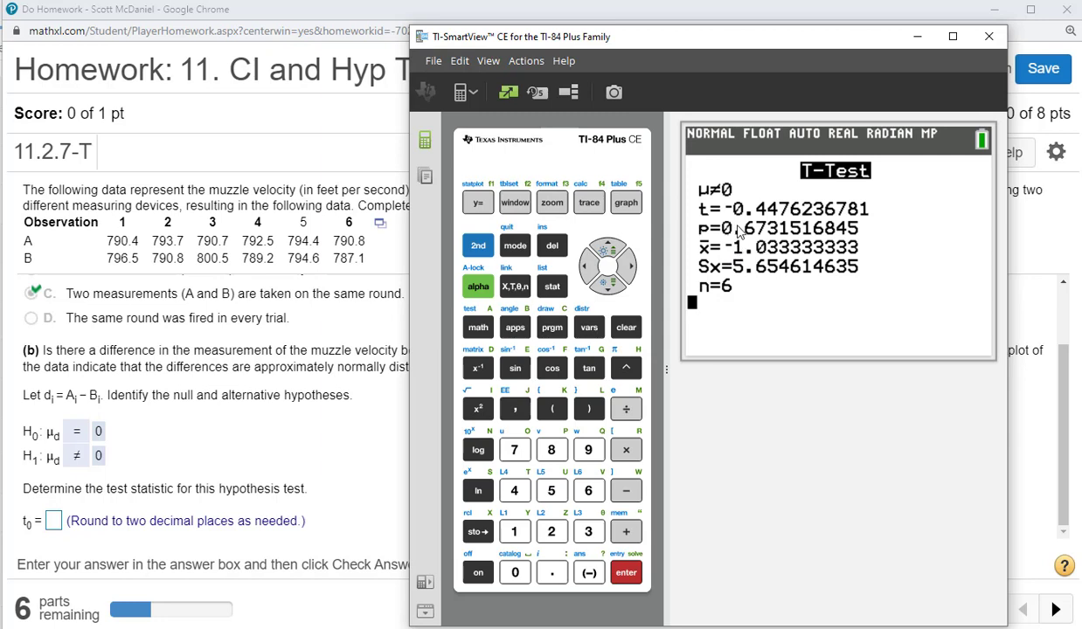
mouse_move(720, 213)
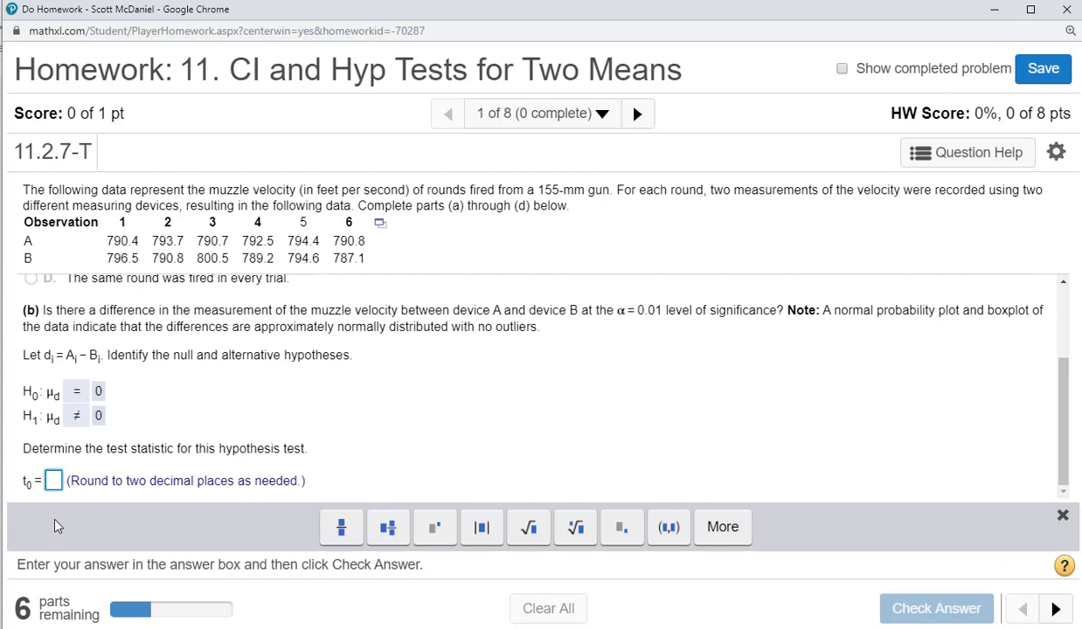
- Enter test statistic t0 = −.45, check it, and dismiss the success message
type("-.45")
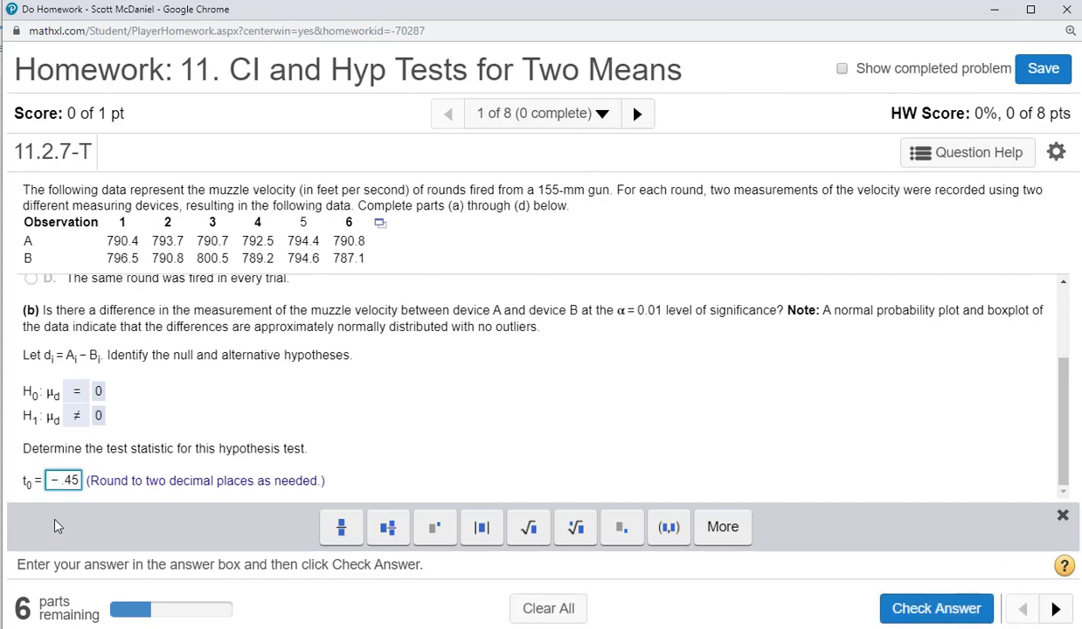
left_click(937, 608)
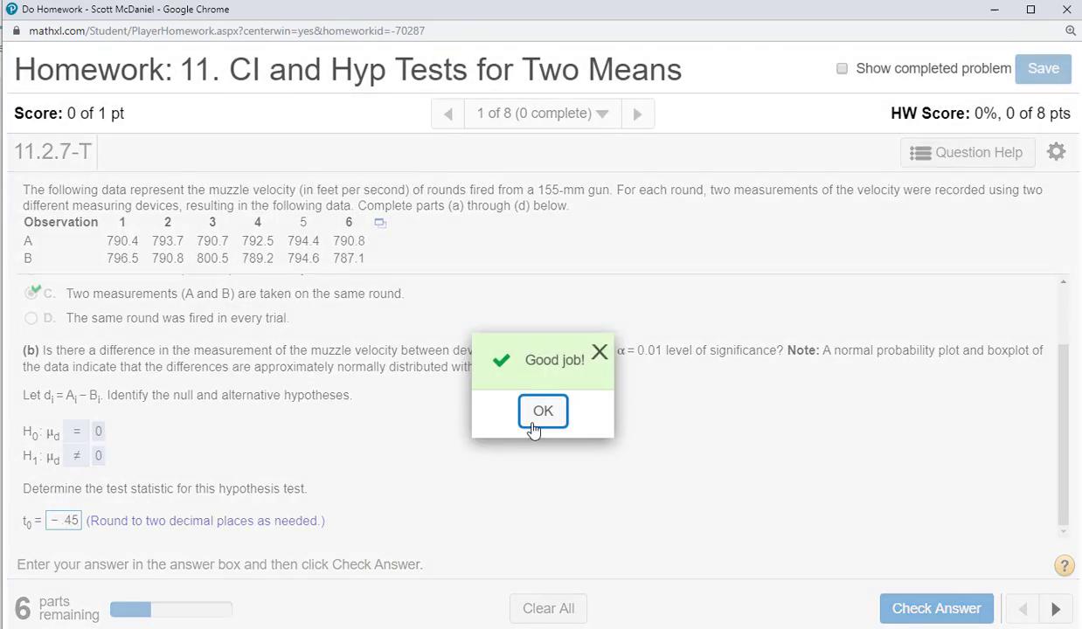
left_click(542, 411)
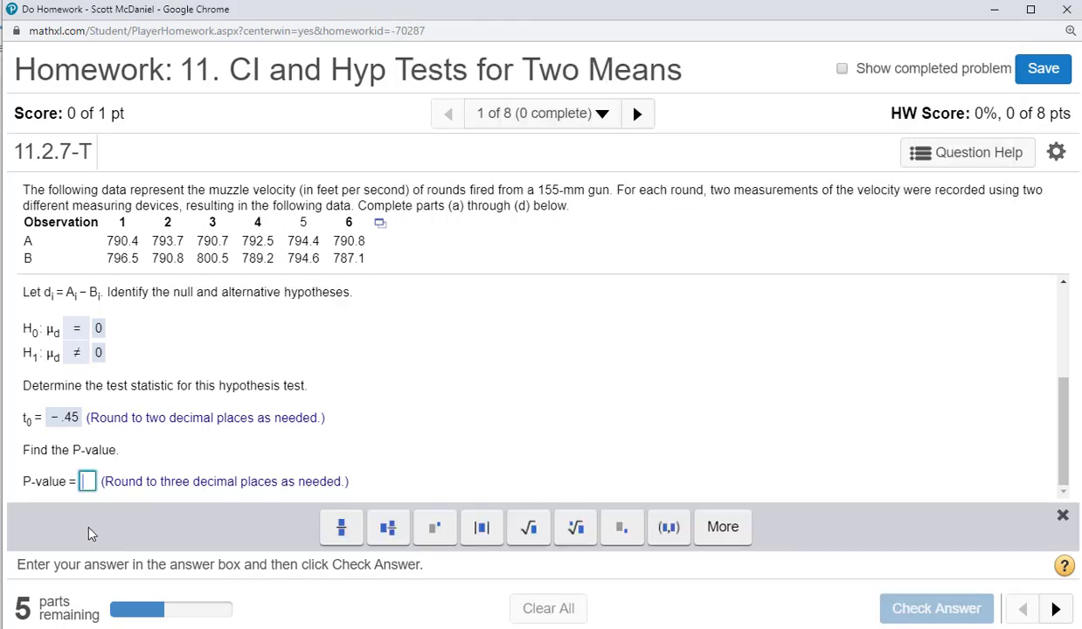
- Enter the P-value .673, check it, and dismiss the Nice Work popup
type(".67")
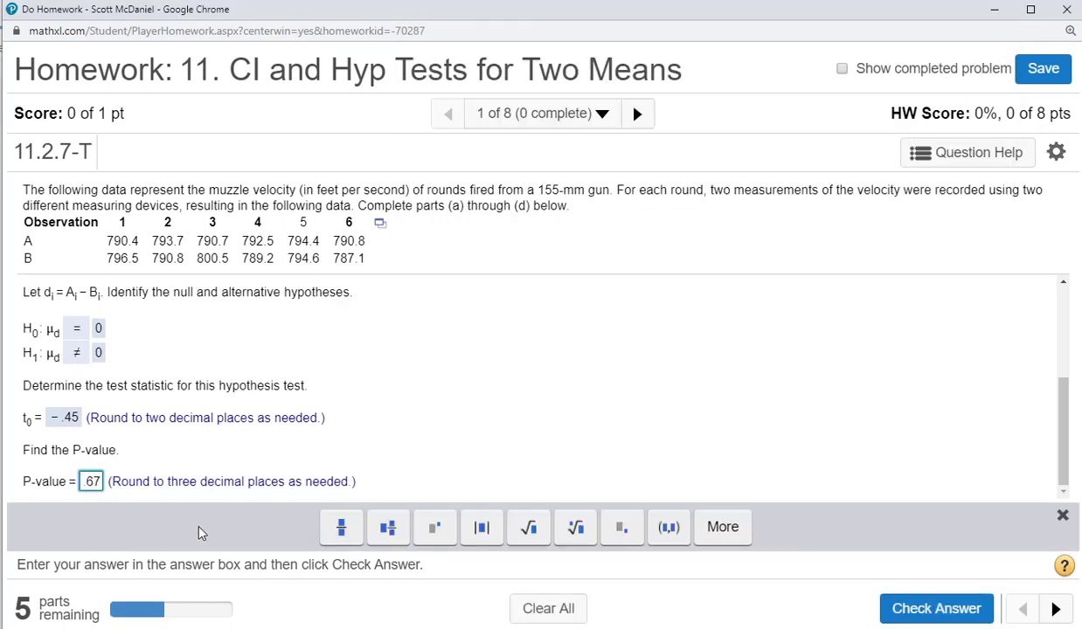
left_click(937, 608)
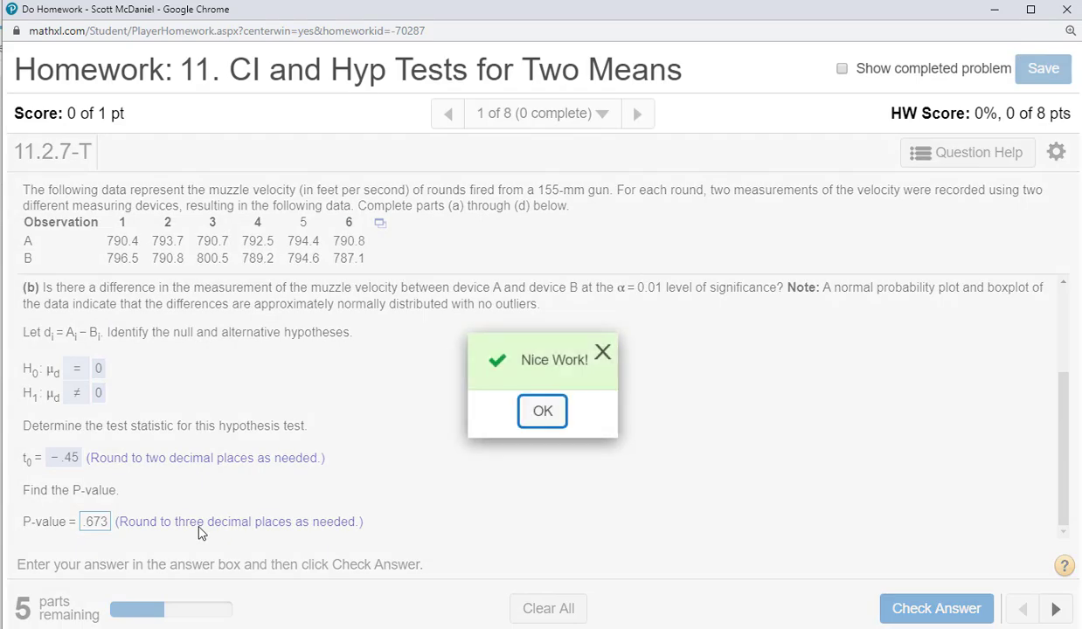
left_click(542, 411)
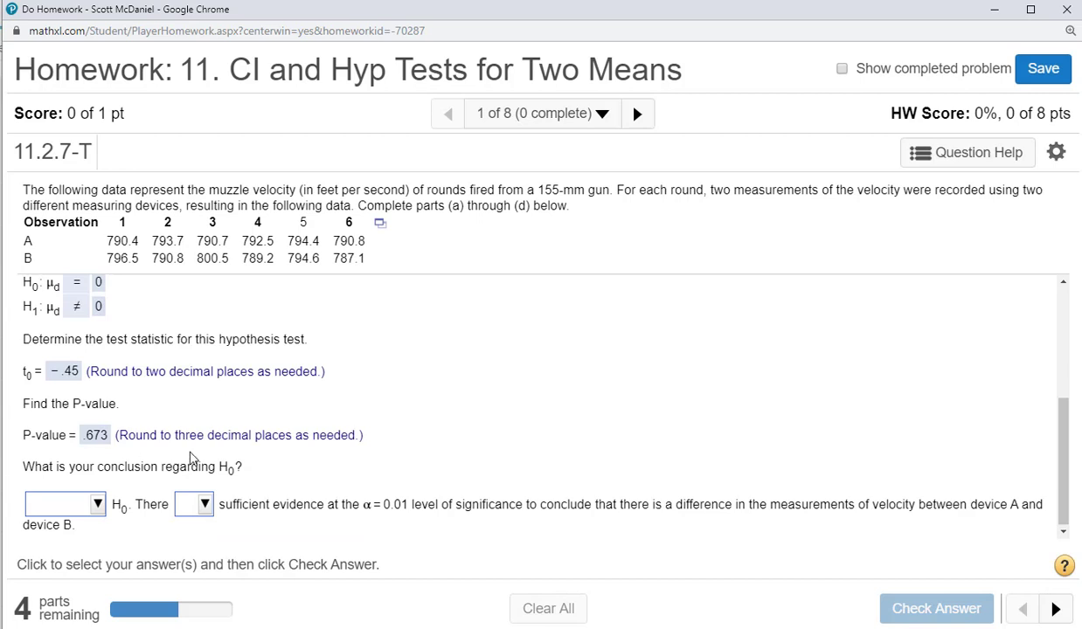
mouse_move(178, 545)
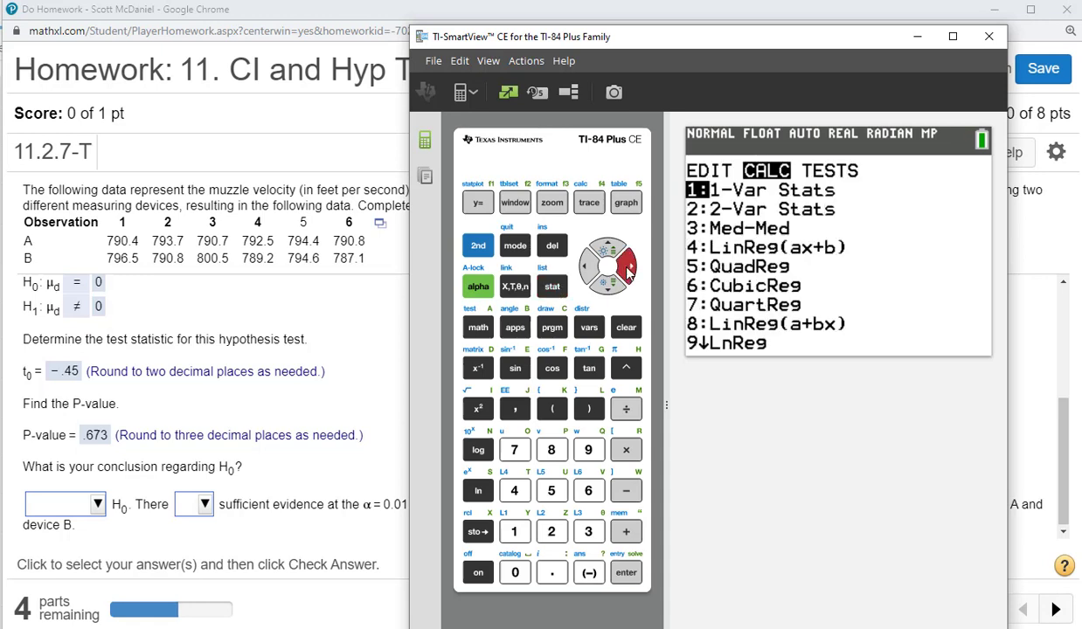
- Set Plot1 to a boxplot of the L3 difference data
left_click(552, 286)
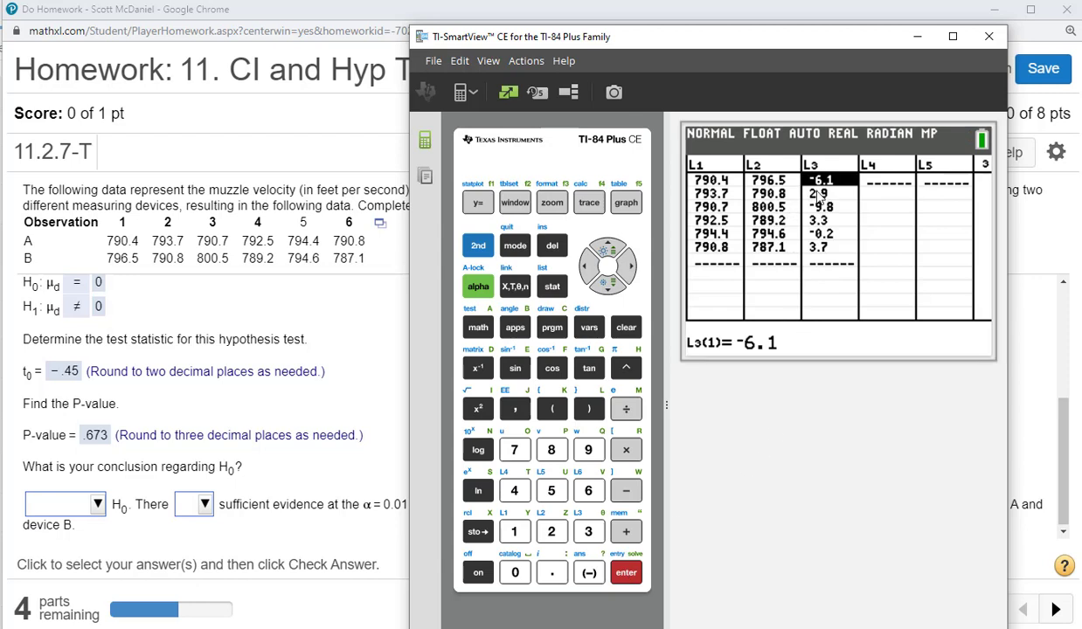
mouse_move(824, 192)
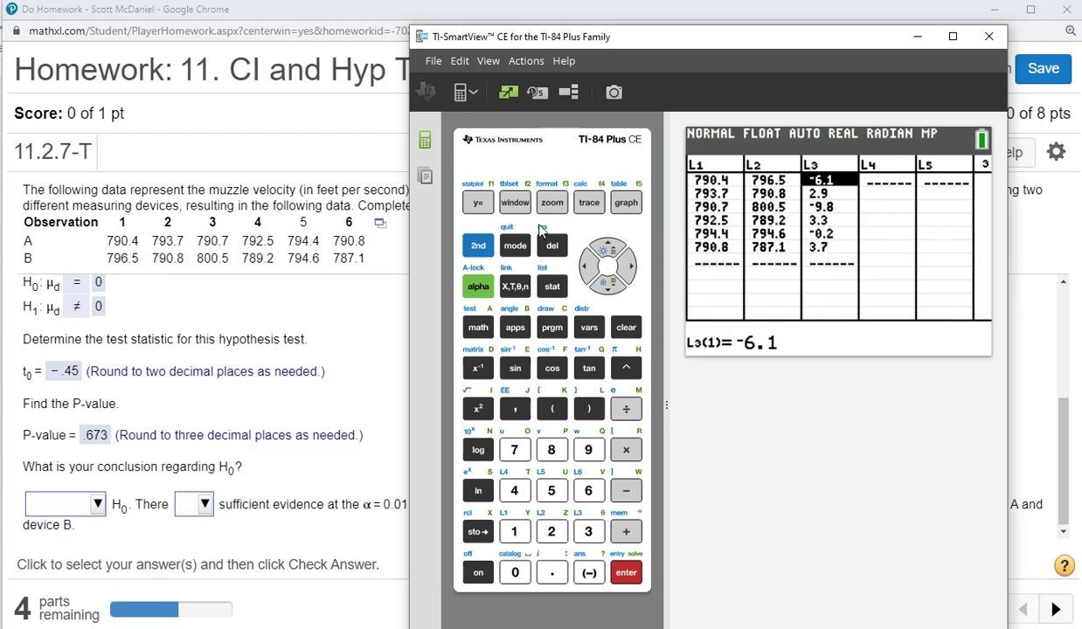
left_click(477, 245)
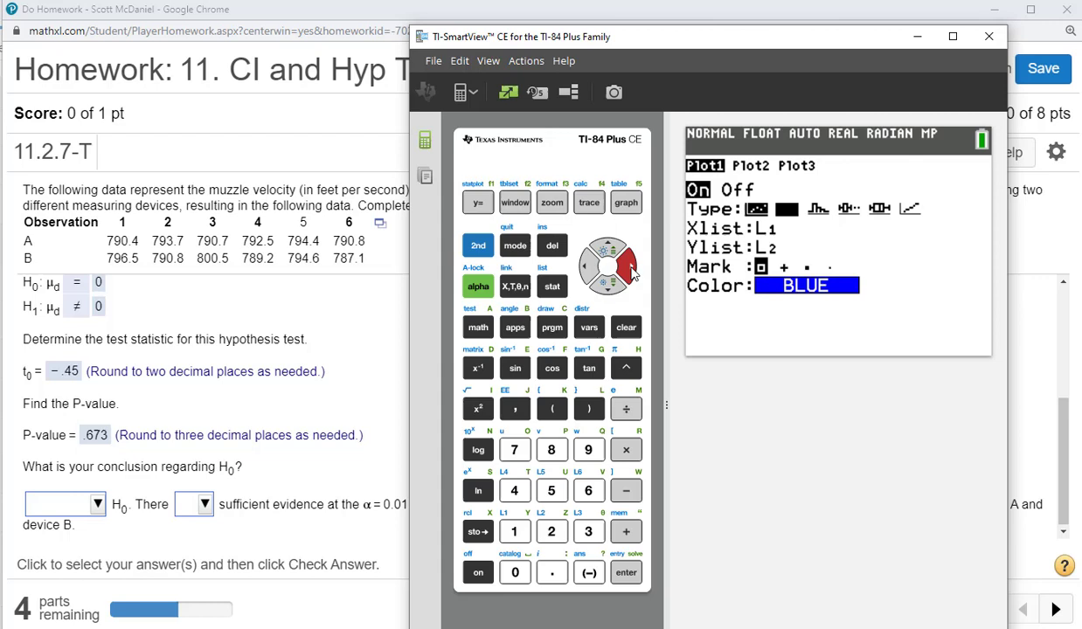
left_click(624, 573)
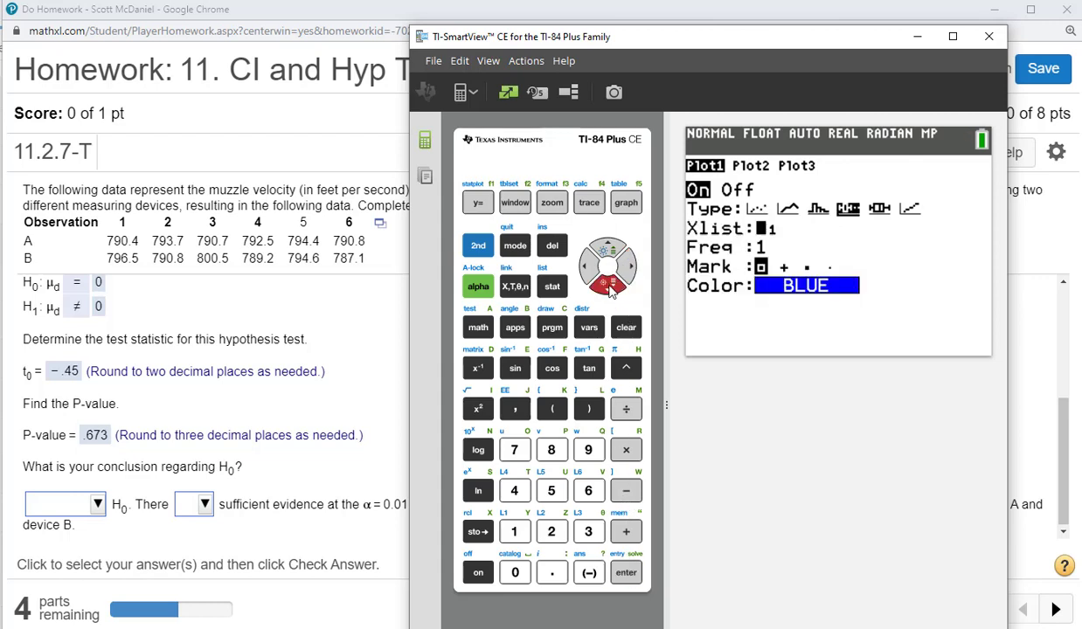
left_click(587, 531)
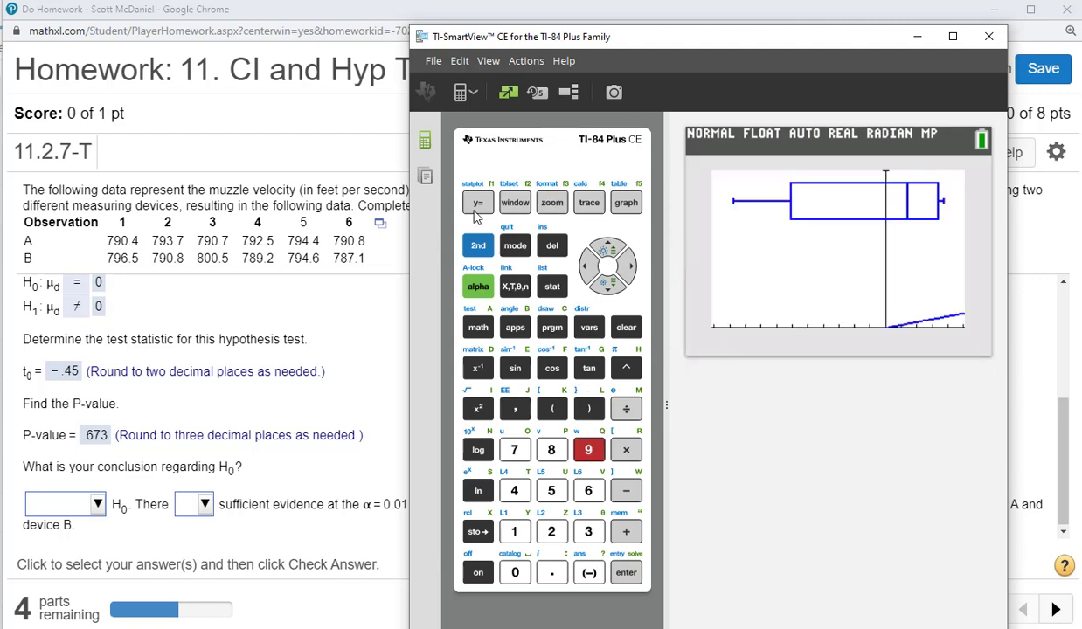
- Clear the stray Y1 function, regraph the boxplot, and return to the homework page
left_click(477, 203)
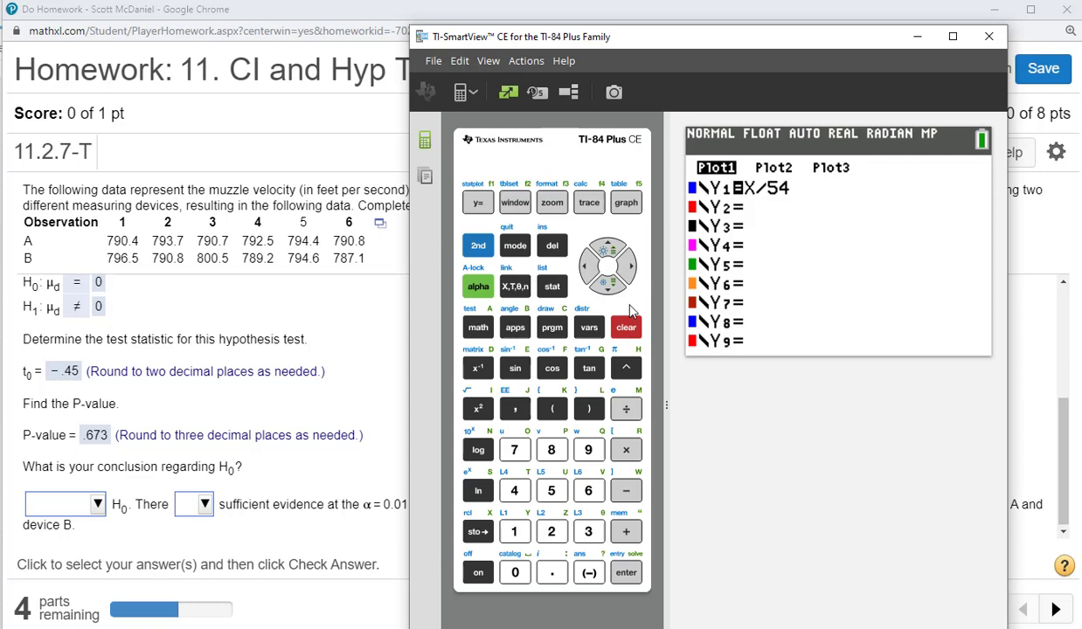
left_click(625, 203)
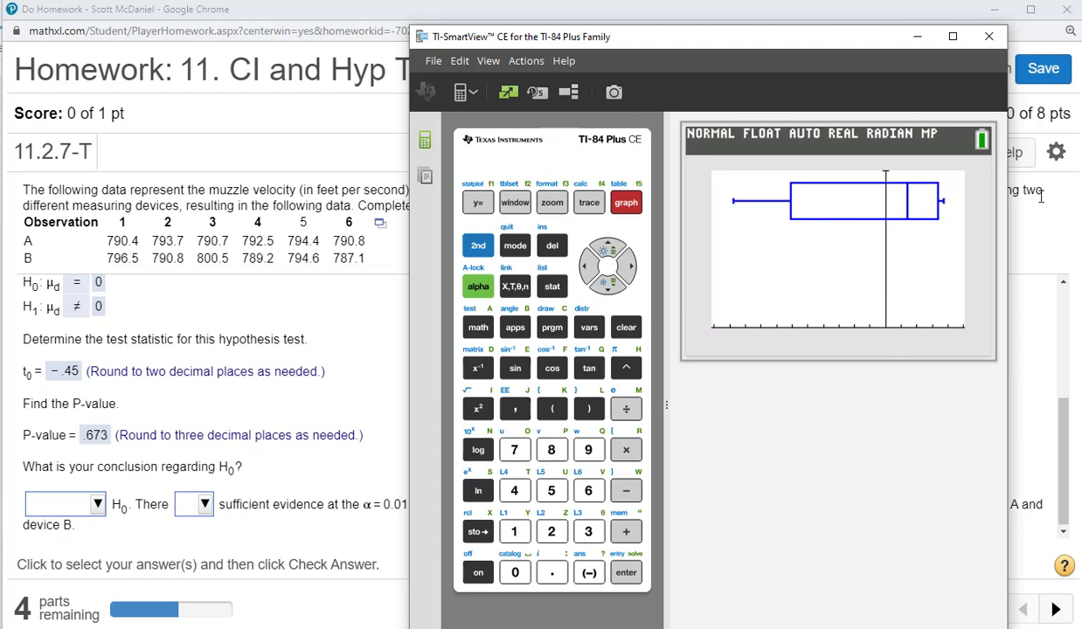
mouse_move(893, 204)
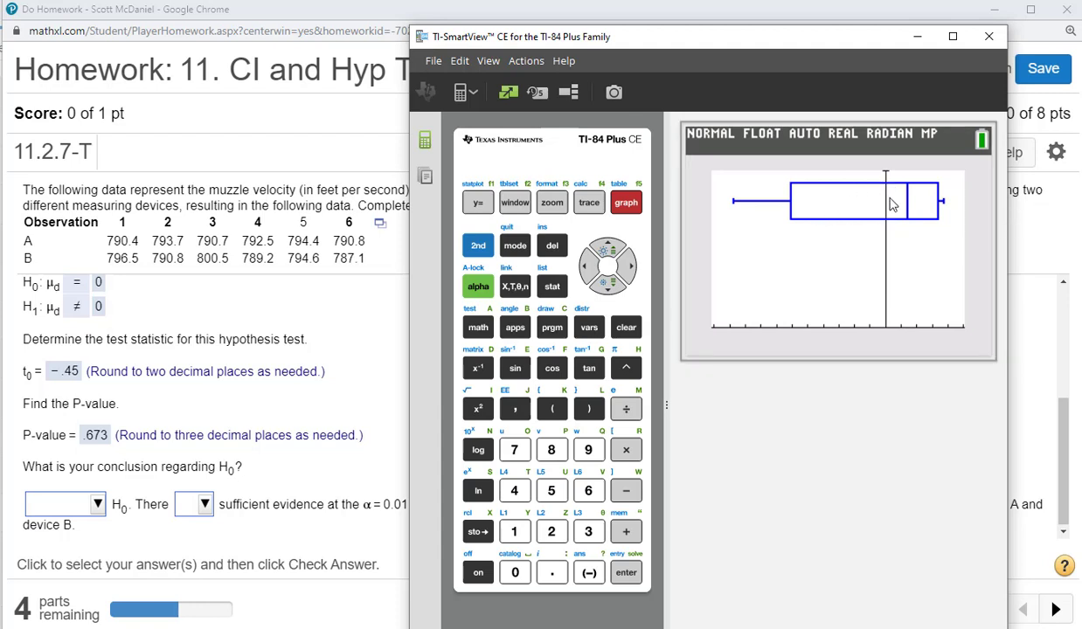
mouse_move(867, 218)
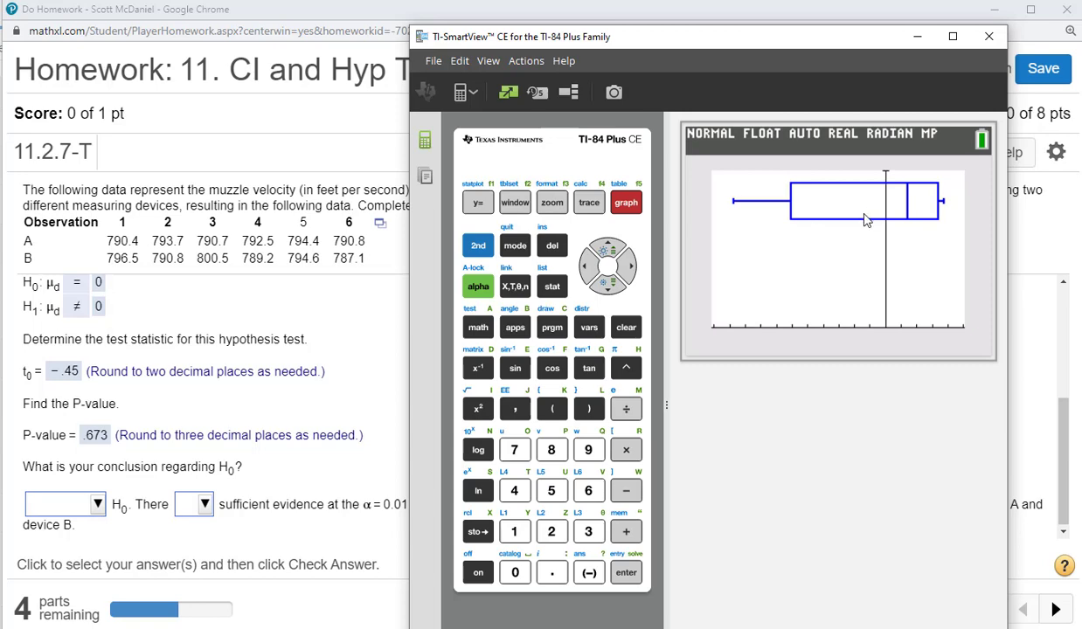
left_click(985, 37)
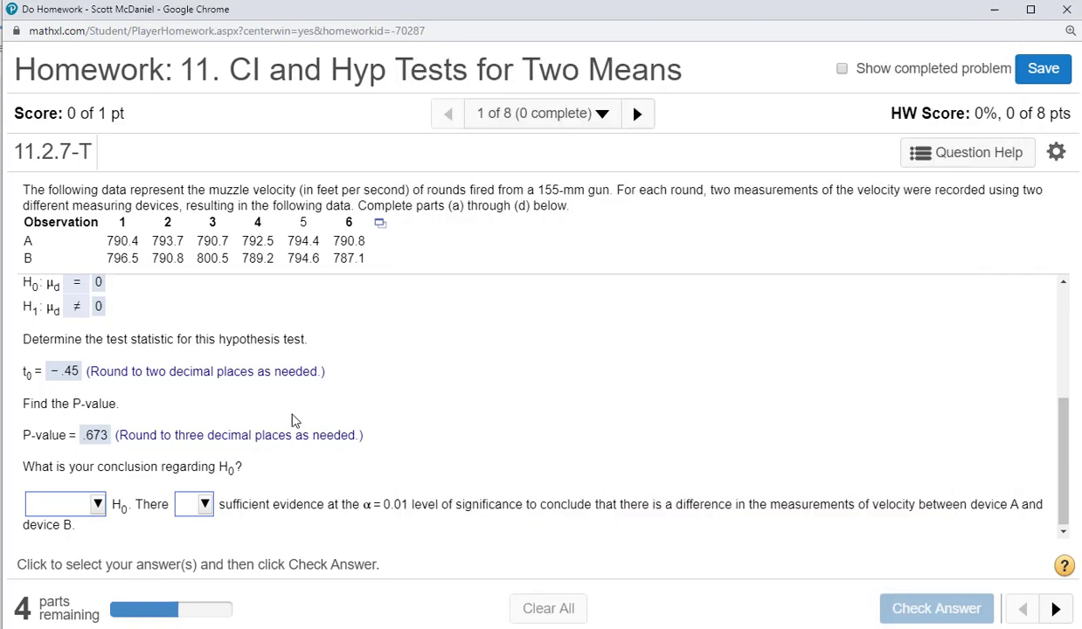
- Conclude 'Do not reject H0' since there 'is not' sufficient evidence, and check it
left_click(84, 503)
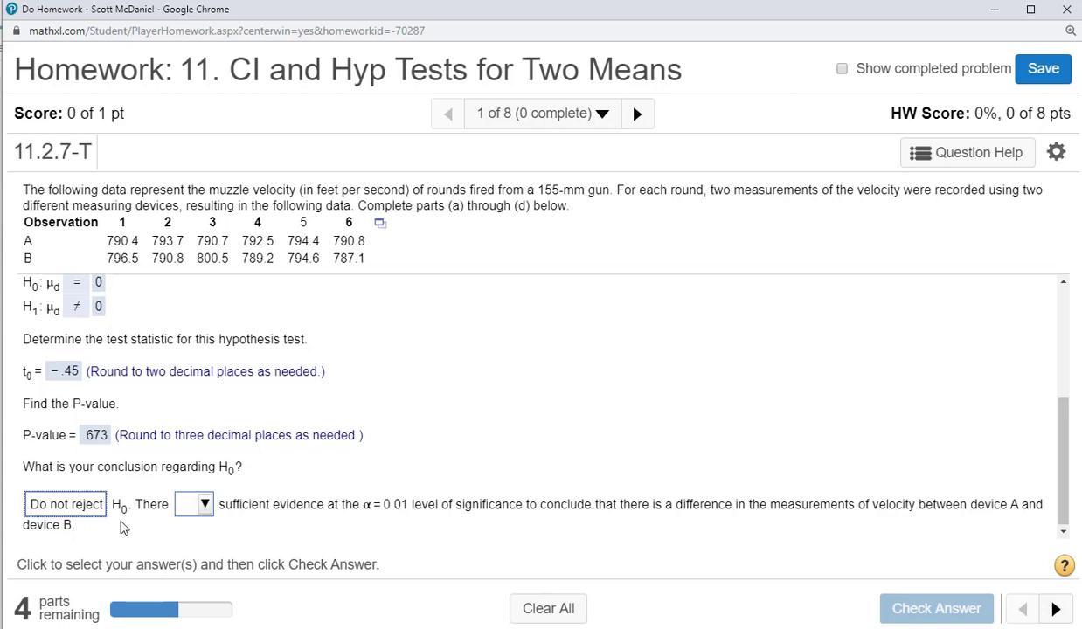
left_click(194, 503)
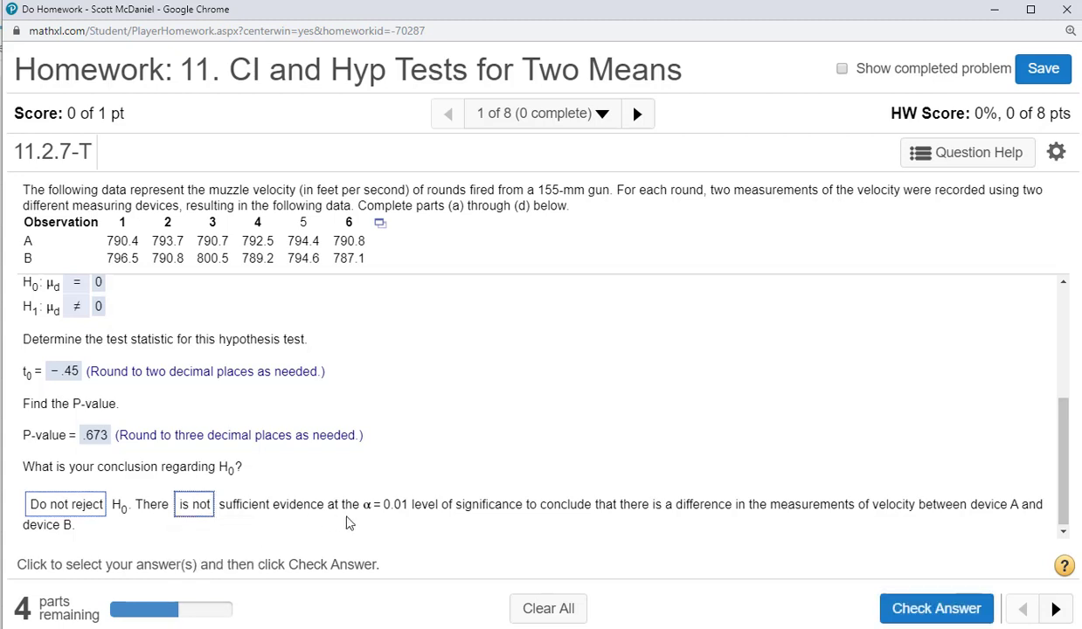
mouse_move(458, 514)
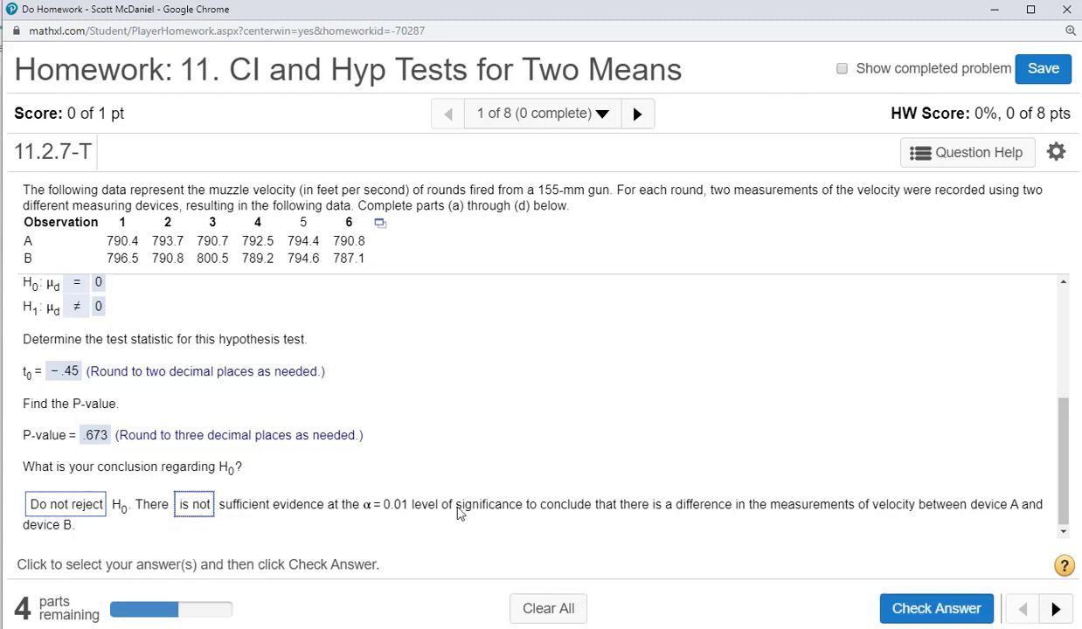
mouse_move(821, 510)
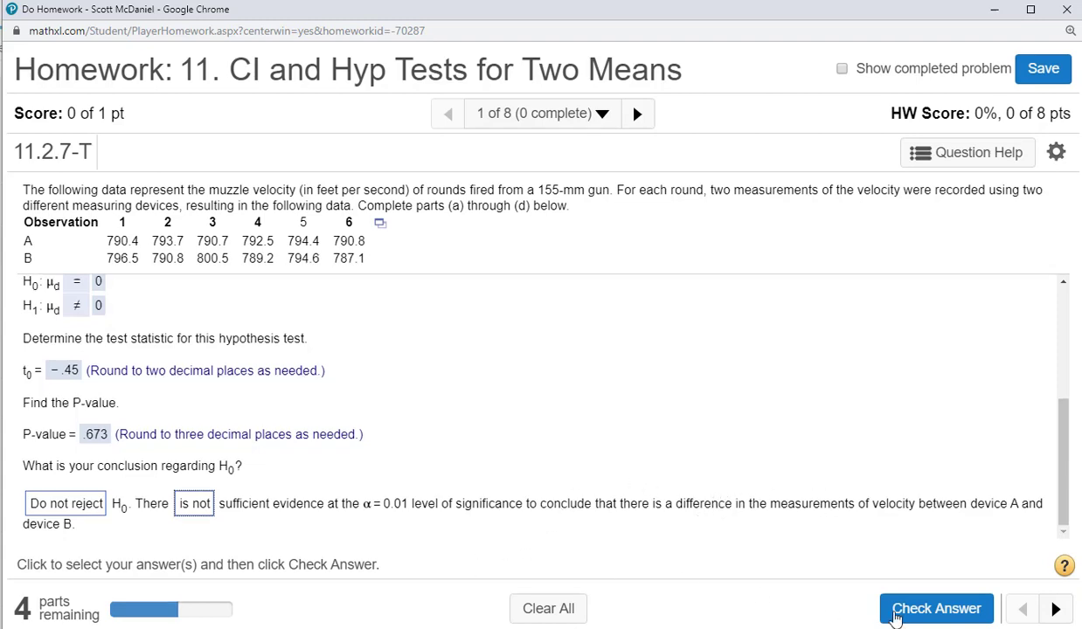
left_click(938, 608)
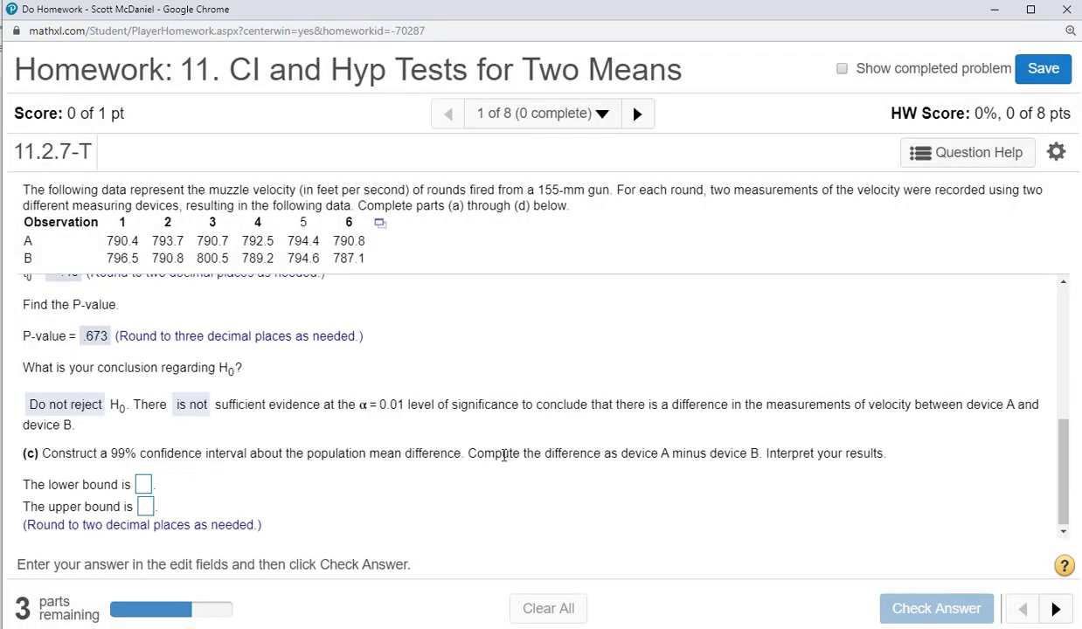
mouse_move(182, 479)
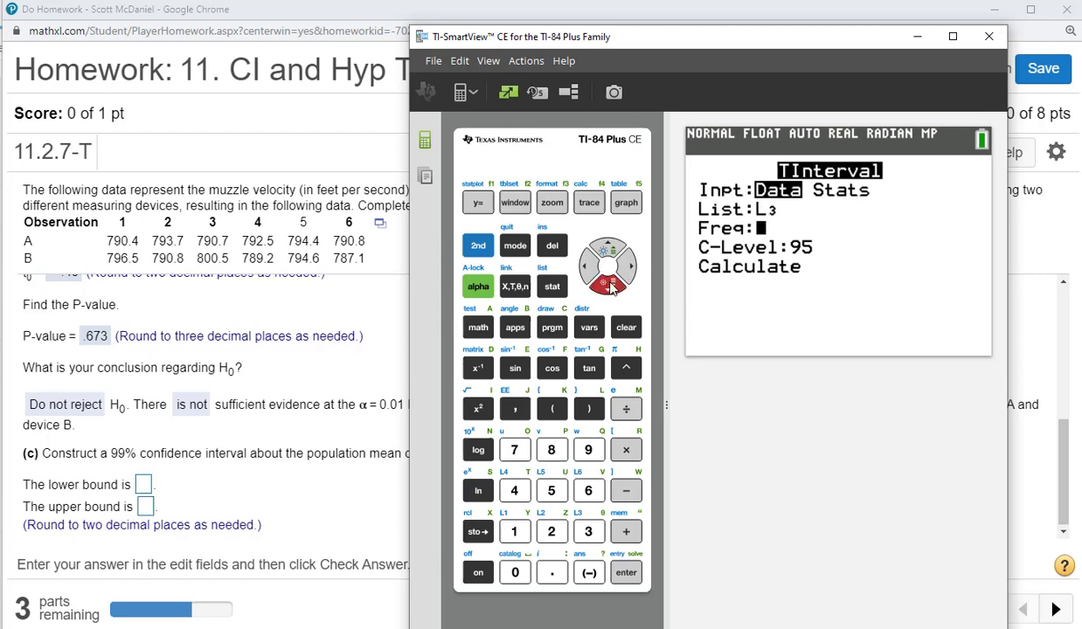
- Calculate a TInterval on L3 at a 99 confidence level
left_click(587, 450)
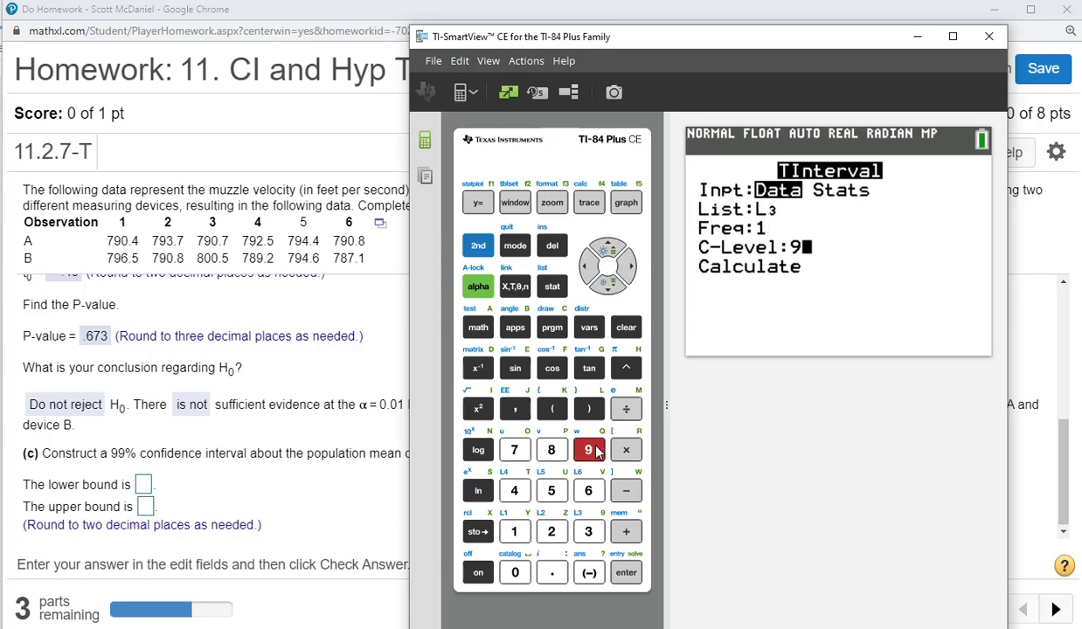
left_click(587, 451)
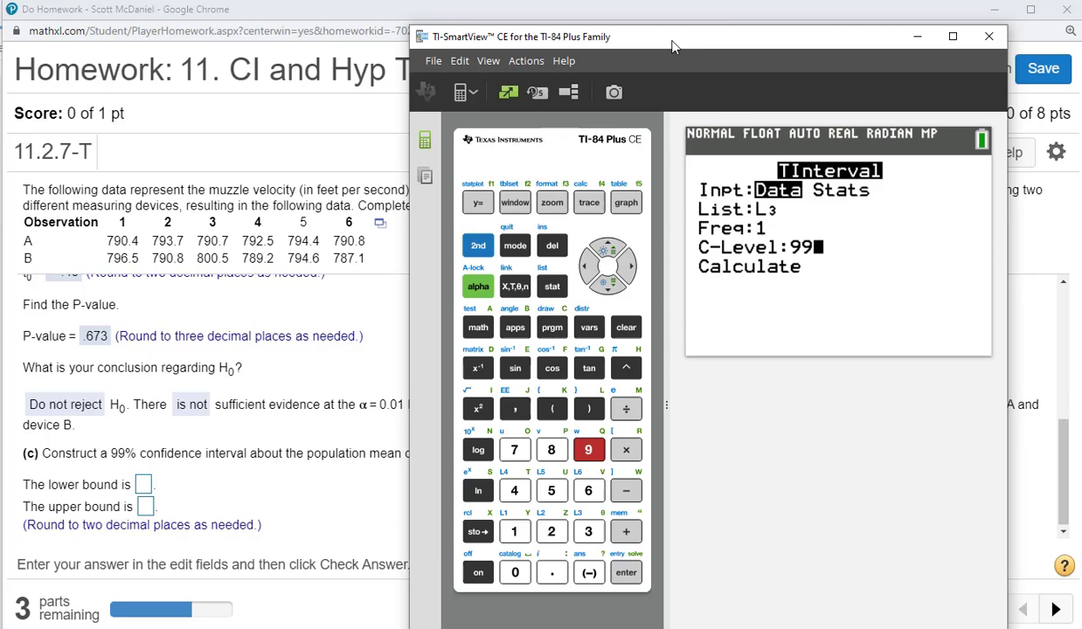
left_click_drag(673, 46, 643, 17)
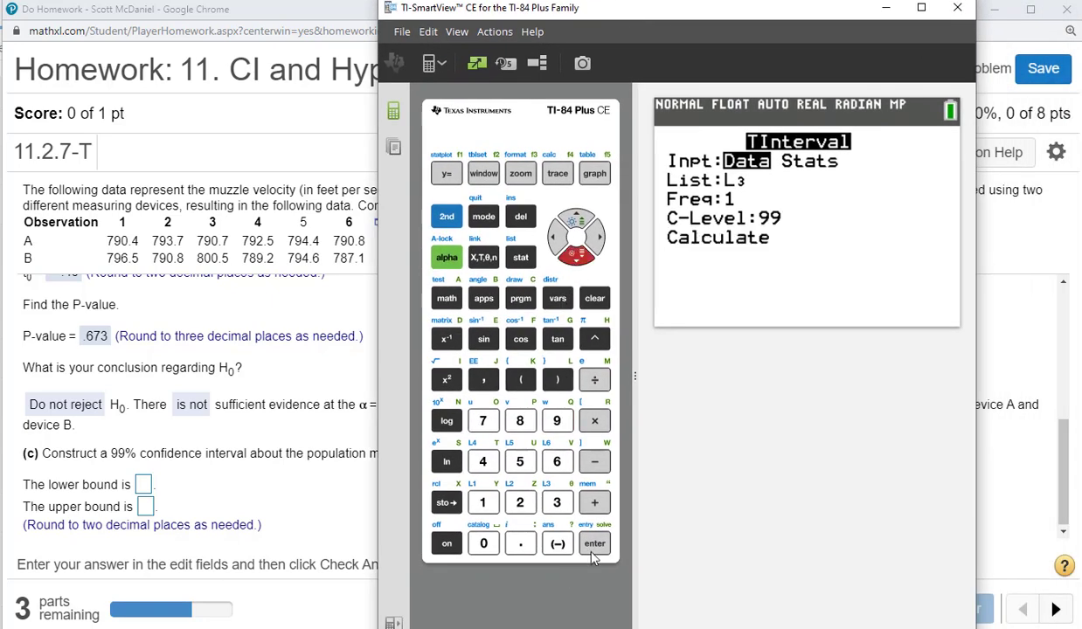
left_click(594, 544)
type("−10")
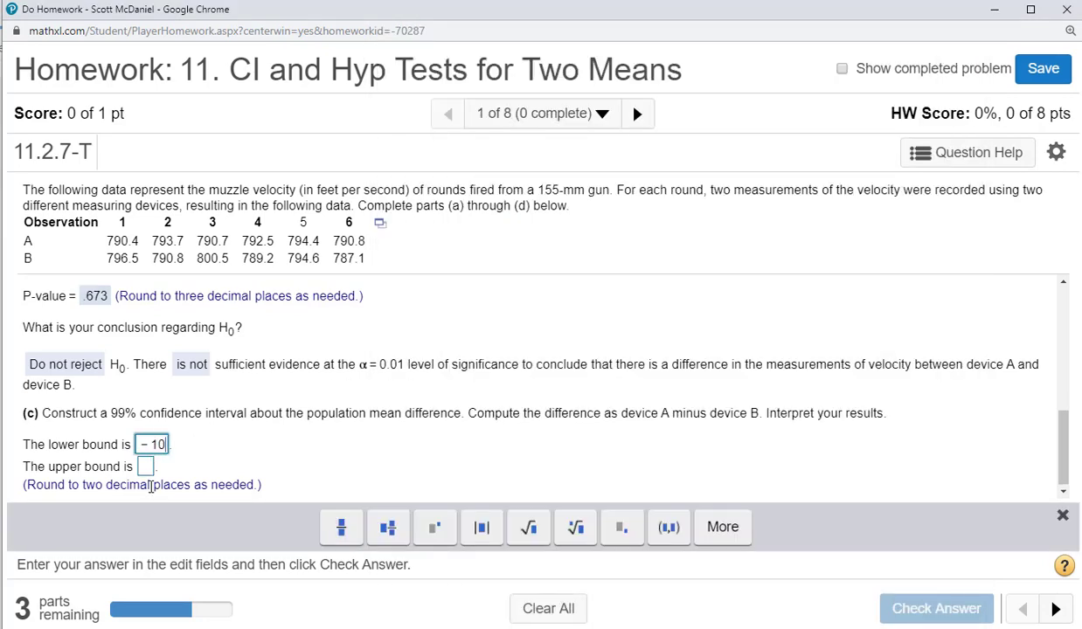
- Enter the 99% interval bounds −10.34 and 8.27, check them, and dismiss the feedback
type(".34")
left_click(145, 466)
type("8")
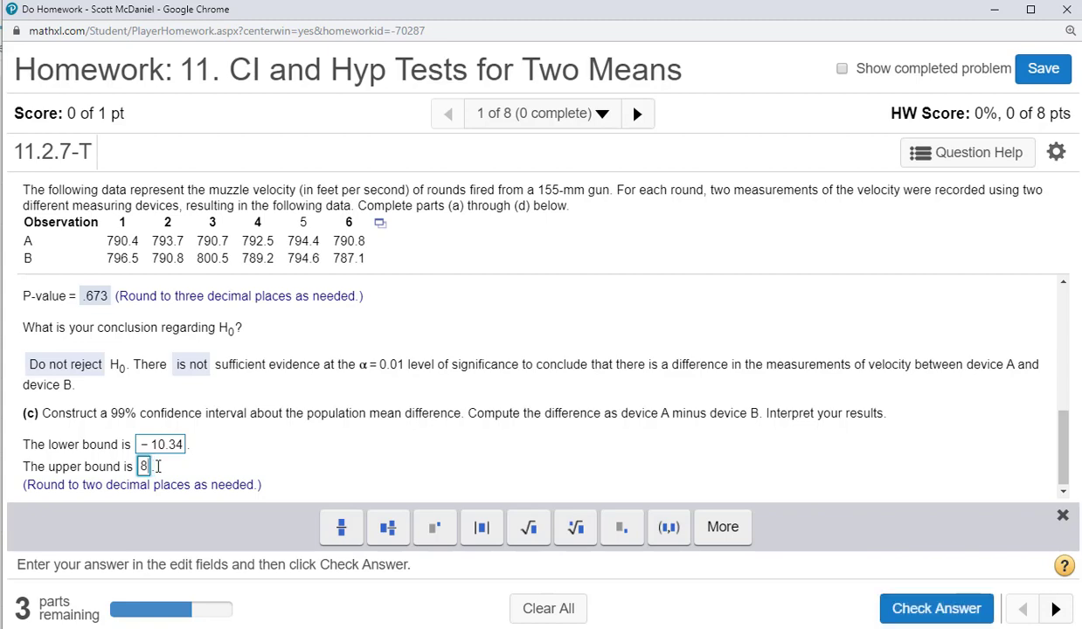
type(".27")
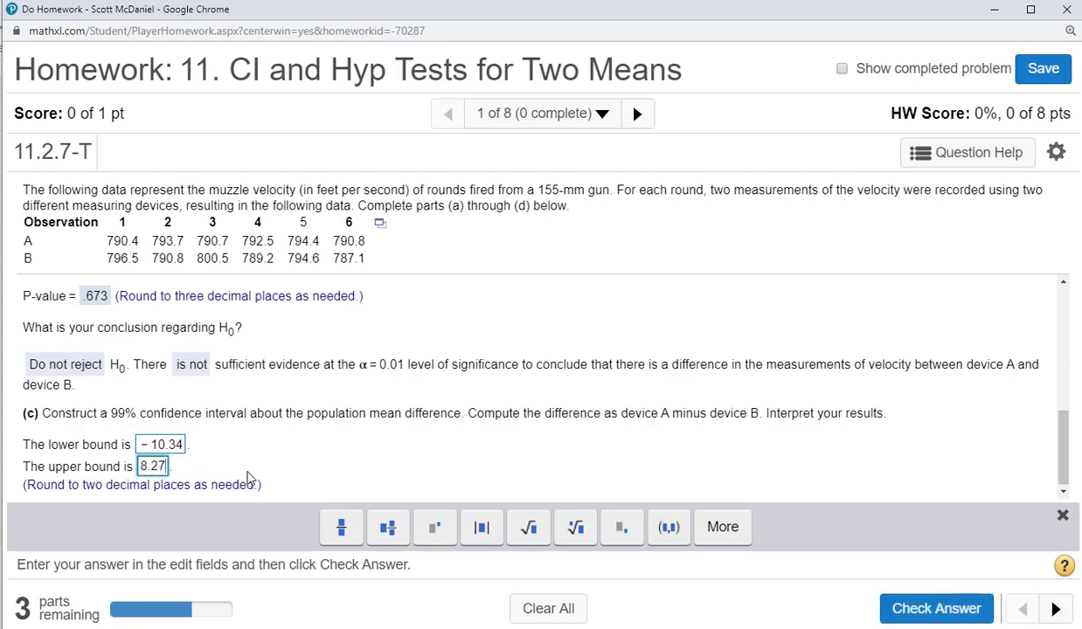
left_click(938, 609)
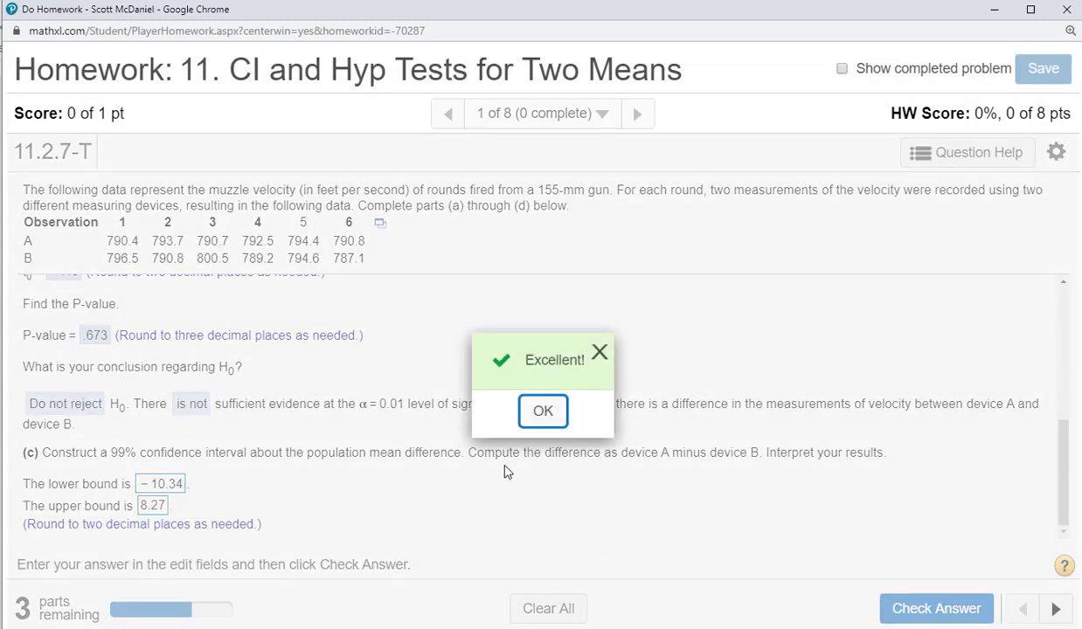
left_click(542, 411)
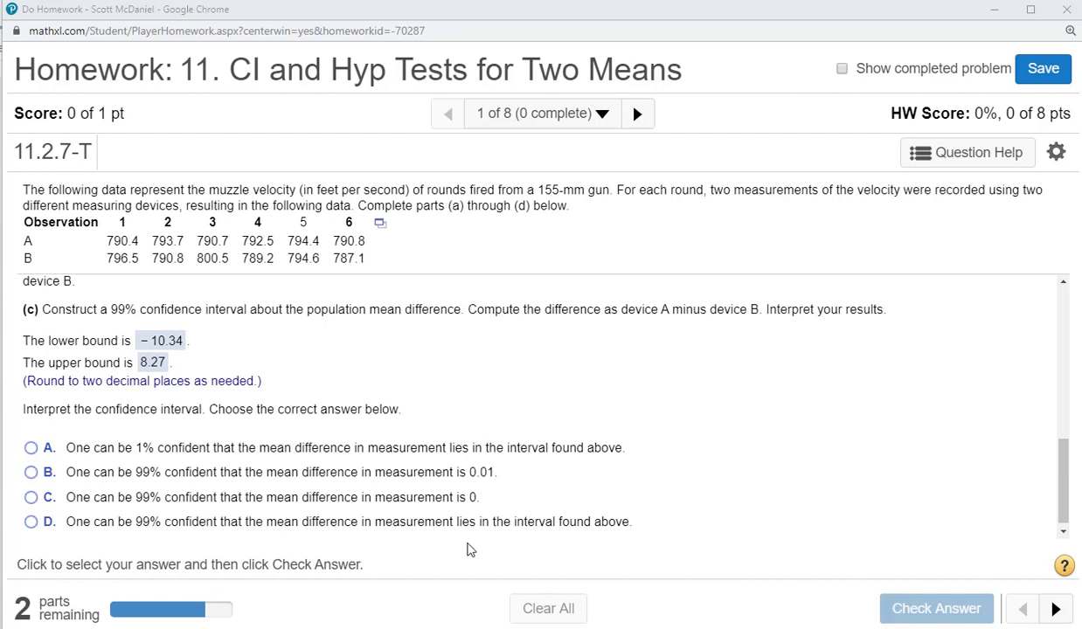
- Answer that one is 99% confident the mean difference lies in the interval and check it
left_click(32, 523)
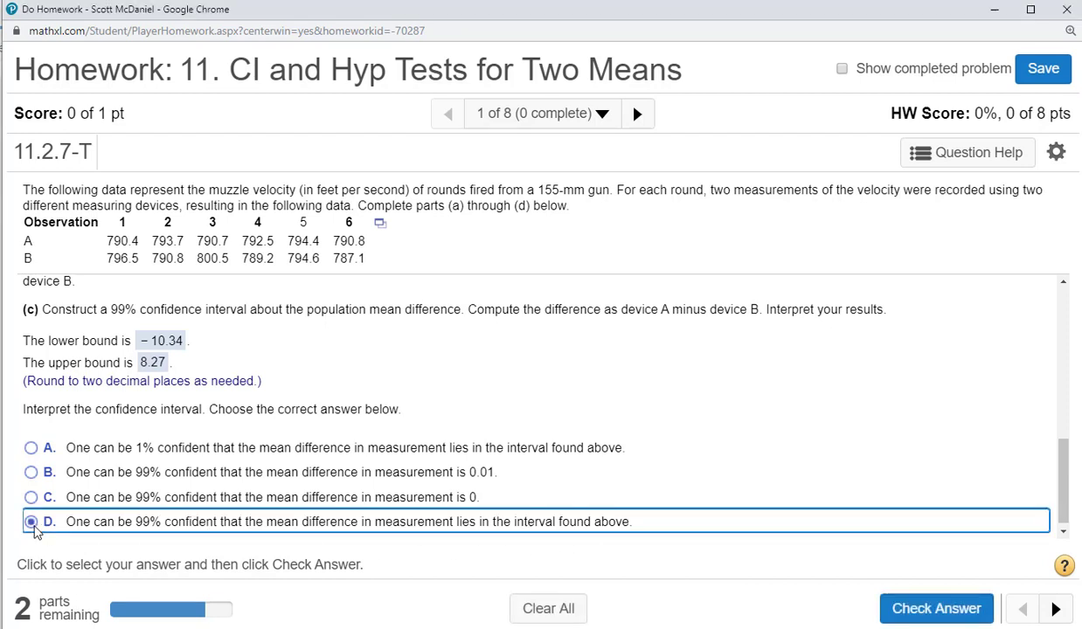
left_click(31, 521)
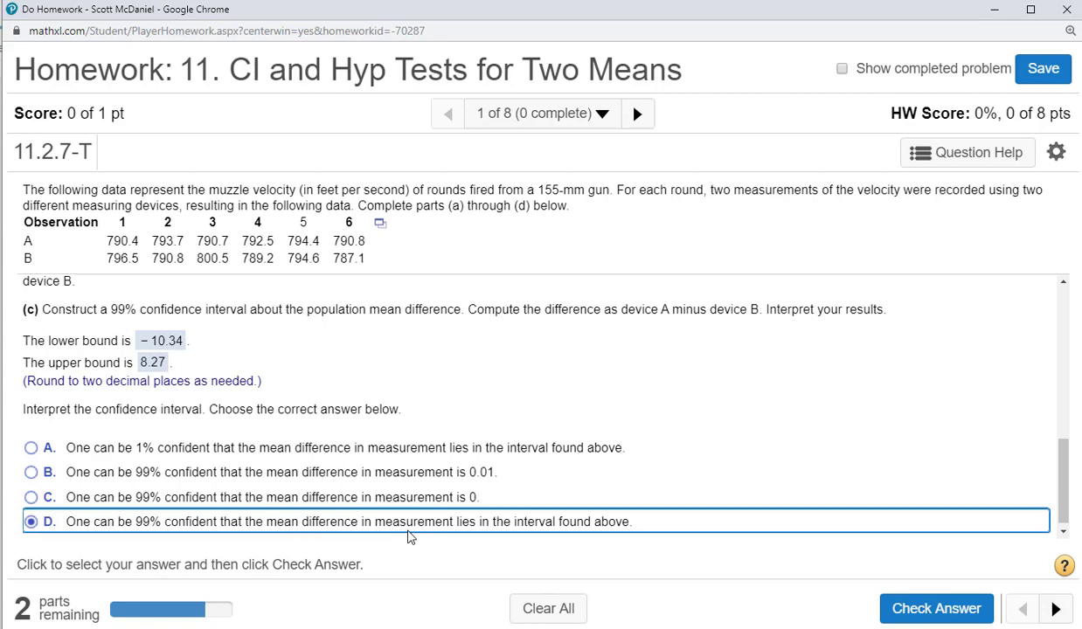
mouse_move(152, 367)
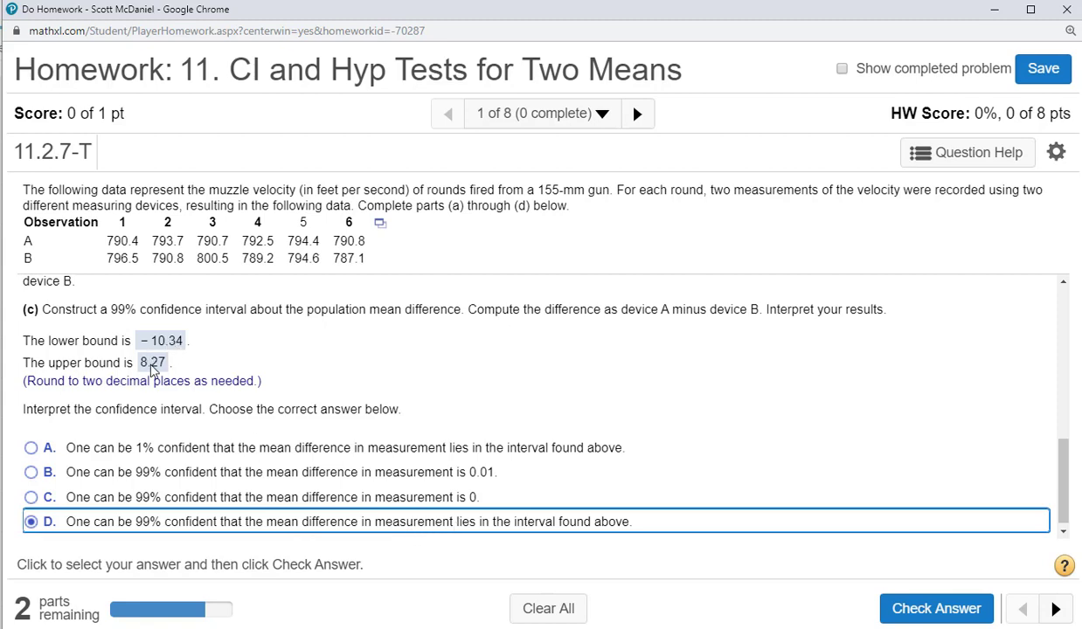
mouse_move(947, 220)
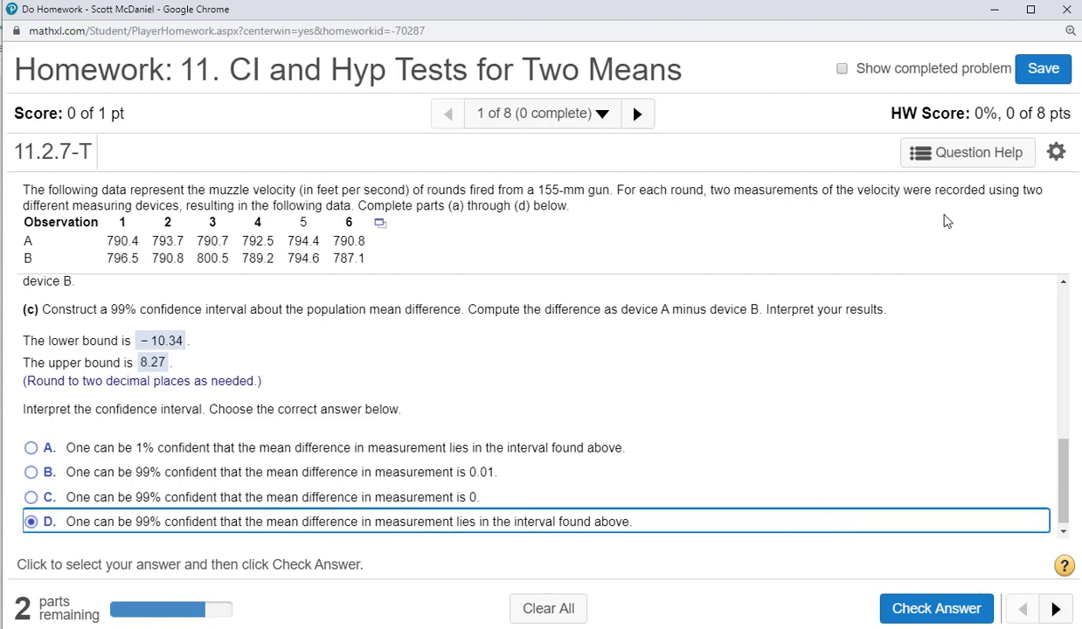
left_click(936, 608)
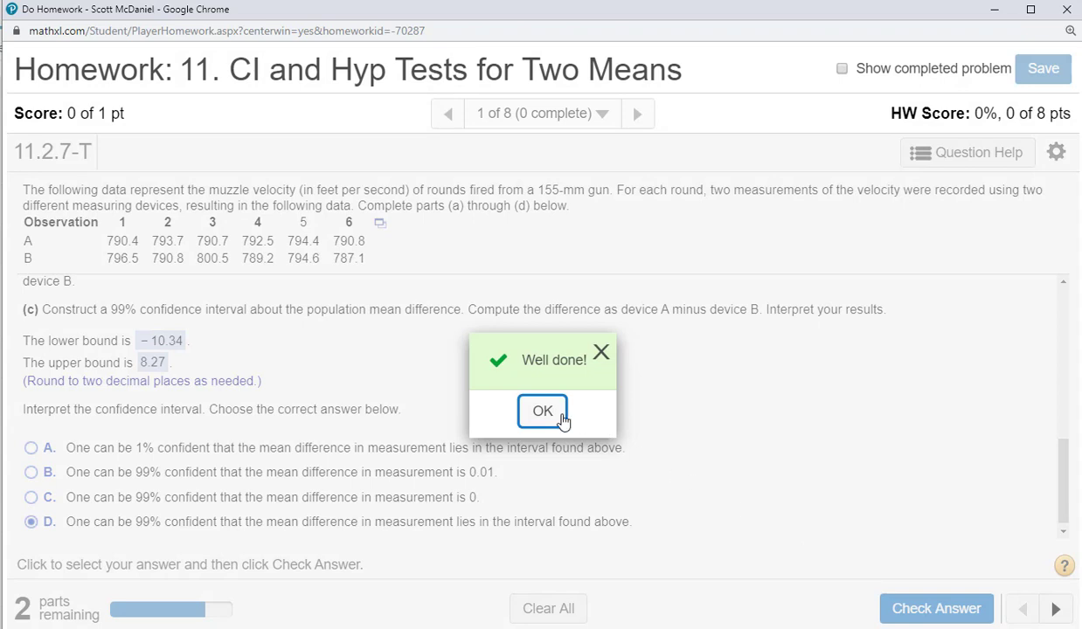
- Dismiss the Well done popup to reveal part (d) and start the differences boxplot
left_click(541, 410)
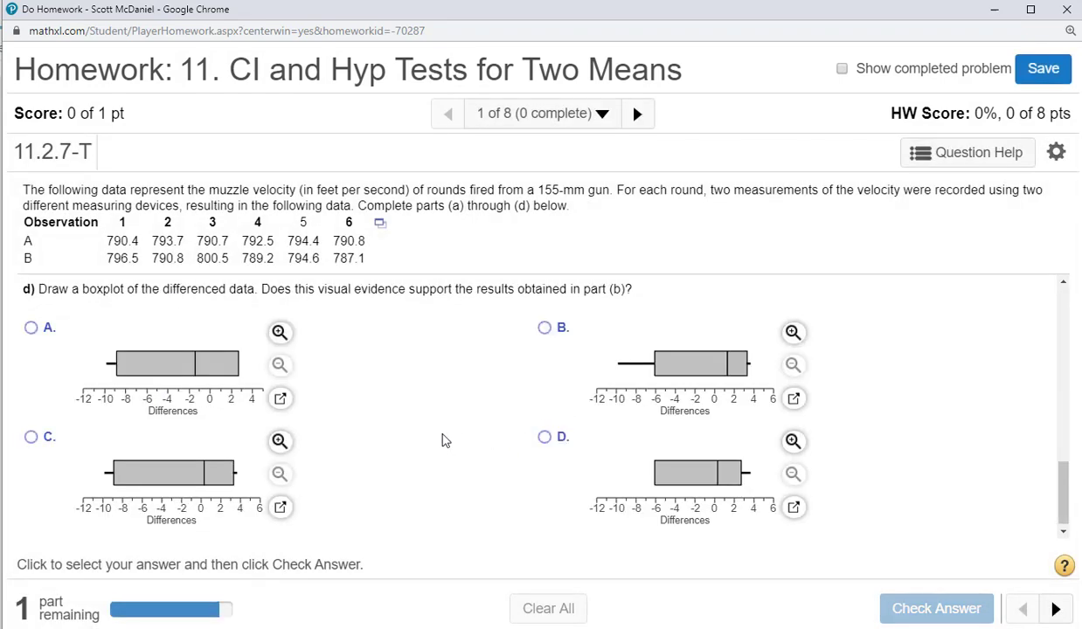
mouse_move(279, 398)
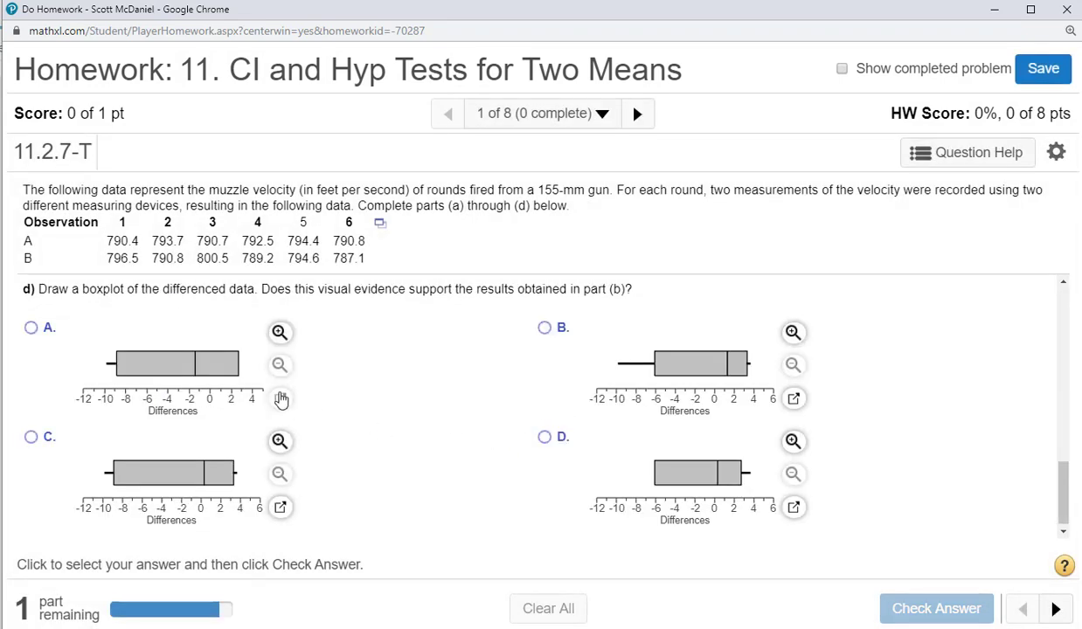
mouse_move(248, 358)
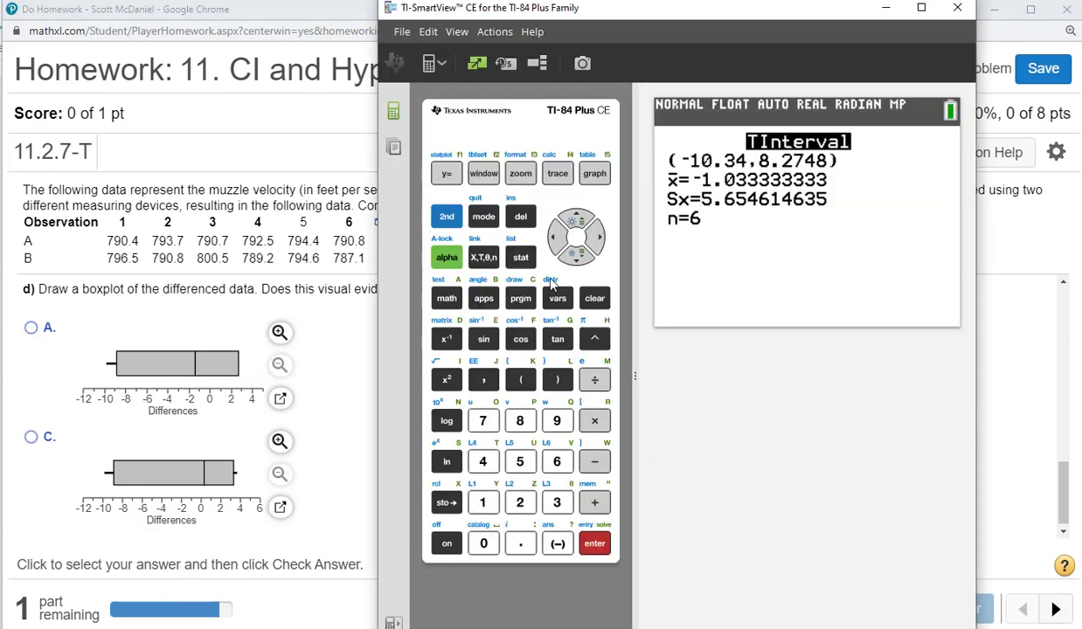
left_click(594, 173)
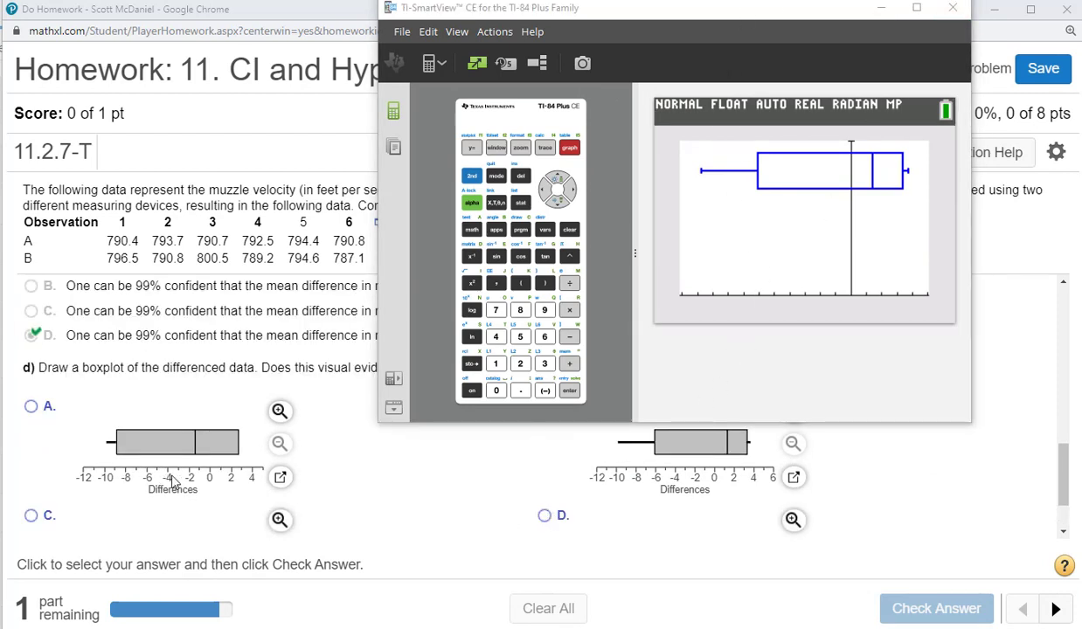
mouse_move(865, 172)
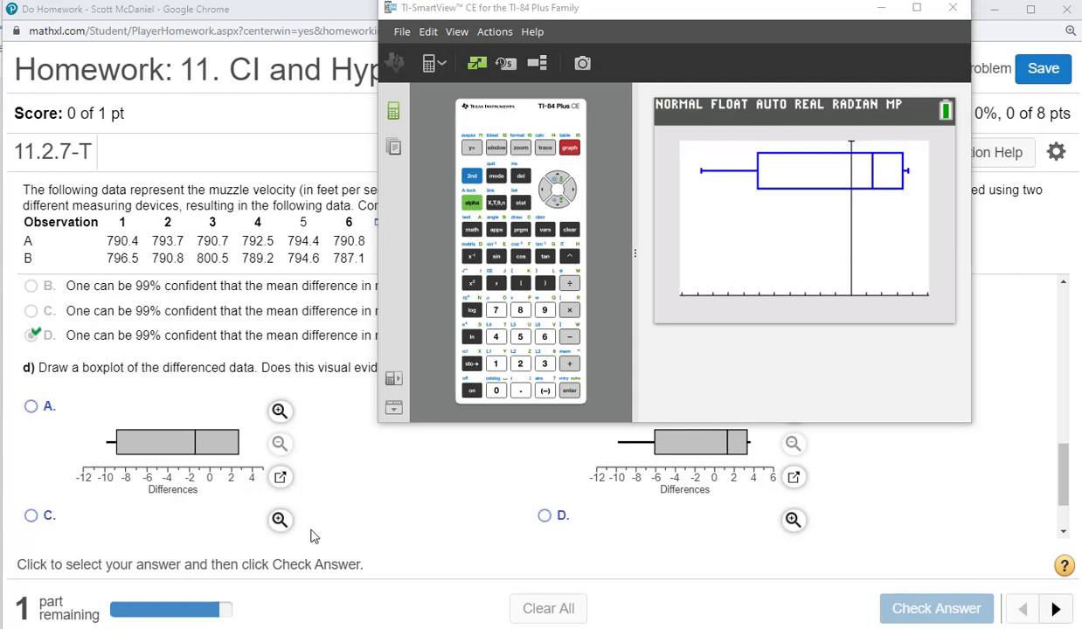
- Scroll the homework and bring the MyLab Math page back in front of the calculator
scroll("down", 3)
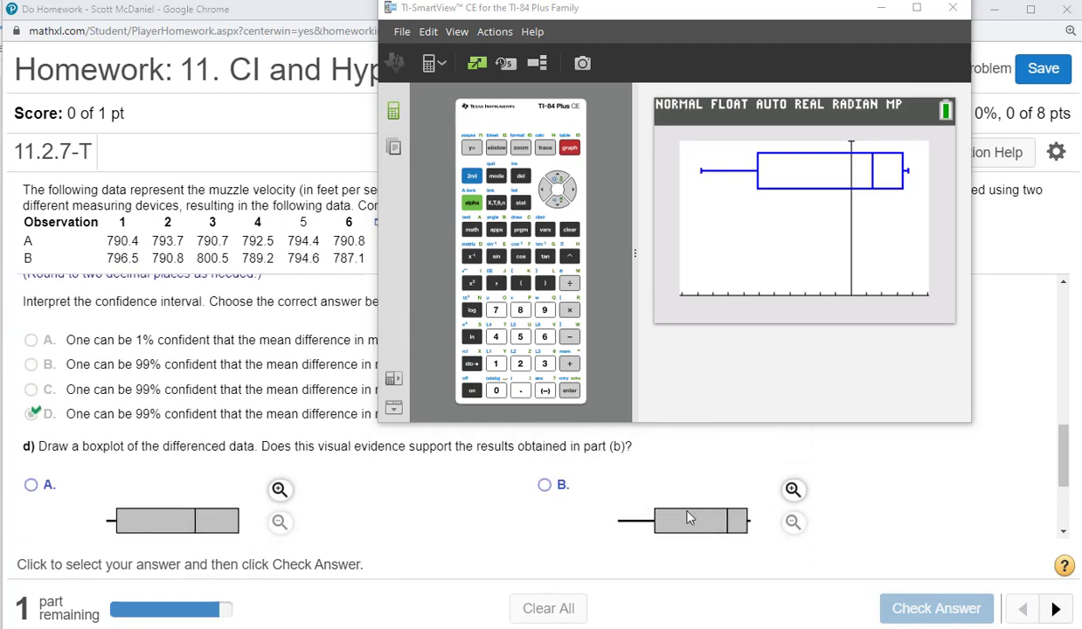
left_click(950, 10)
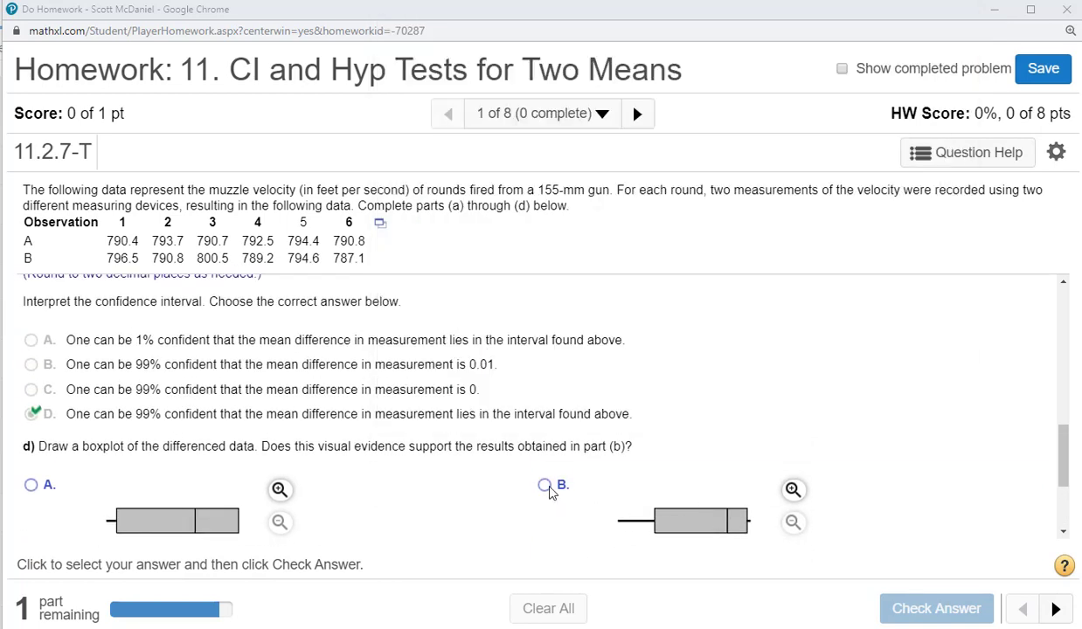
- Answer 'Yes, because 0 is contained in the boxplot', check it, and finish the problem
left_click(538, 485)
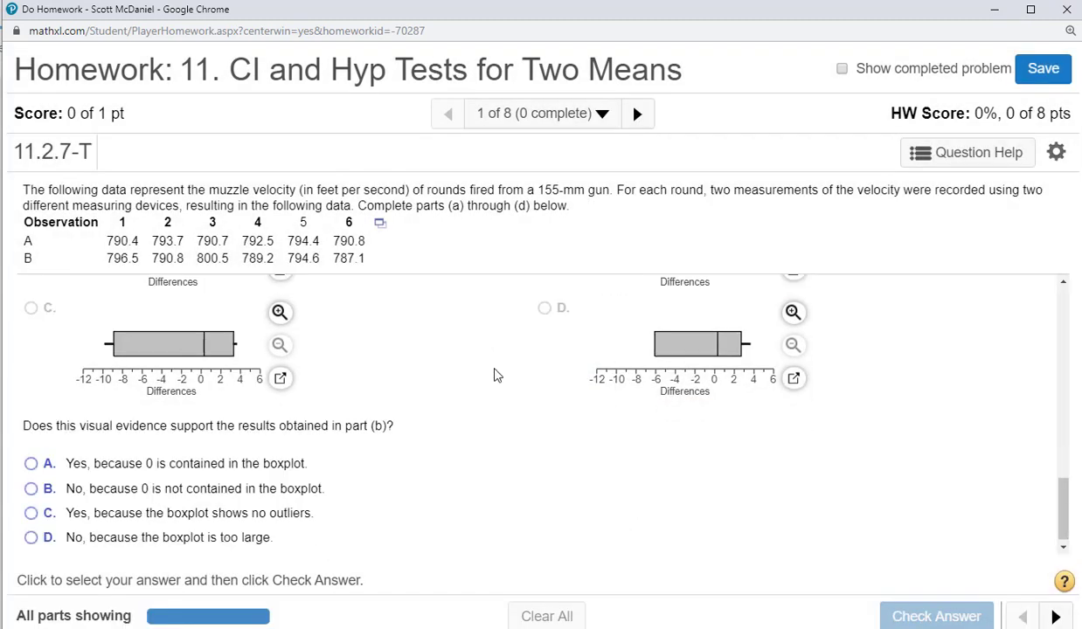
mouse_move(88, 451)
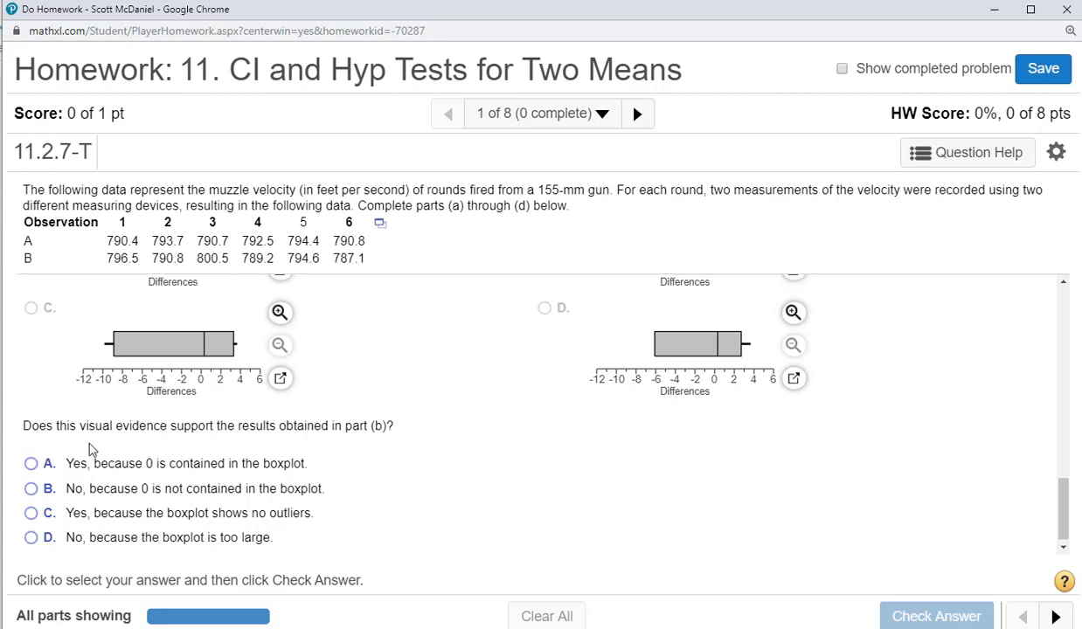
mouse_move(343, 445)
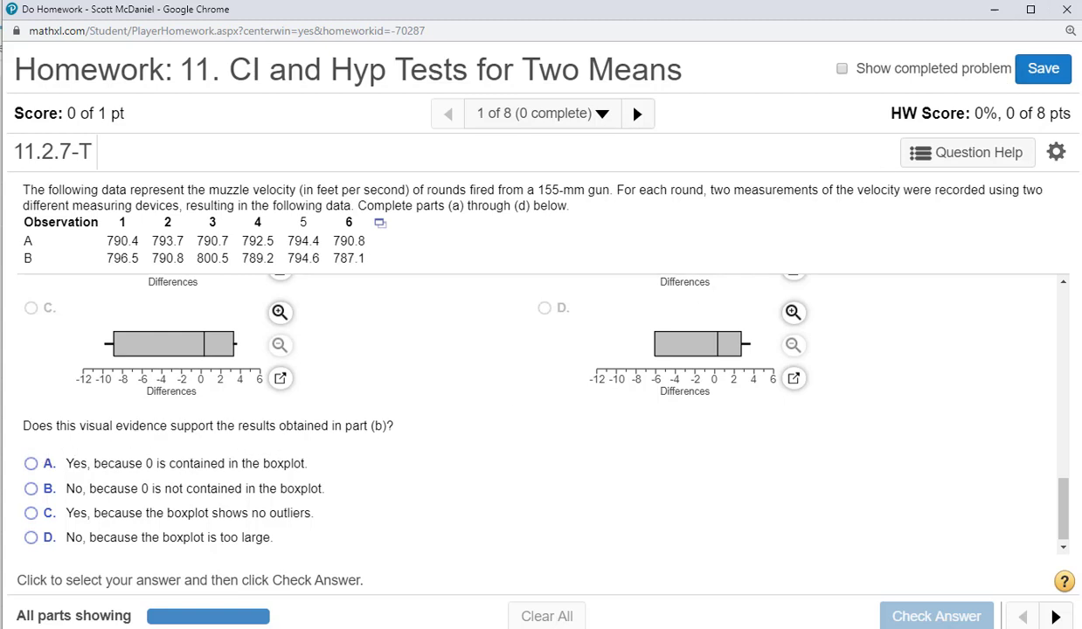
mouse_move(622, 486)
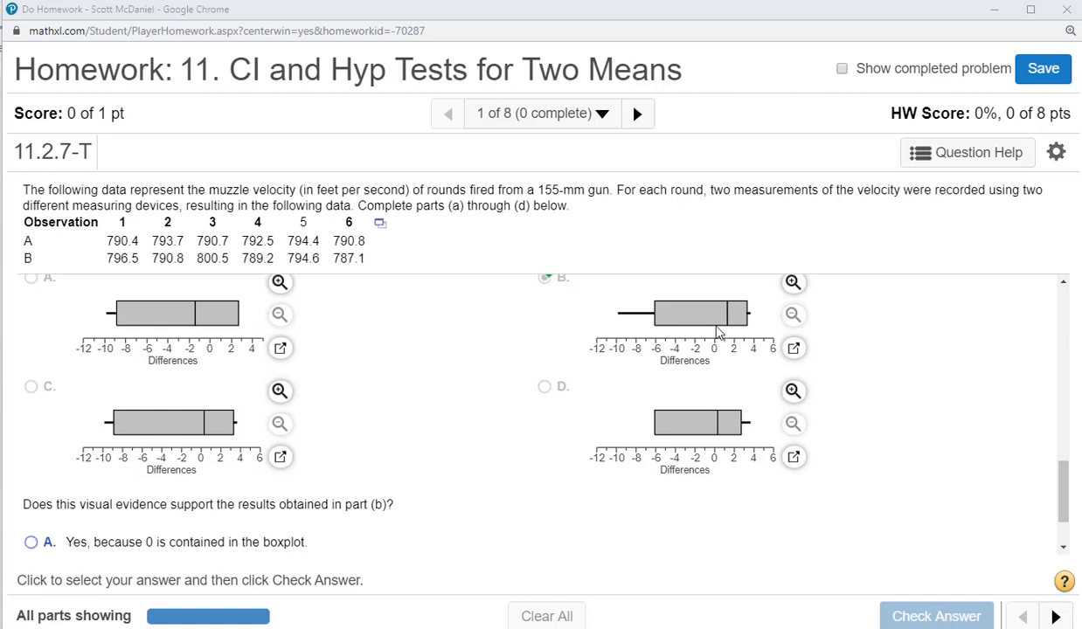
mouse_move(56, 582)
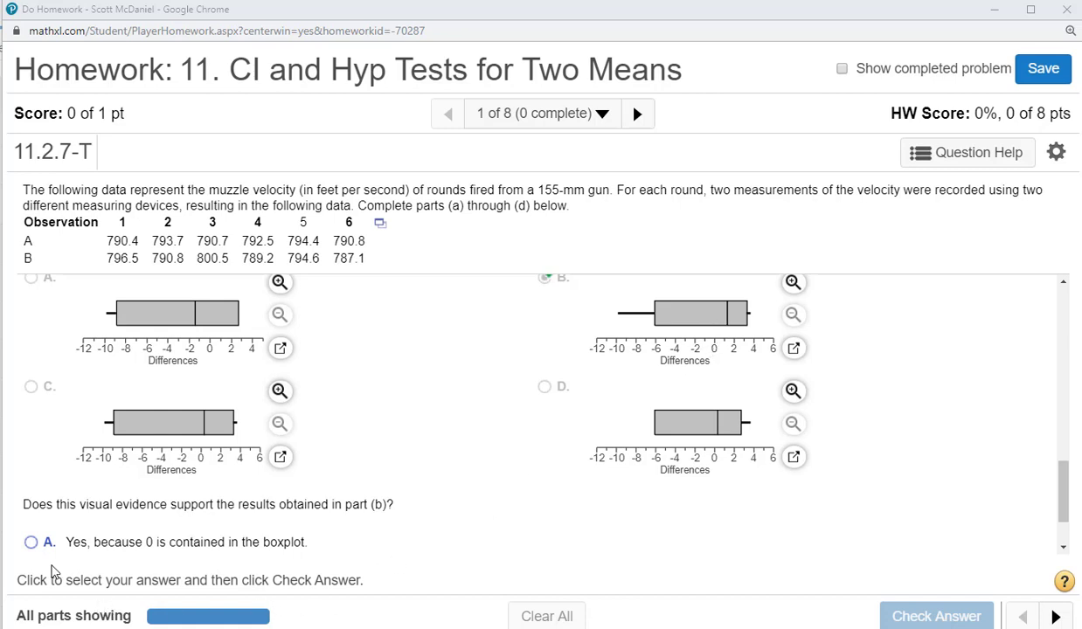
scroll("down", 3)
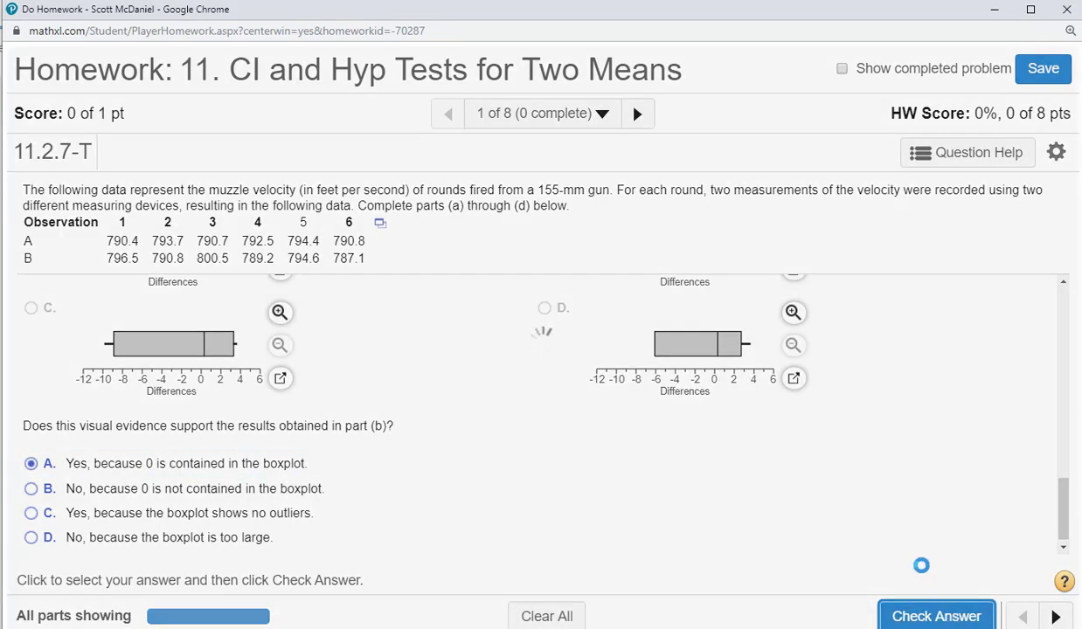
left_click(936, 615)
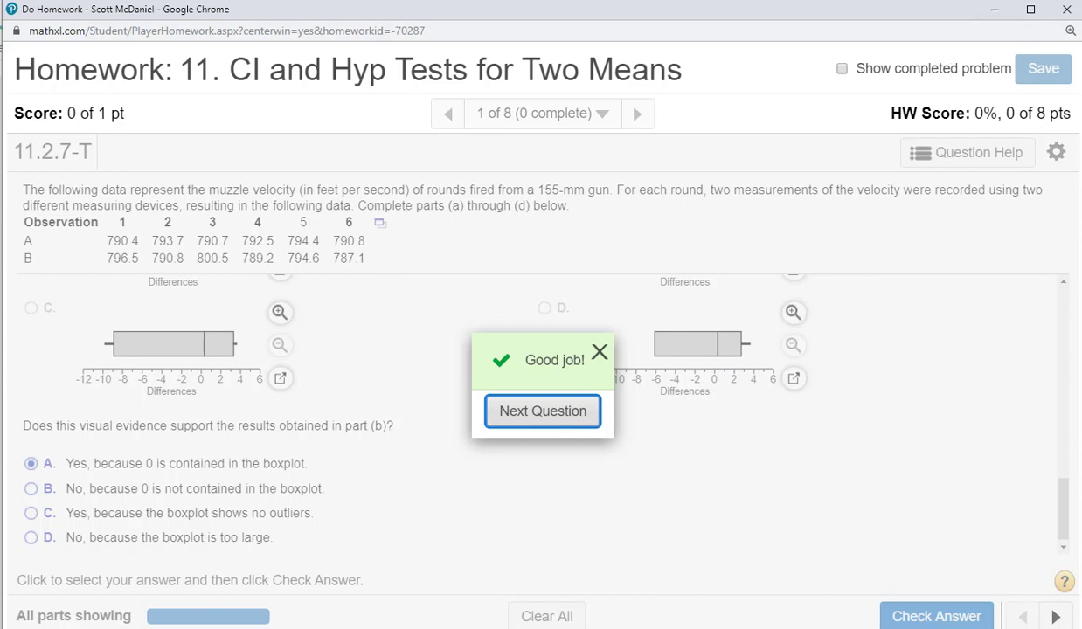
left_click(542, 411)
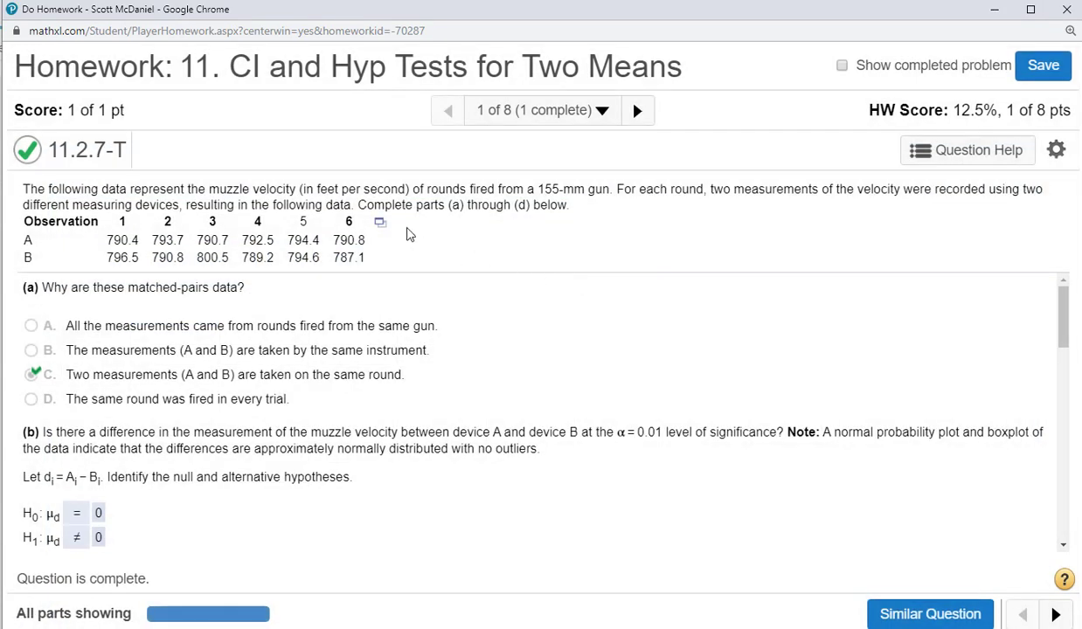
- Load the six paired A and B velocity observations into a StatCrunch data table
left_click(379, 222)
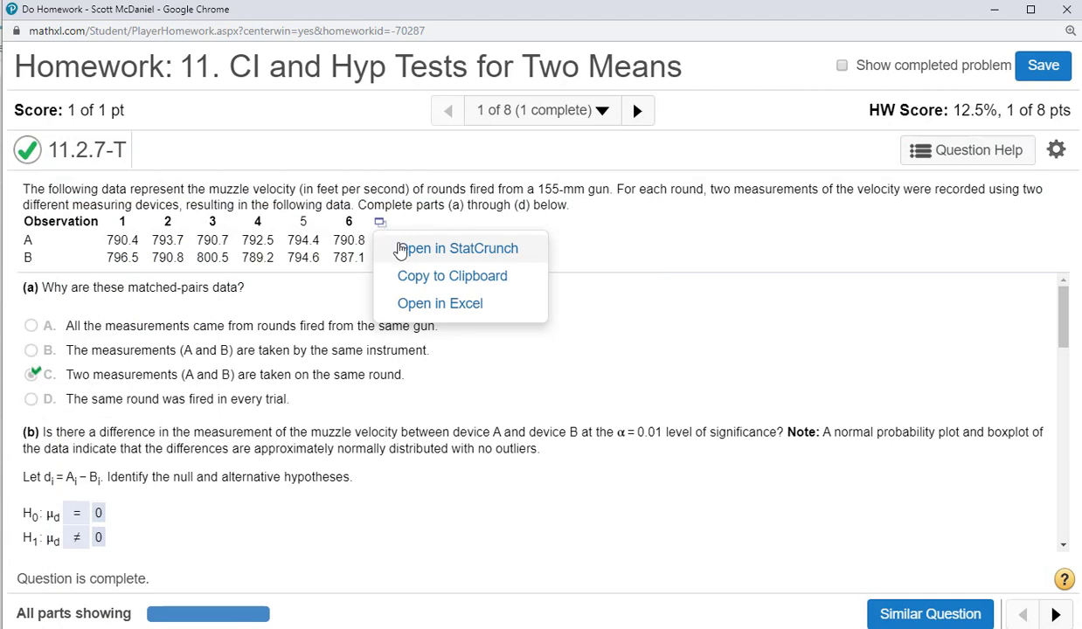
left_click(457, 248)
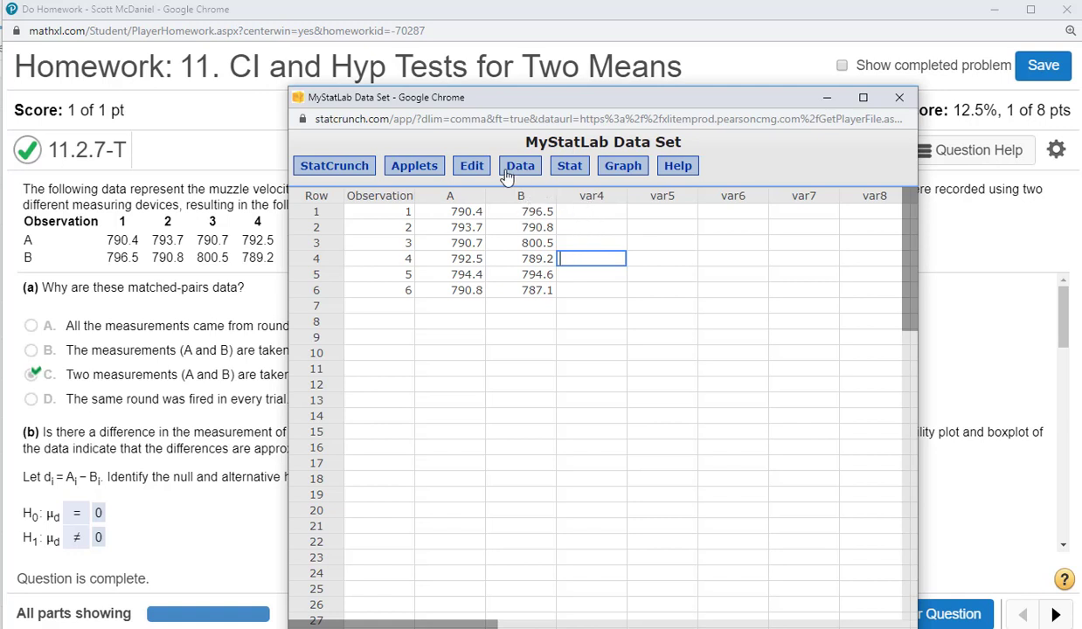
left_click(521, 165)
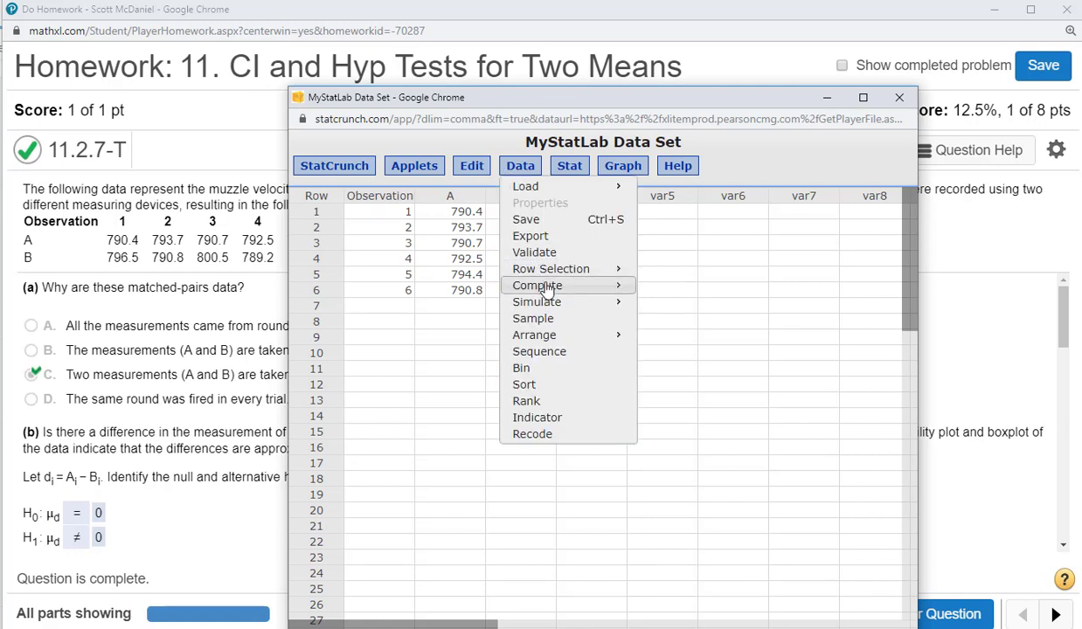
mouse_move(576, 172)
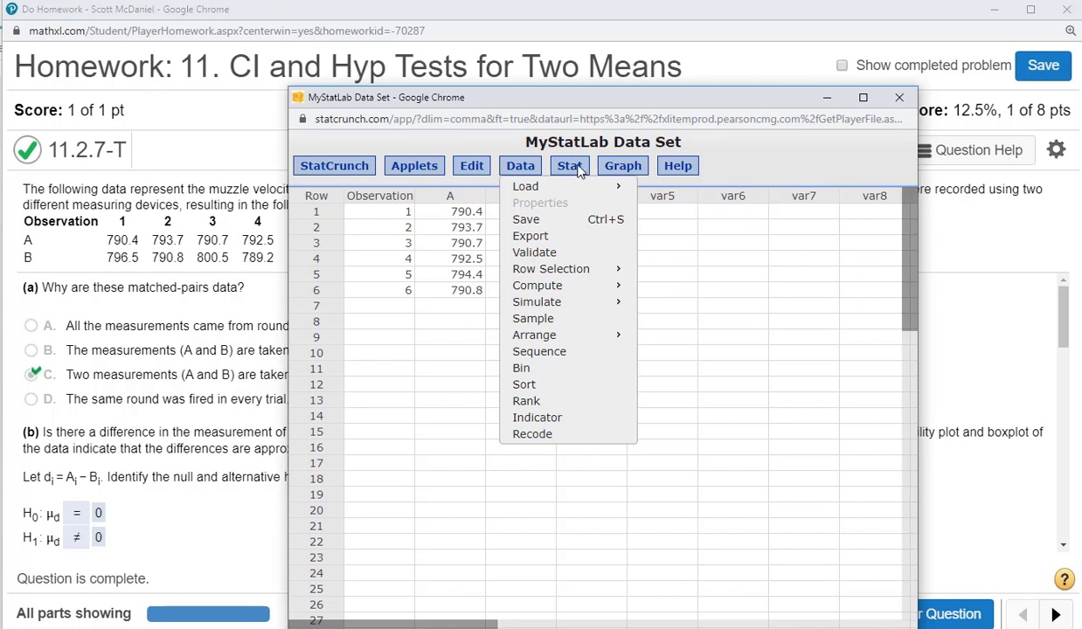
left_click(570, 165)
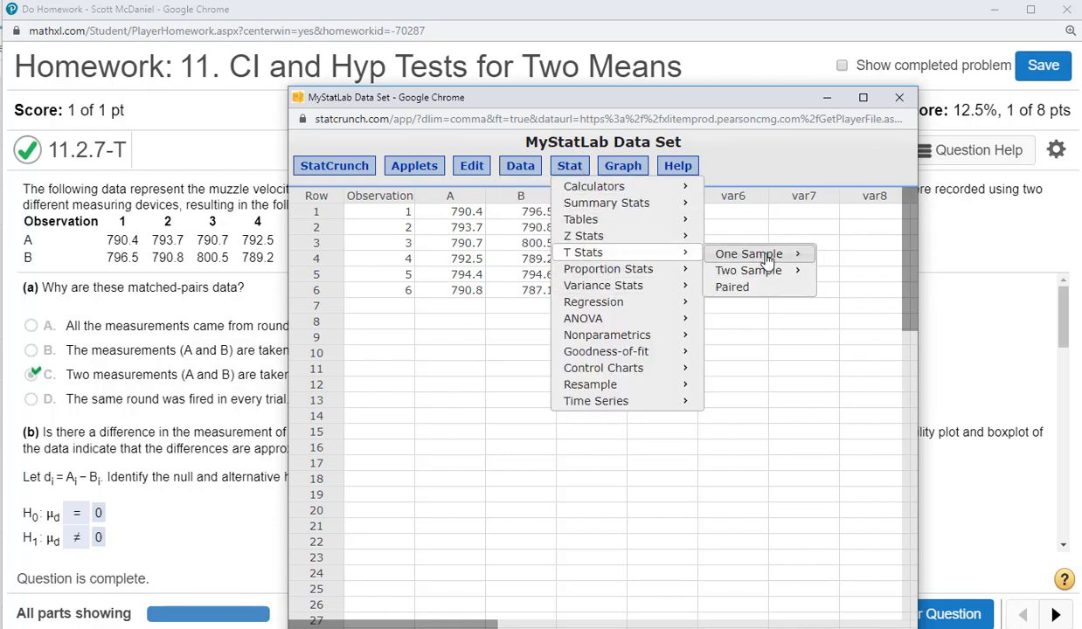
- Compute a paired T test with Sample 1 = A, Sample 2 = B, saving the differences
left_click(731, 286)
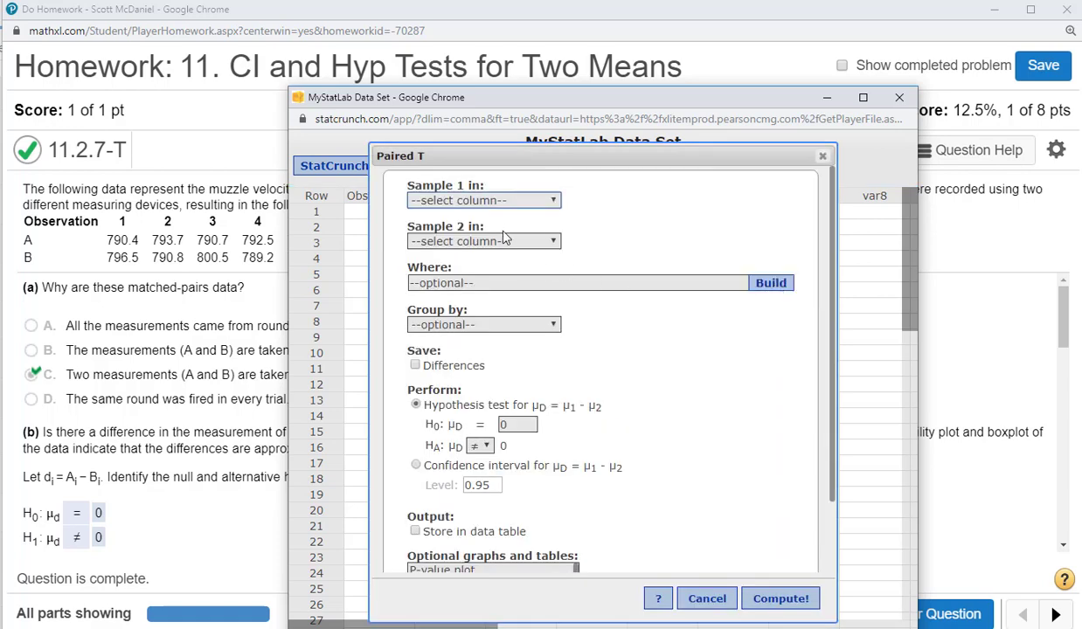
left_click(482, 199)
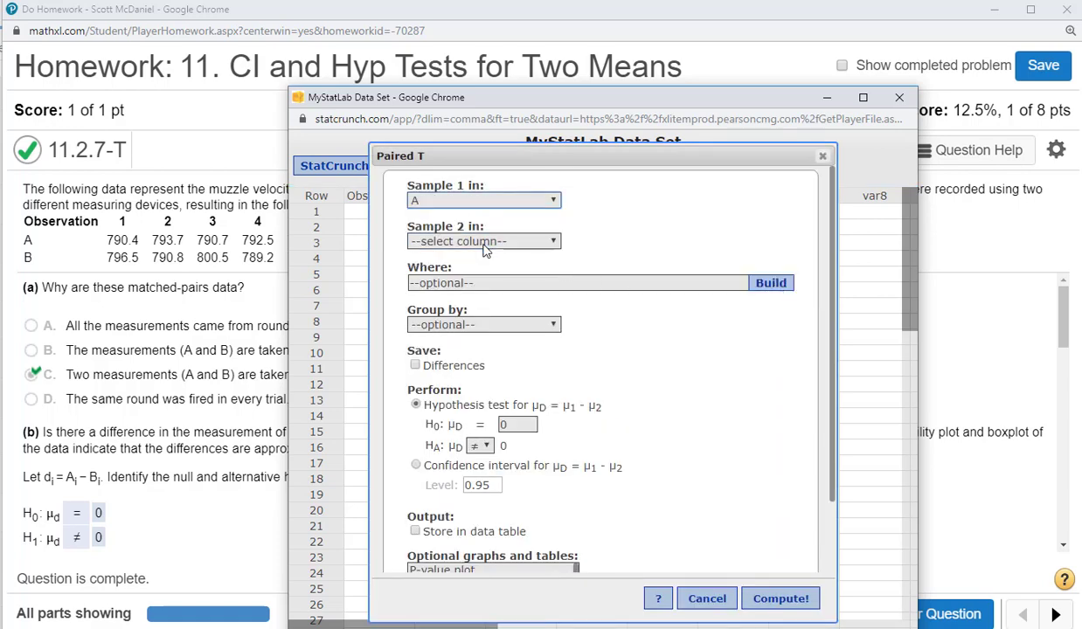
left_click(482, 241)
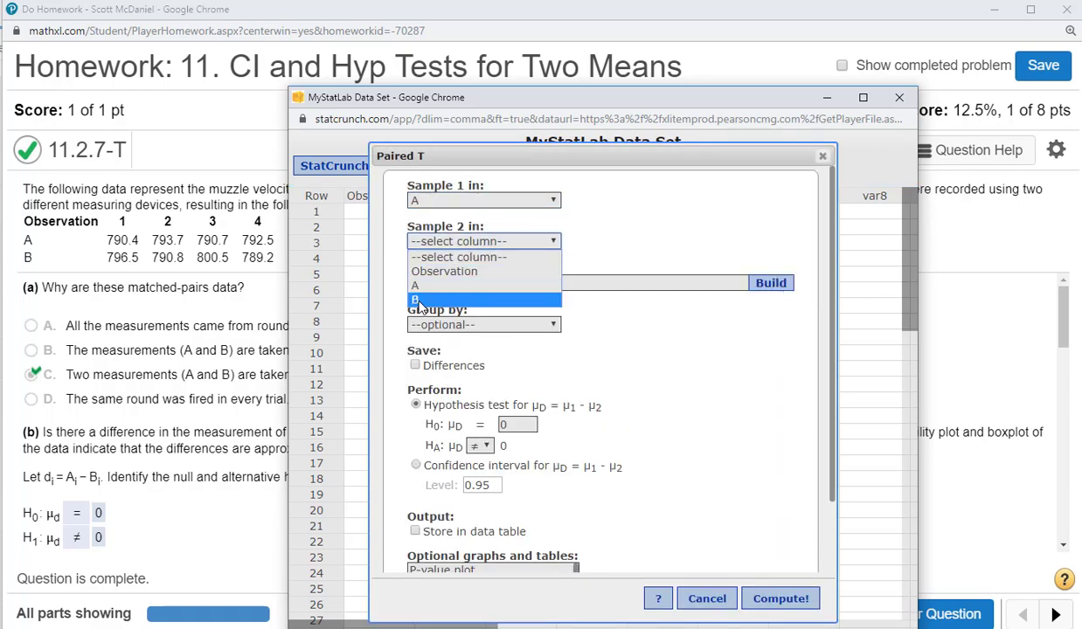
left_click(414, 300)
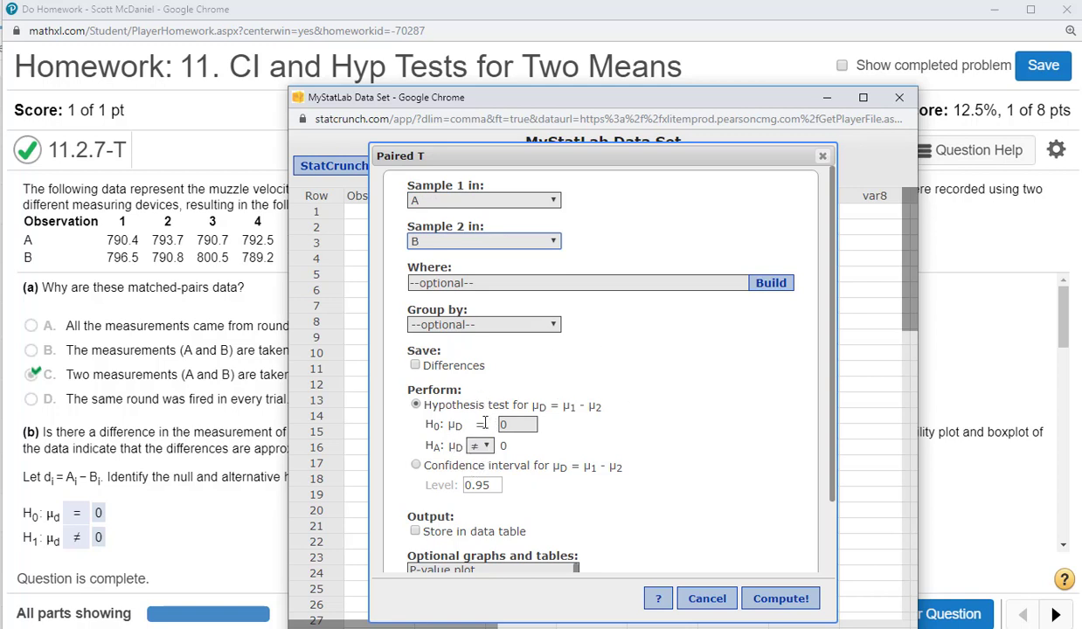
mouse_move(486, 383)
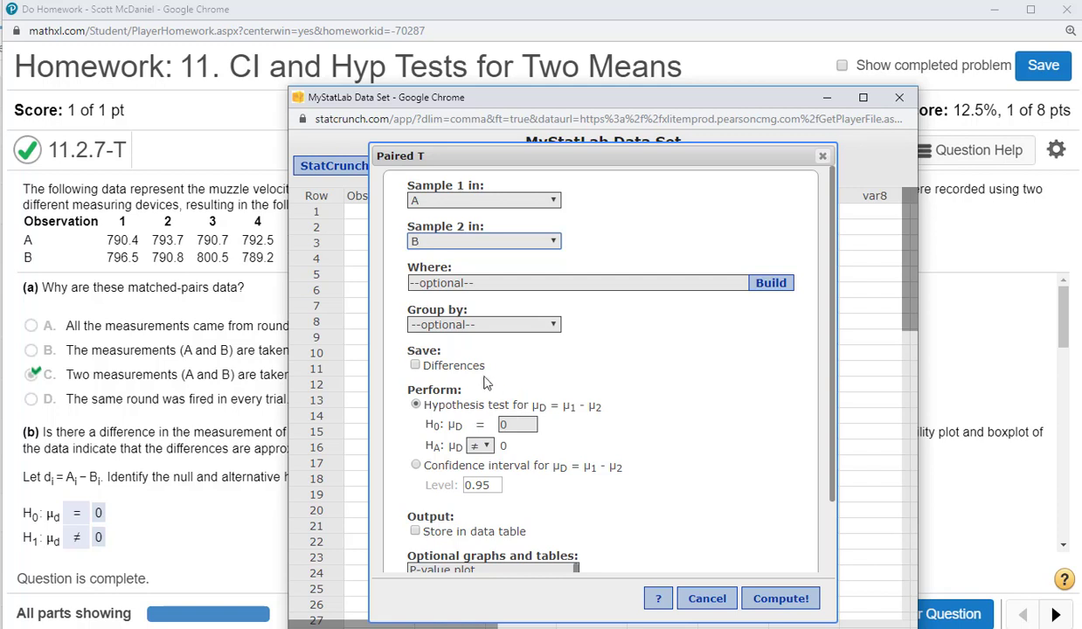
left_click(416, 365)
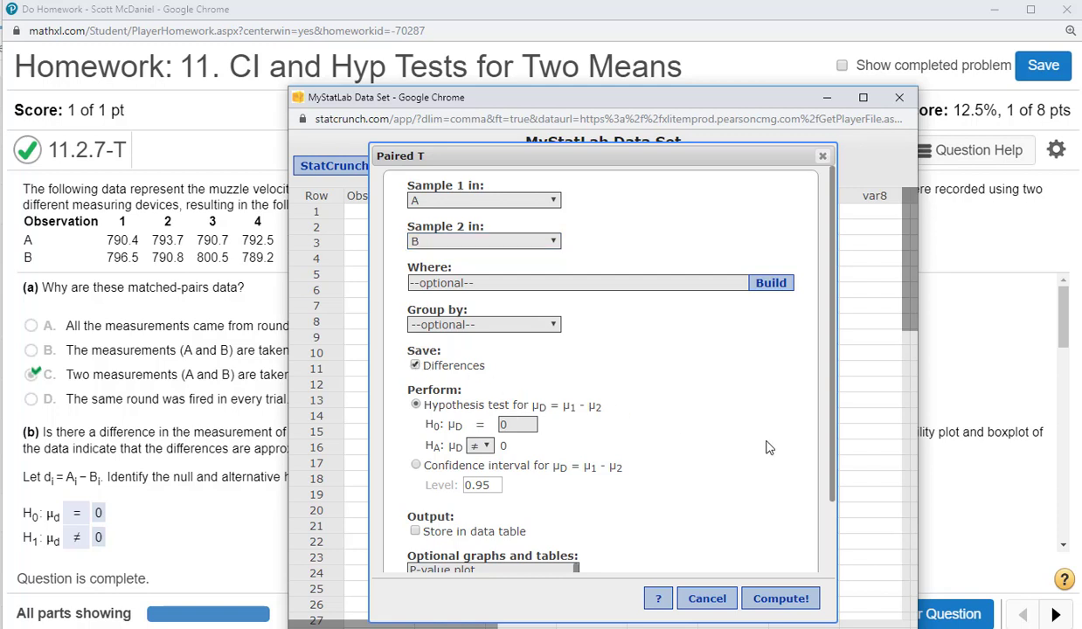
scroll("down", 3)
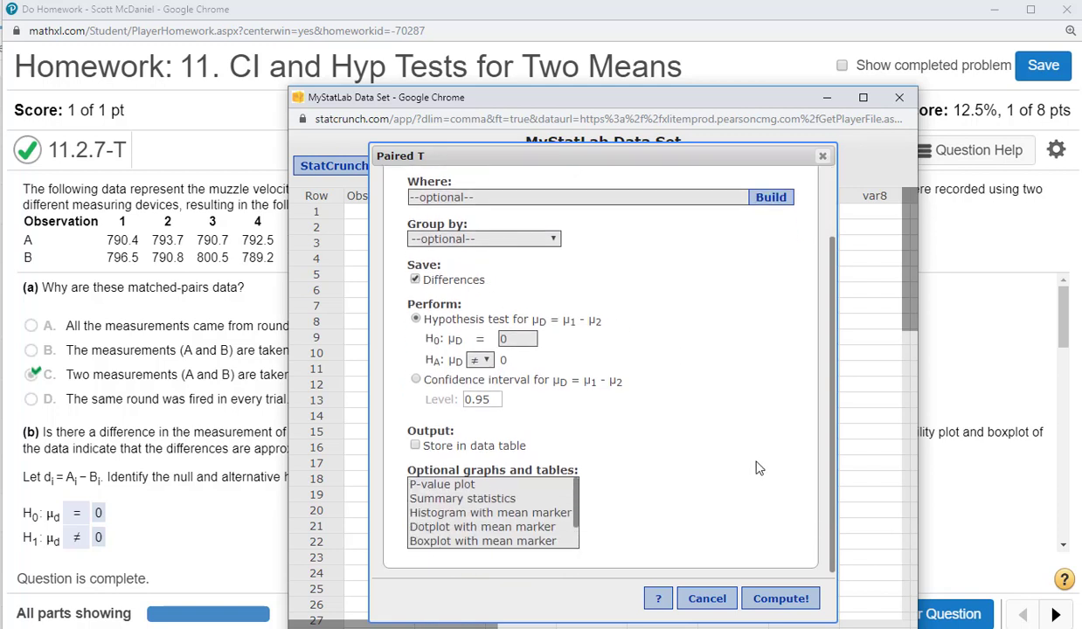
left_click(515, 339)
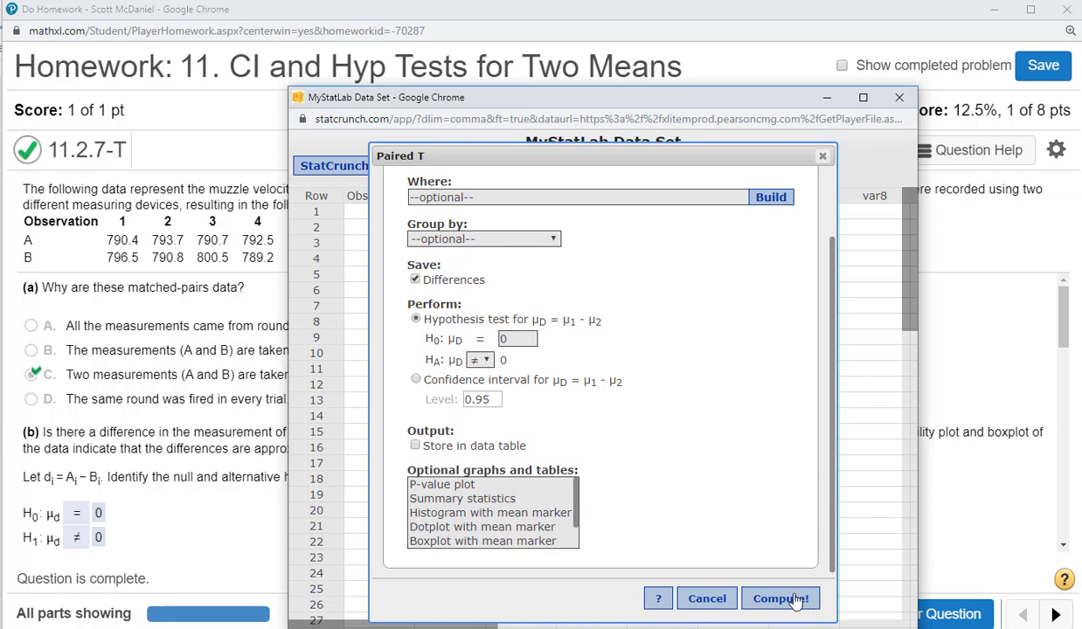
left_click(781, 597)
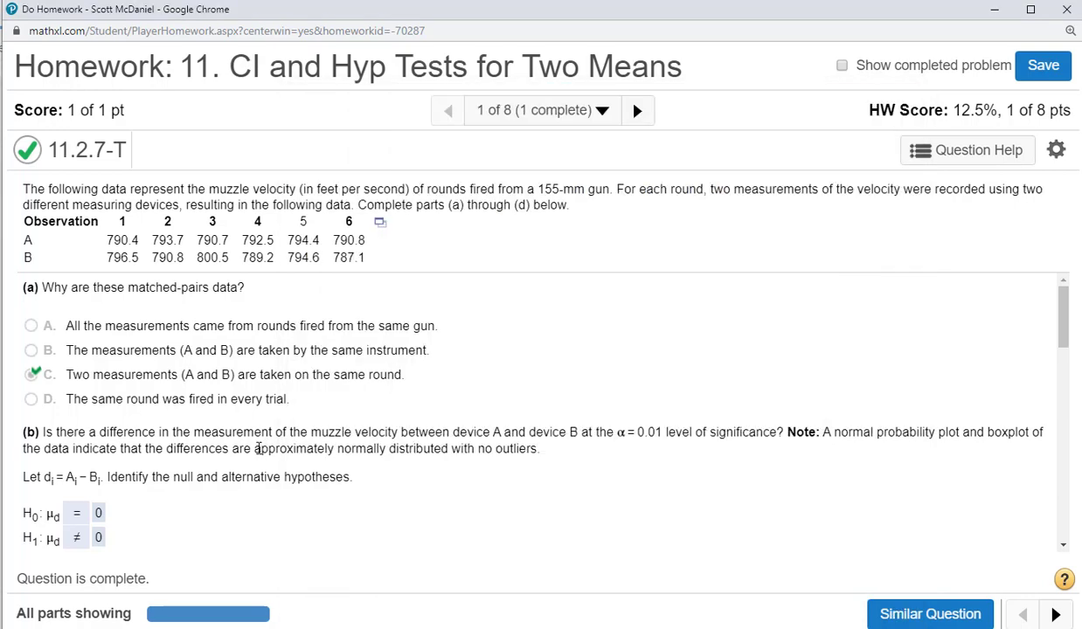
- Compute a 0.99-level paired T confidence interval for A − B, giving −10.341519 to 8.2748519
scroll("down", 3)
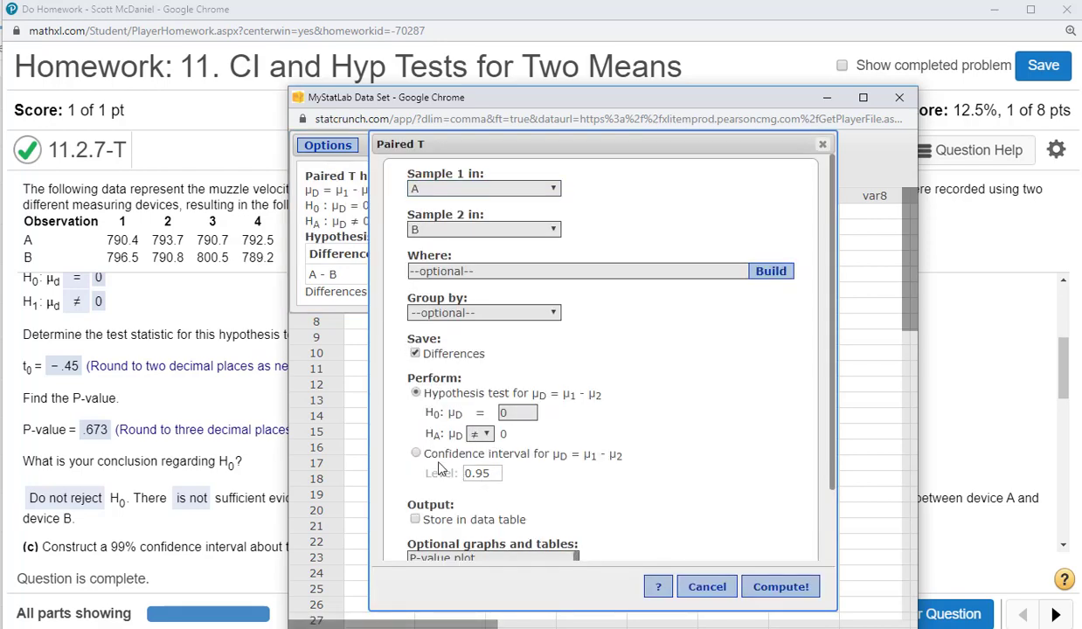
left_click(415, 454)
type("0.99")
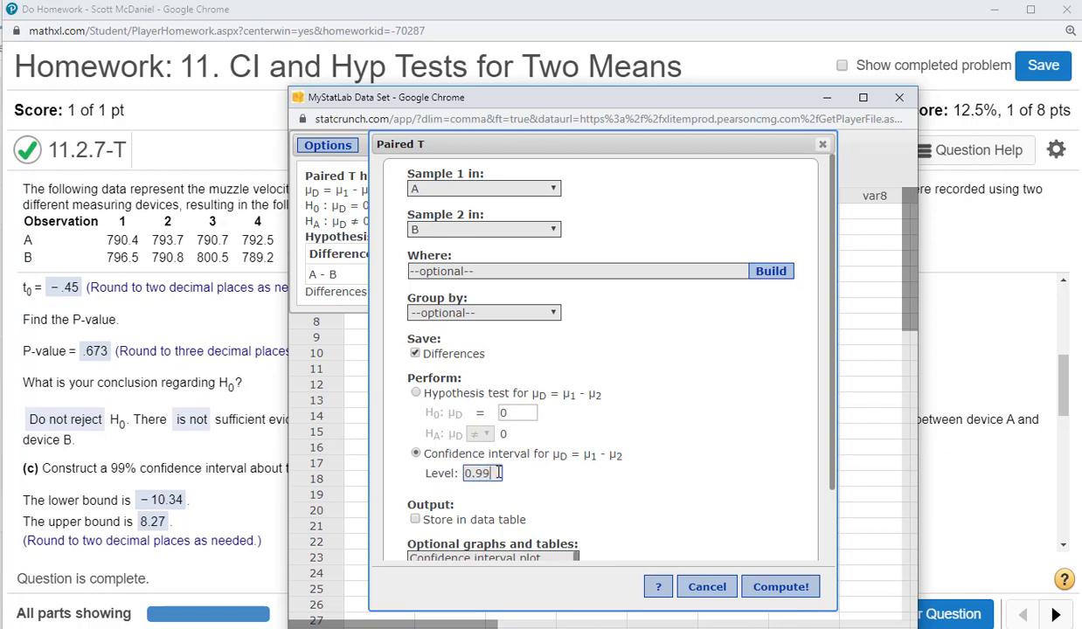
left_click(781, 587)
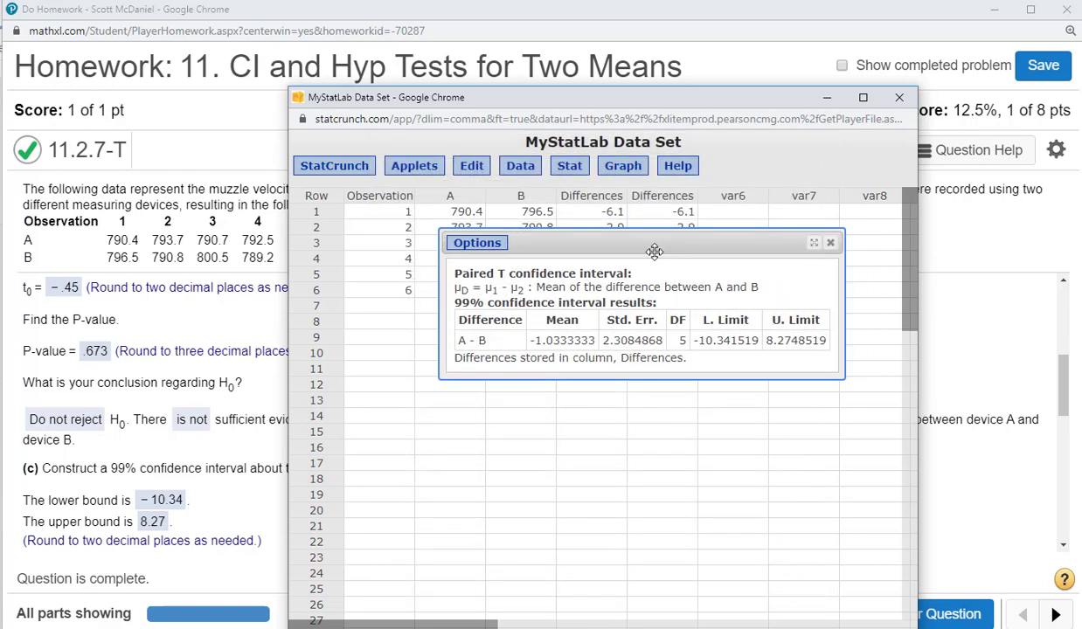
left_click_drag(653, 252, 570, 252)
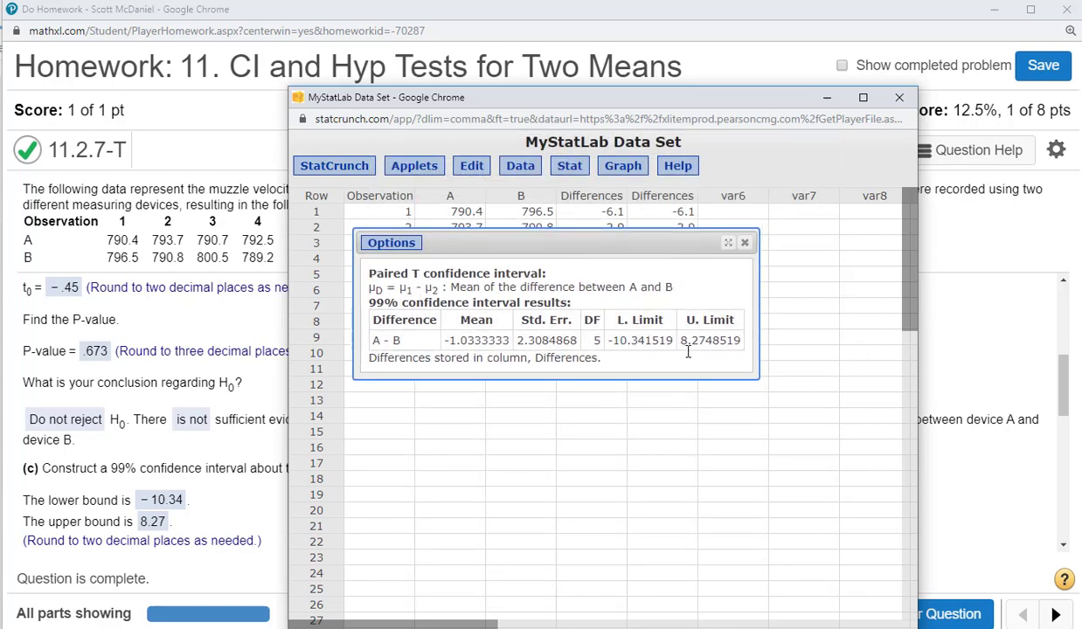
mouse_move(625, 320)
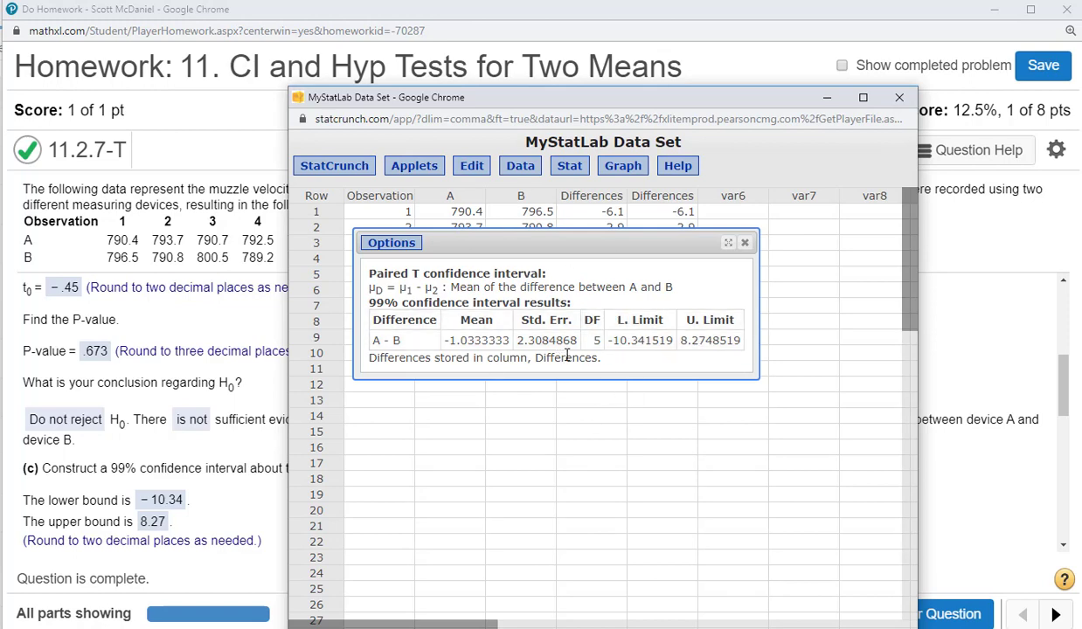
left_click_drag(559, 241, 647, 215)
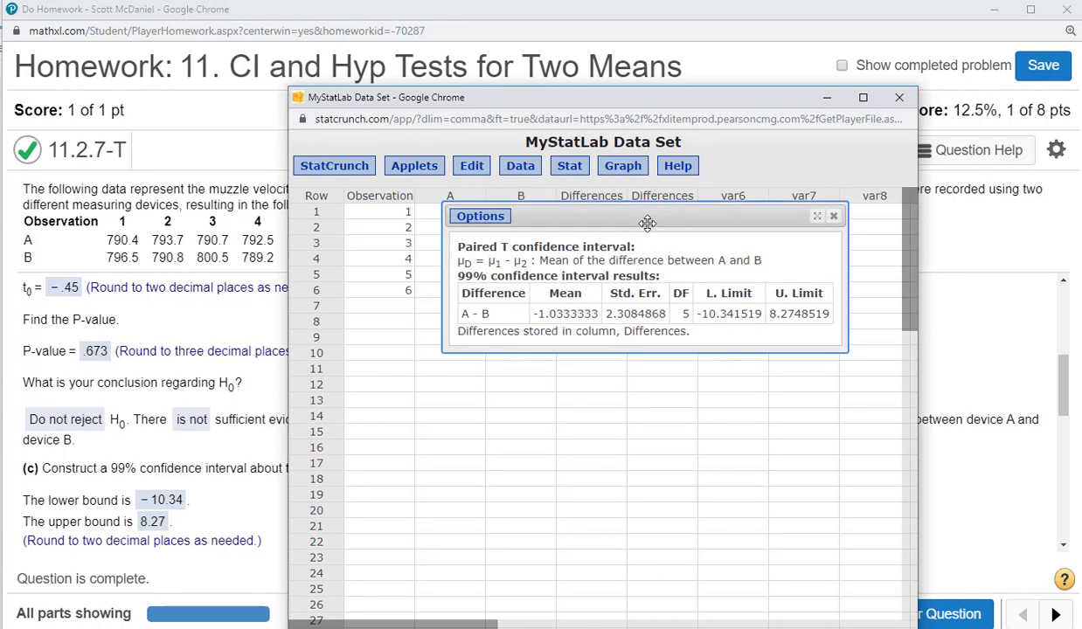